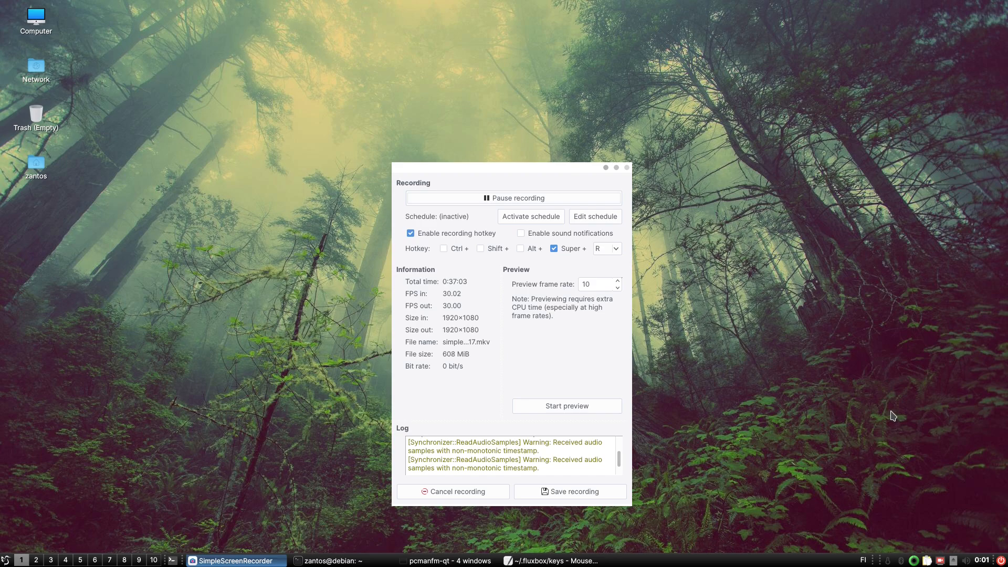
mouse_move(850, 504)
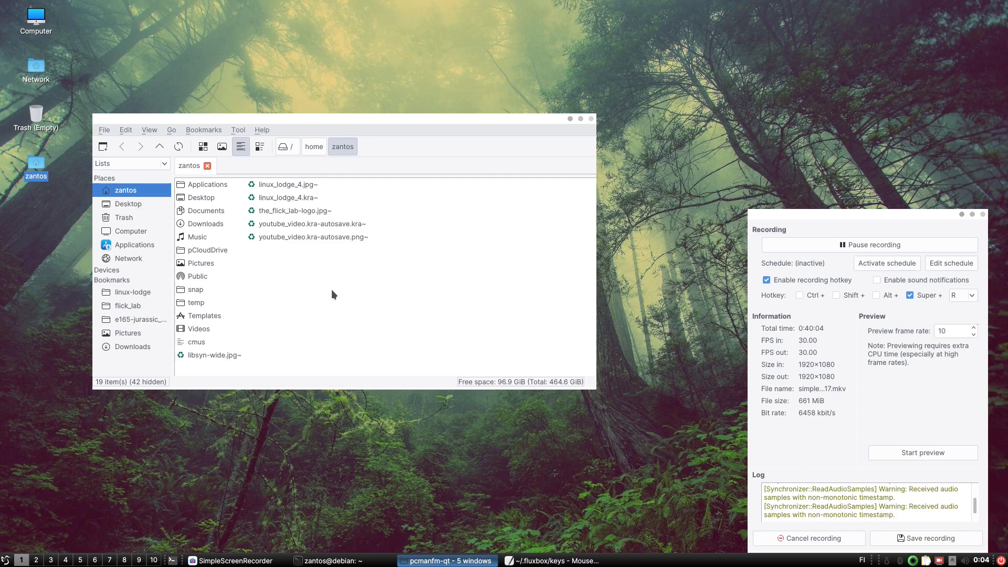
mouse_move(301, 287)
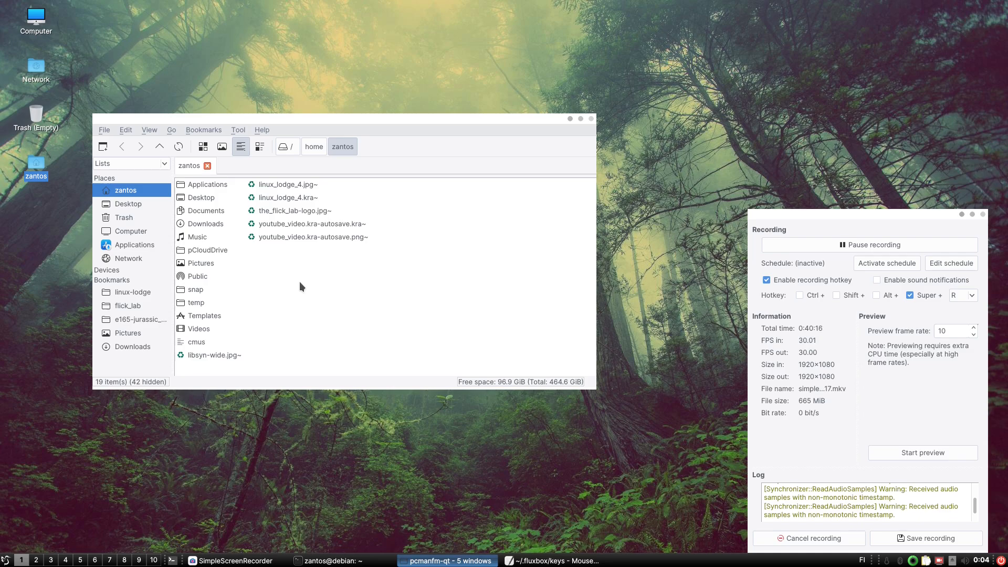
- Reveal hidden files with Ctrl+H and bring up the context actions for the keys file in .fluxbox
key(ctrl+h)
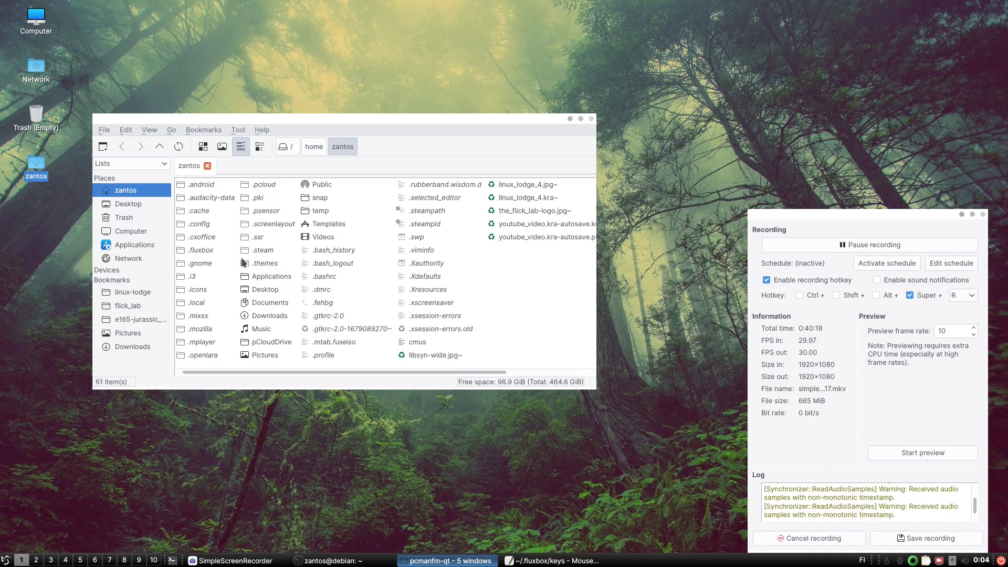
mouse_move(193, 196)
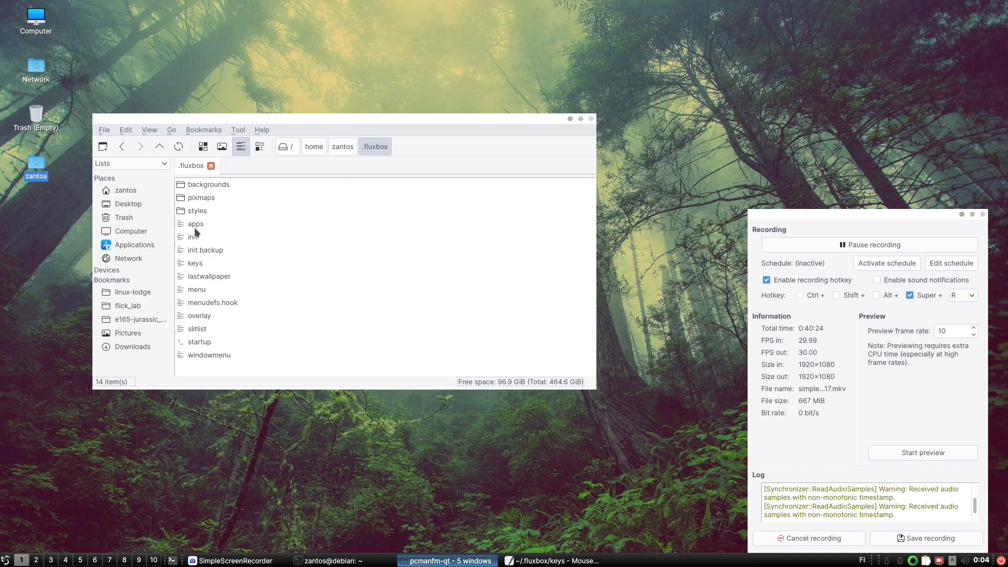
mouse_move(193, 242)
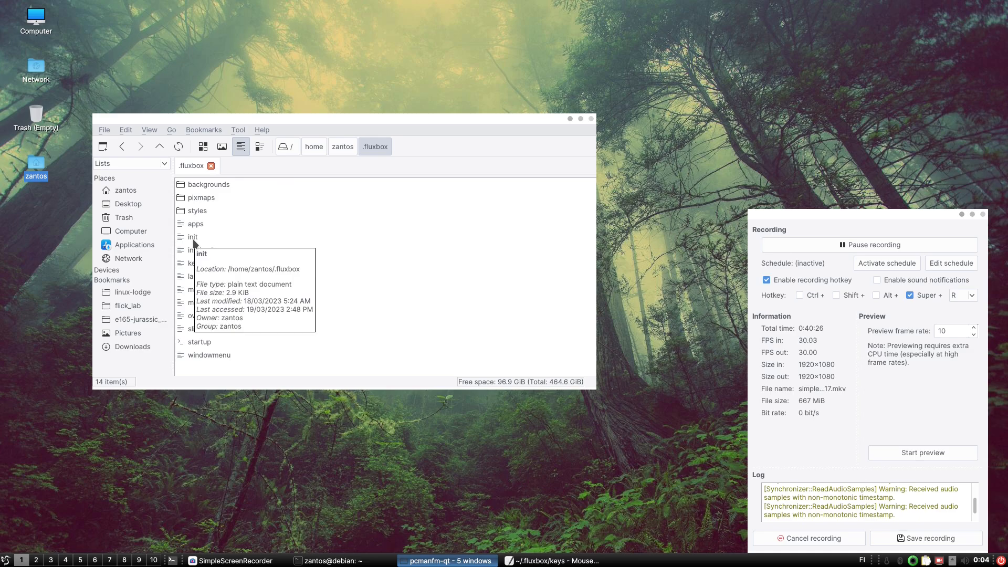
mouse_move(195, 264)
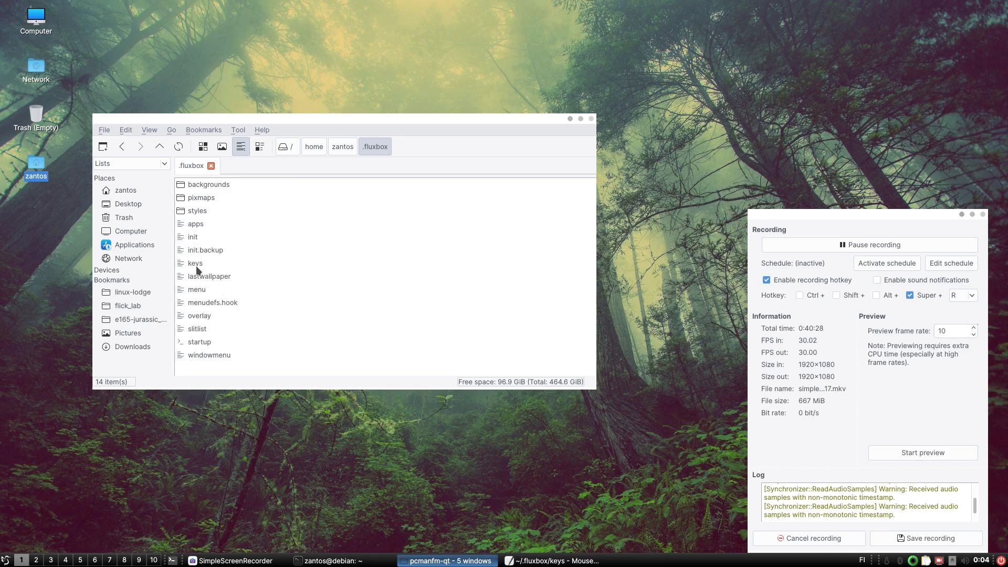
right_click(193, 263)
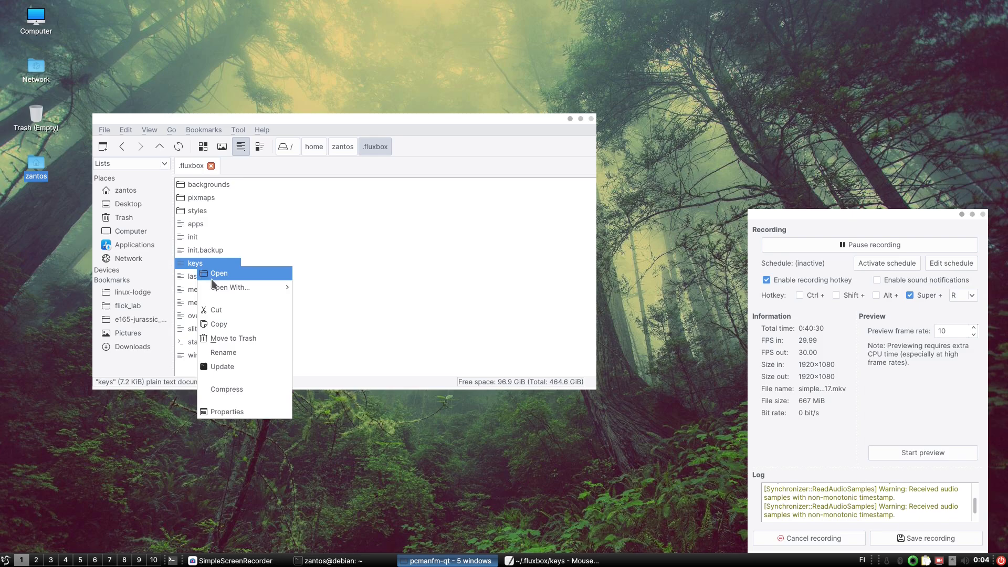
- Open the keys file in Mousepad and scroll through its bindings to the volume settings section
click(218, 273)
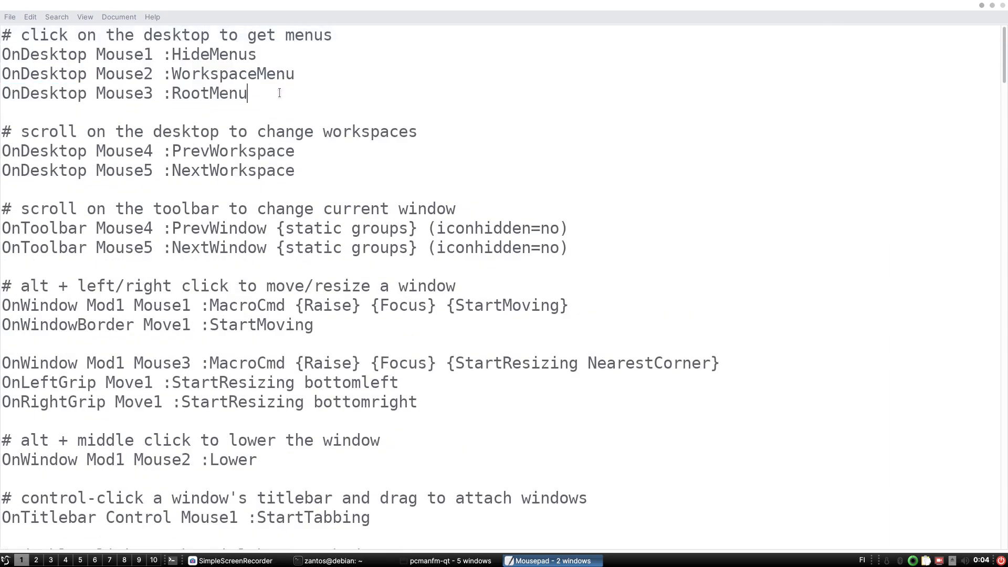
click(201, 74)
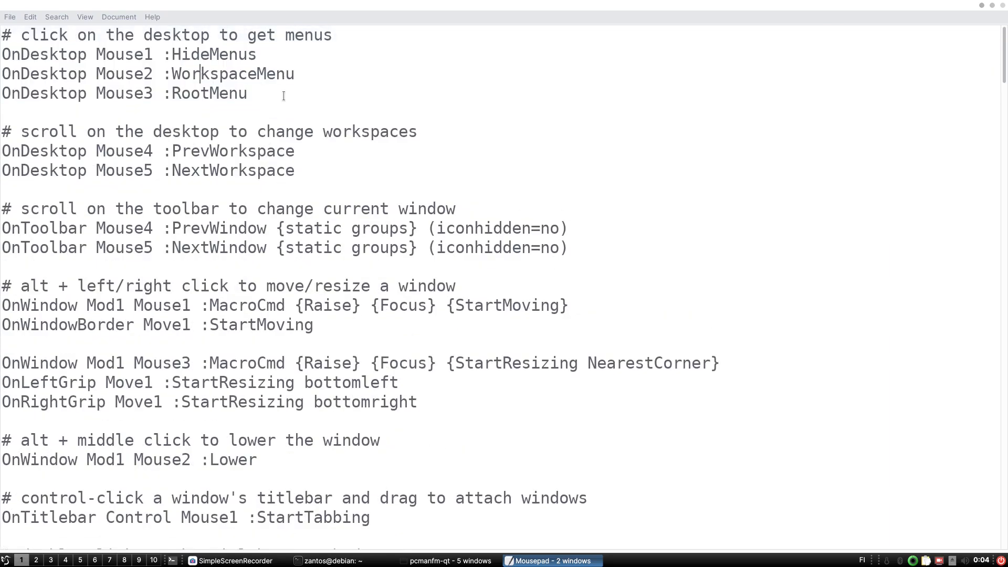
scroll(down, 3)
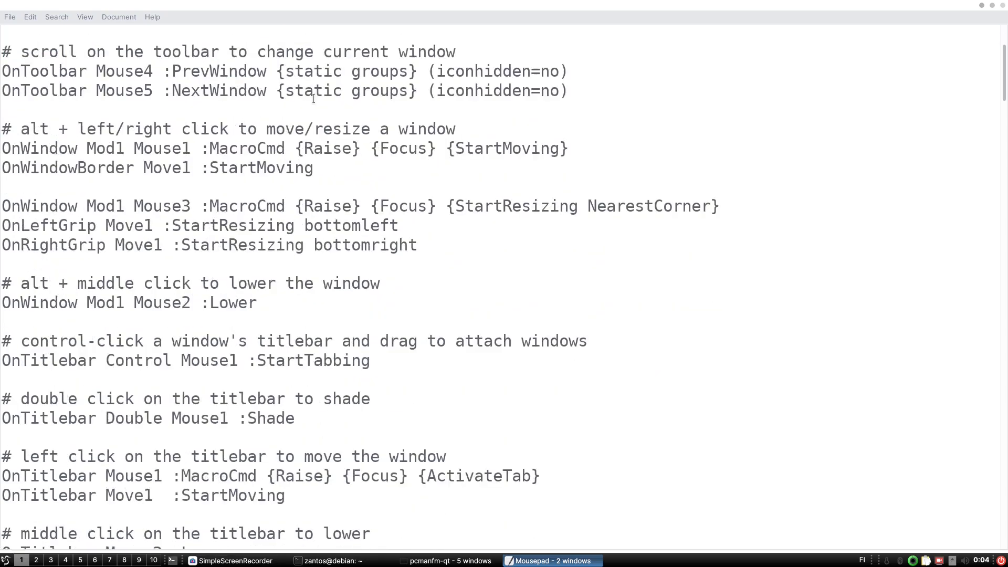
scroll(up, 3)
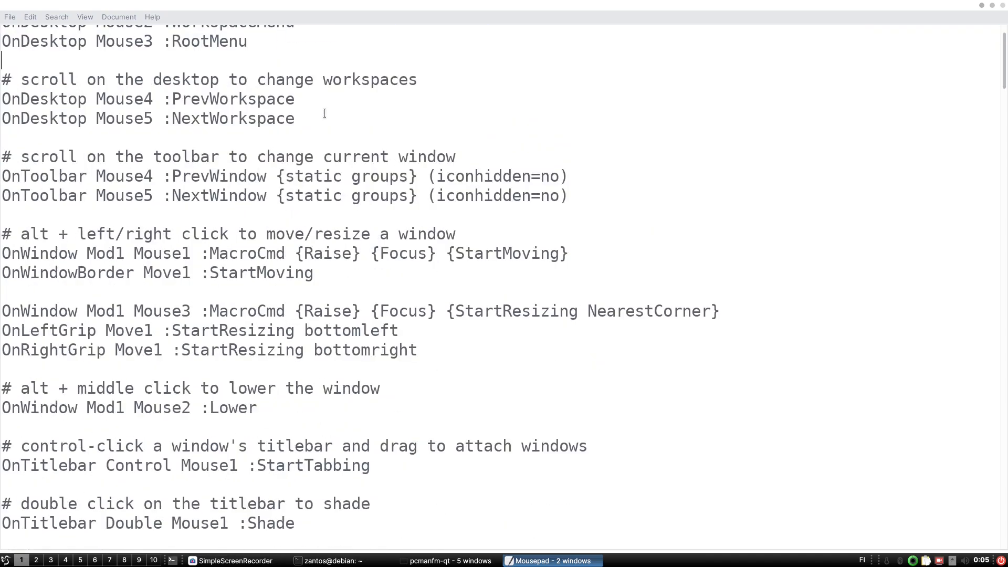
scroll(down, 3)
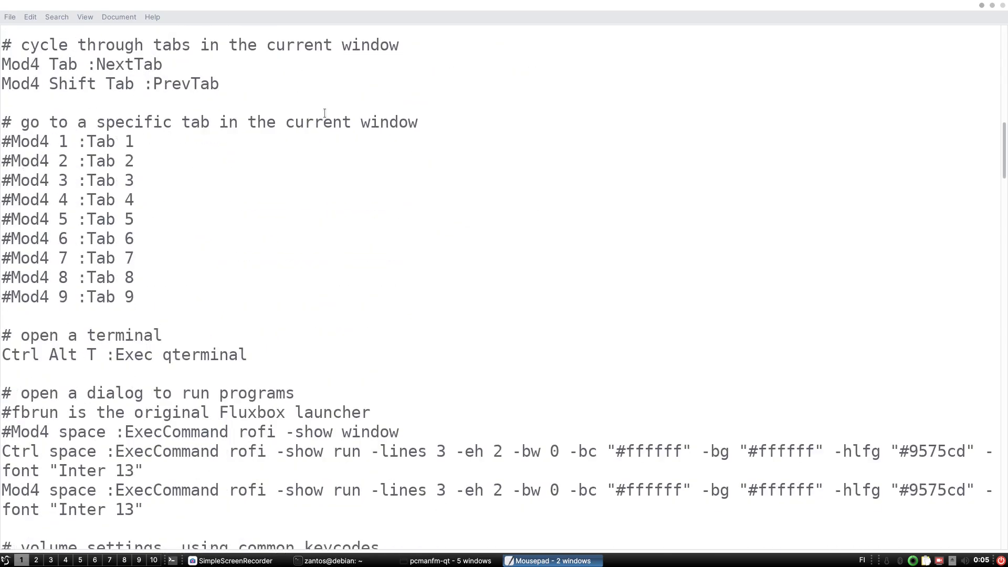
scroll(down, 3)
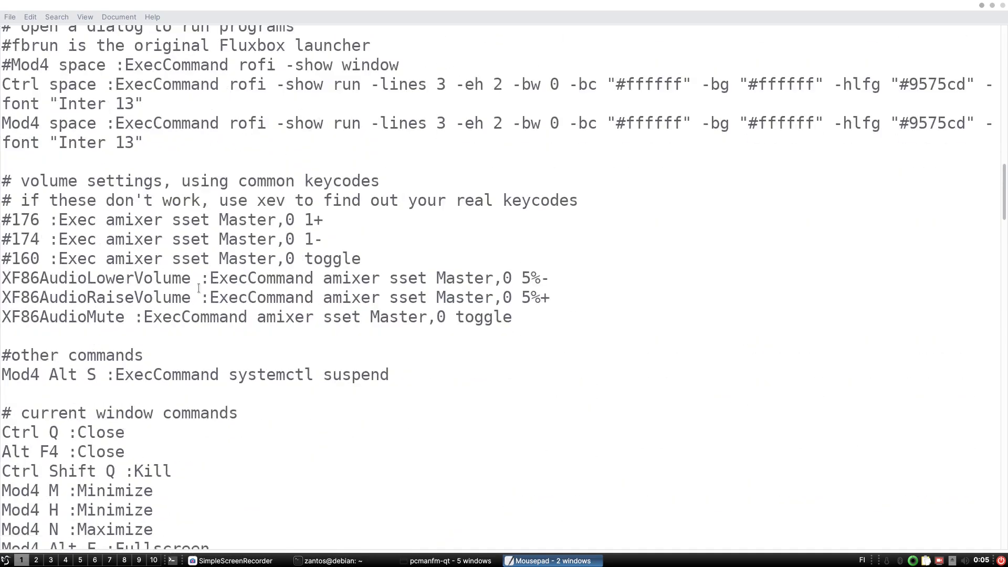
- Highlight the three XF86Audio lower, raise and mute volume binding lines to point them out
drag(0, 277, 436, 277)
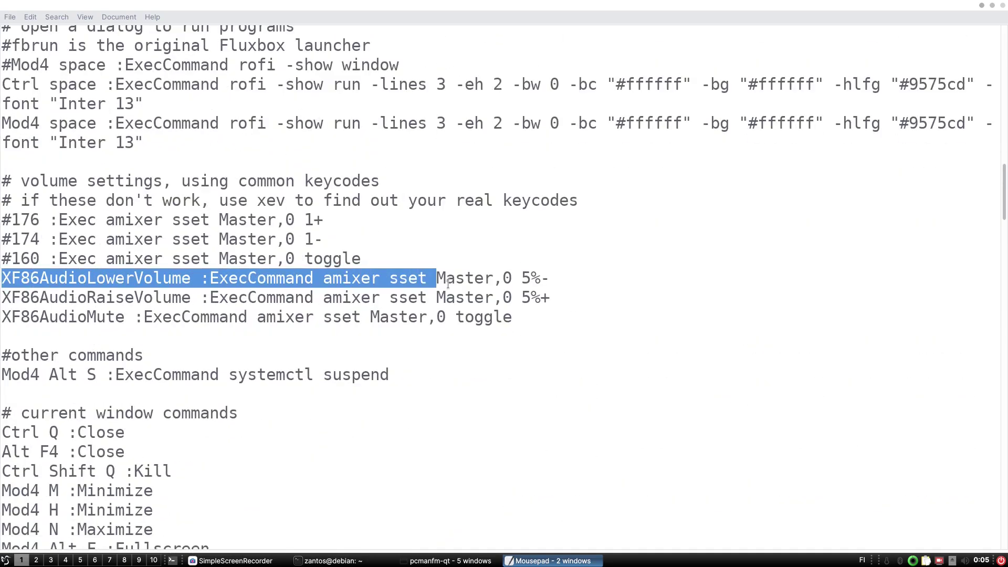
drag(435, 277, 511, 315)
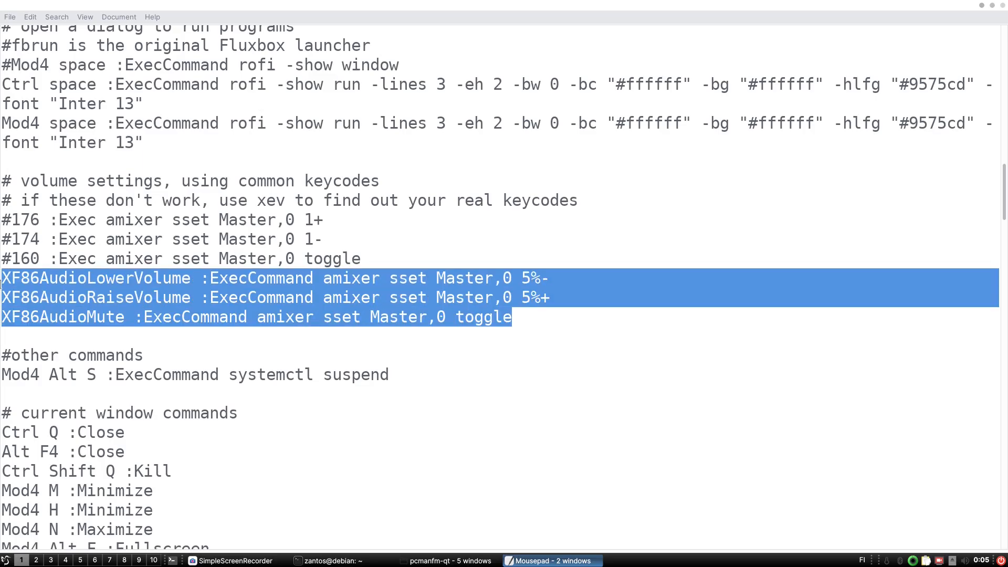
mouse_move(311, 277)
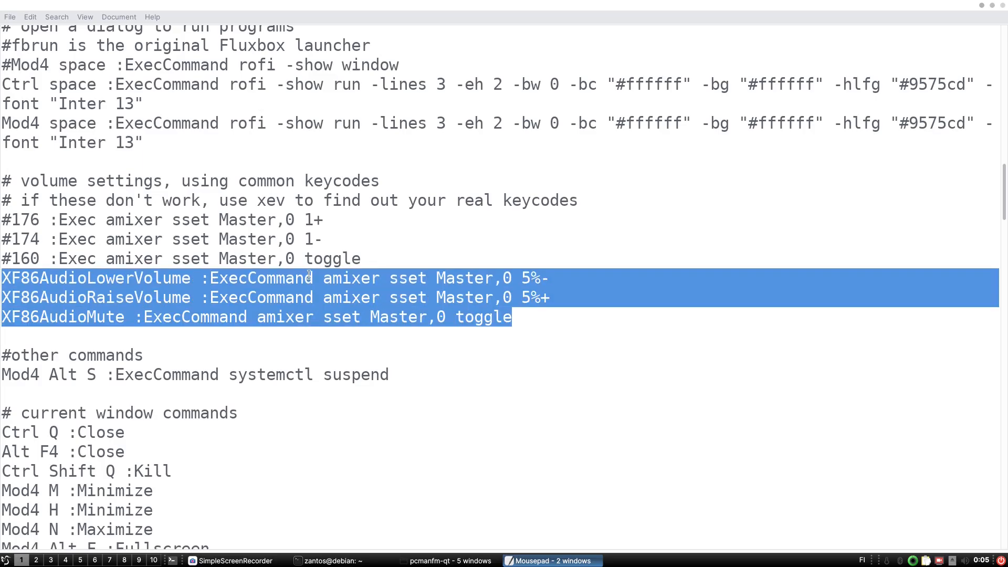
click(17, 277)
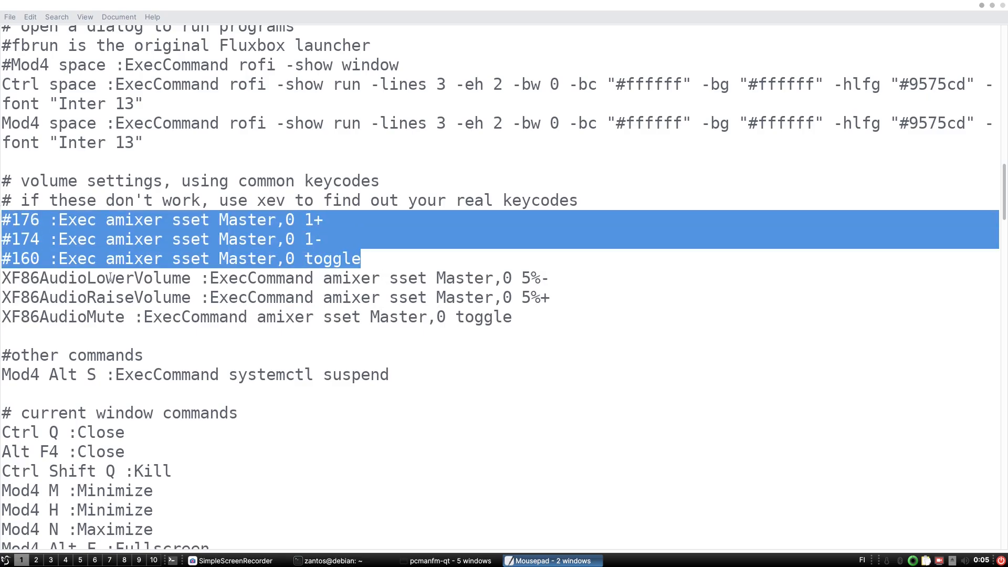
click(338, 296)
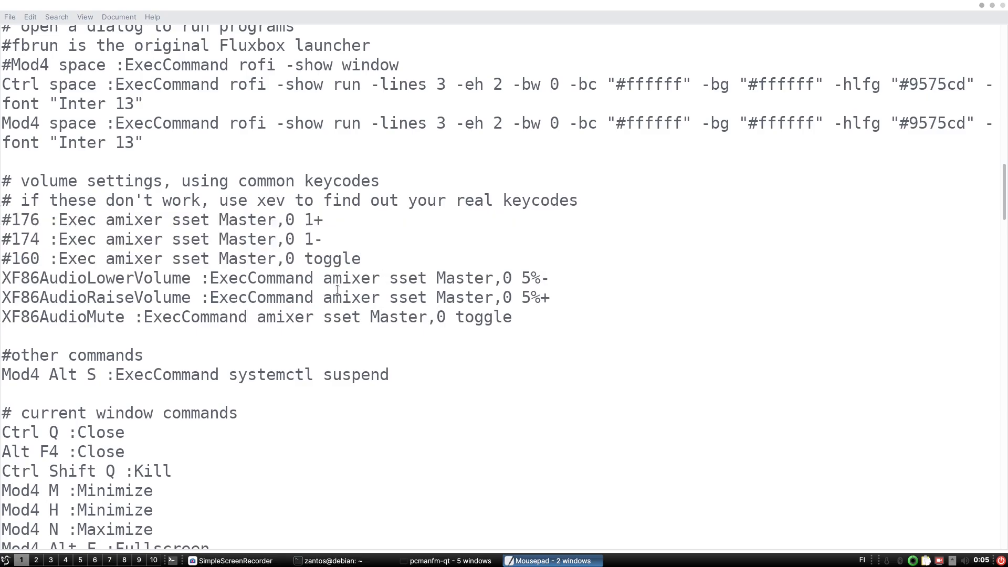
drag(1, 278, 513, 316)
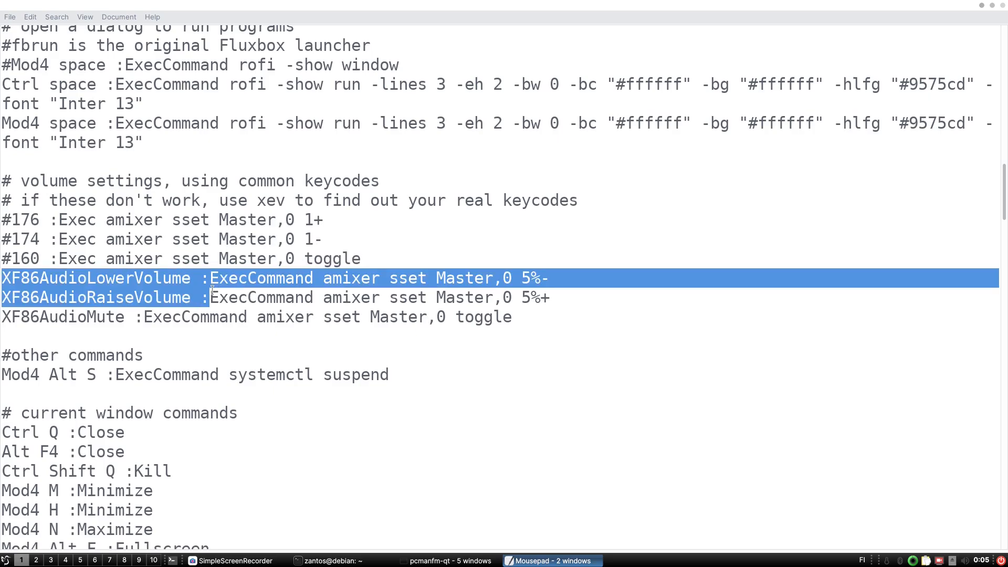
click(190, 277)
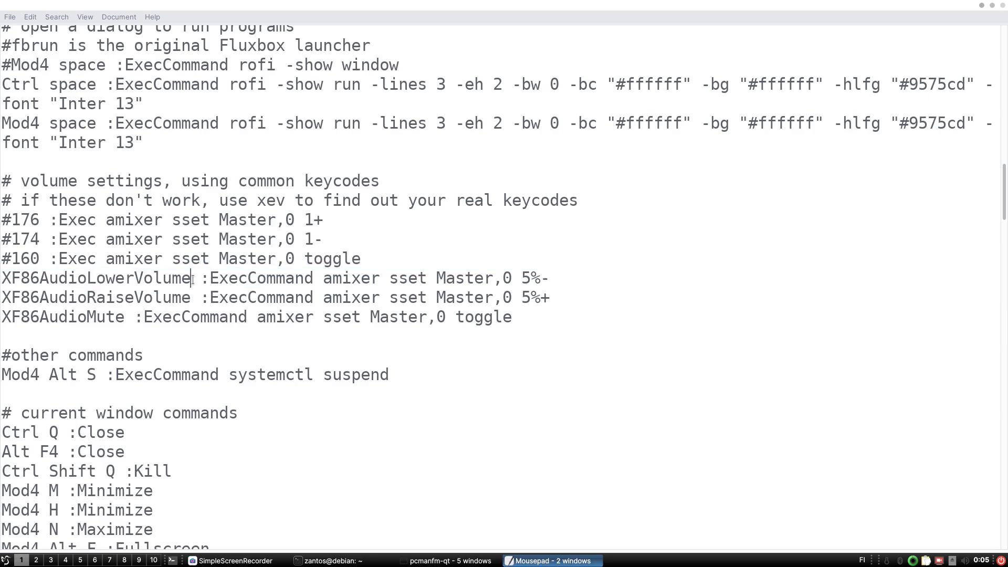
click(265, 278)
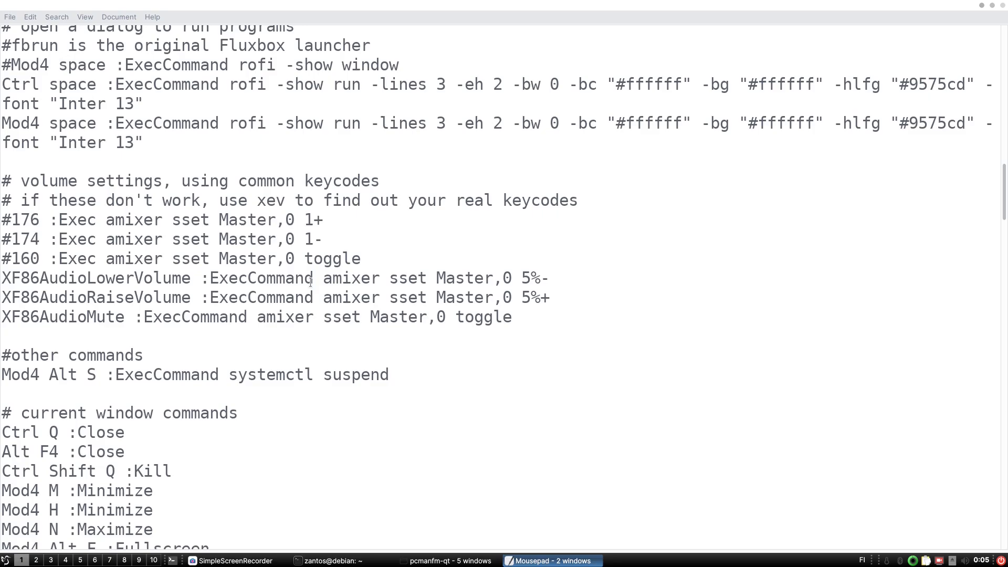
double_click(342, 277)
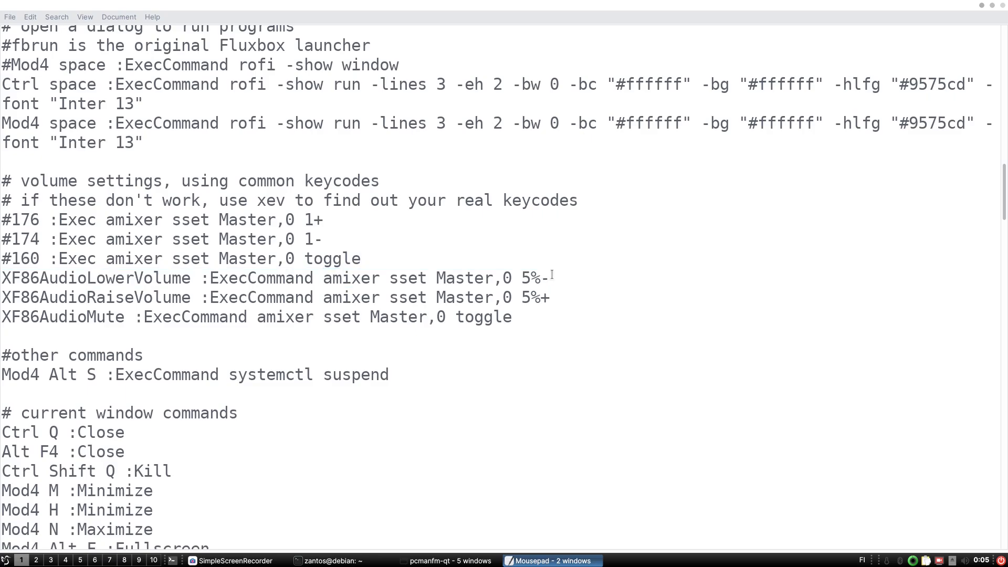
- Scroll further in the keys file and highlight the current window command bindings
scroll(down, 3)
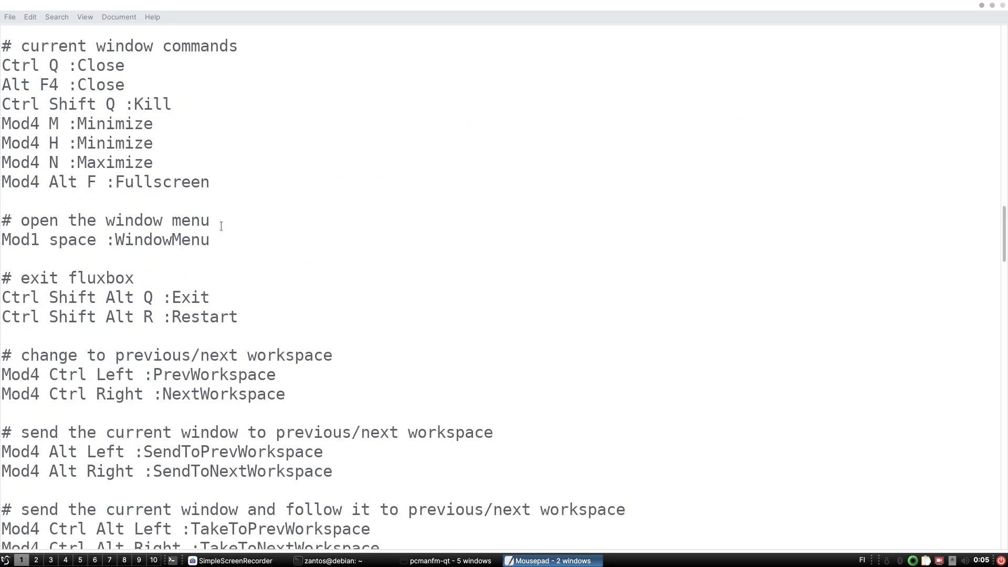
drag(2, 65, 190, 181)
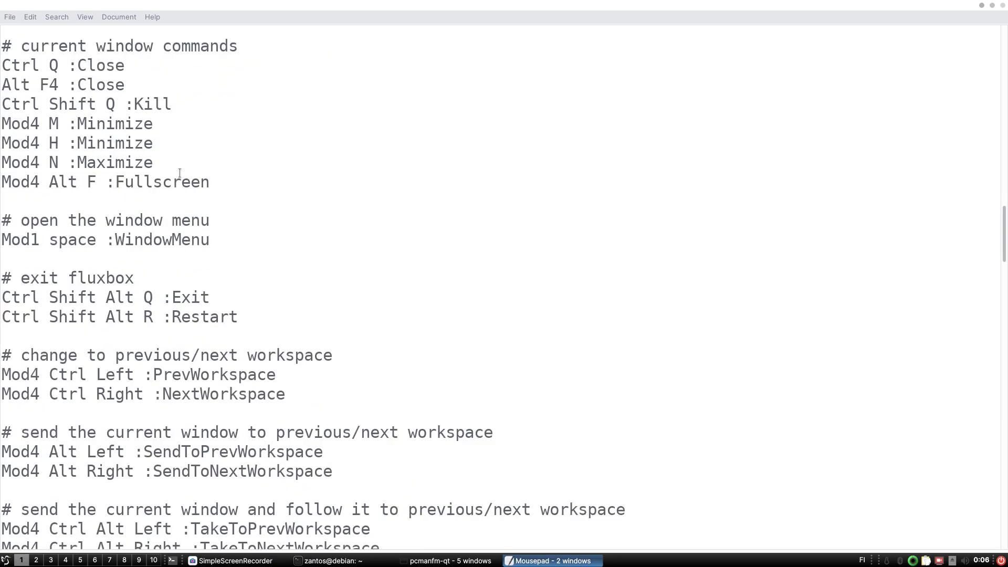
drag(2, 65, 154, 162)
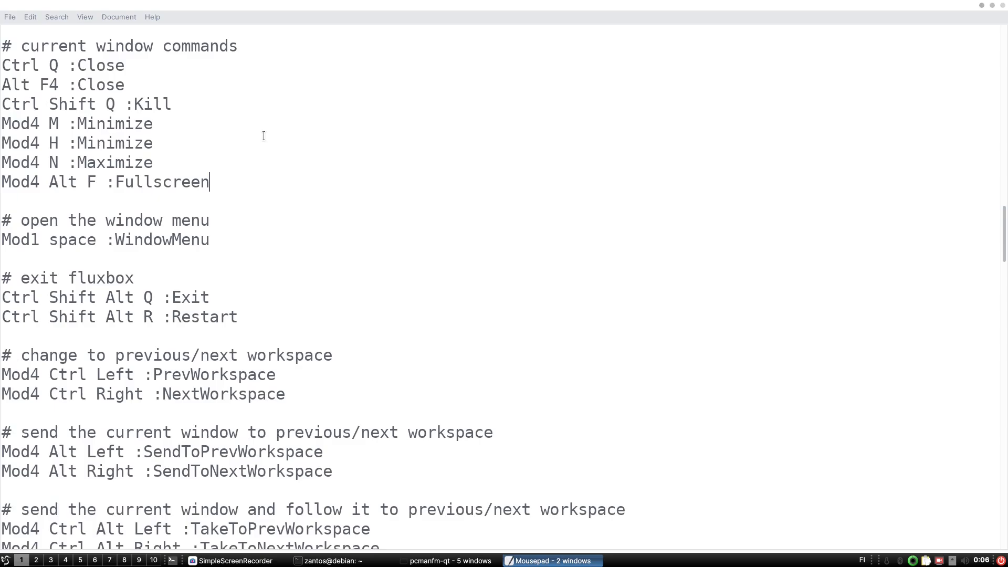
scroll(up, 3)
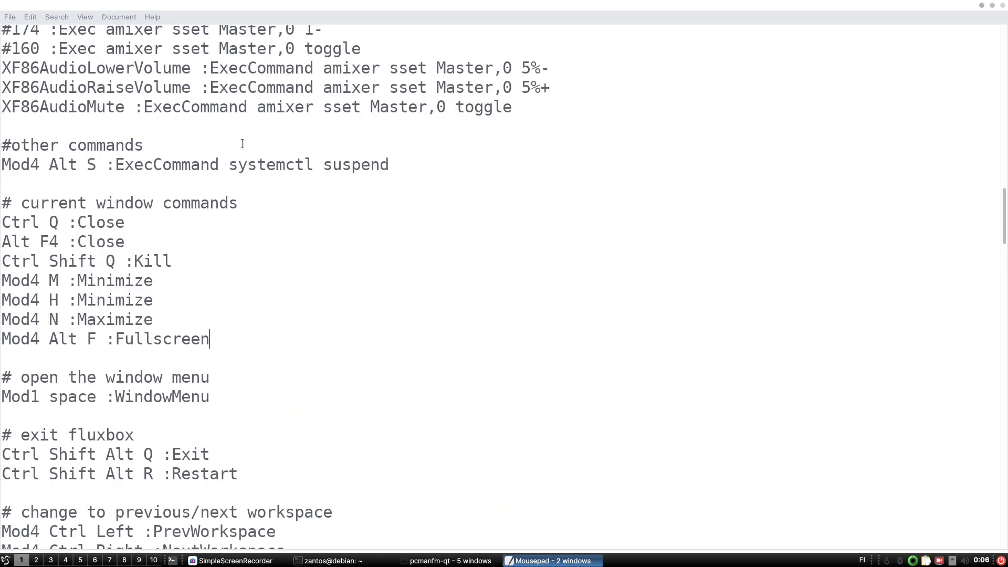
scroll(down, 3)
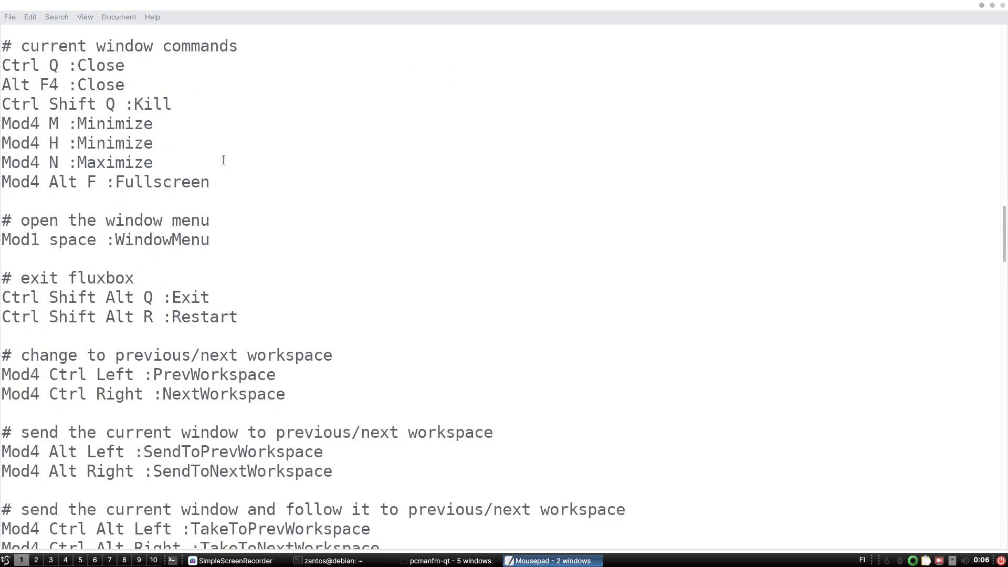
drag(3, 65, 209, 182)
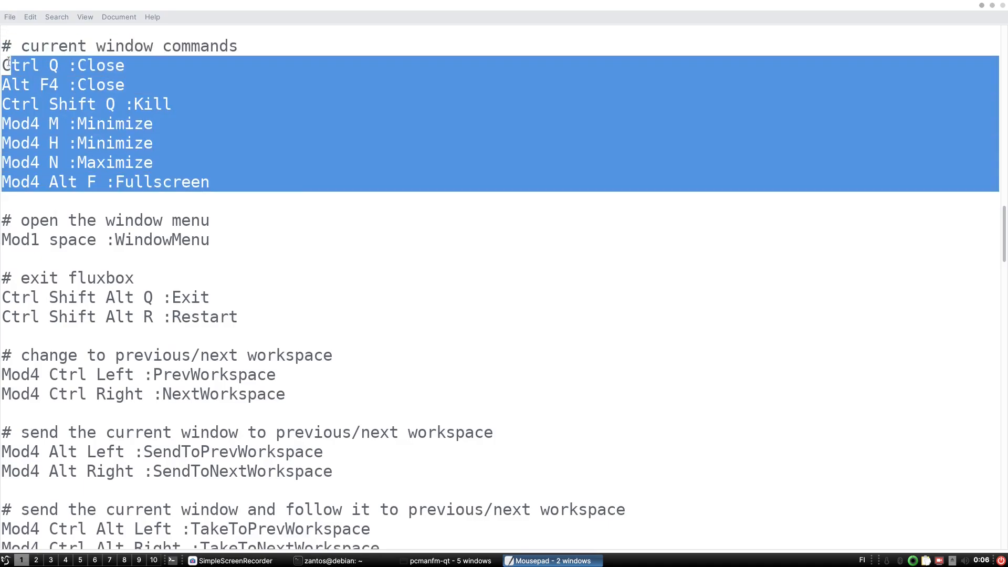
- Highlight the Workspace 1 to 5 bindings, try switching workspaces from the taskbar and return to workspace 1
scroll(down, 3)
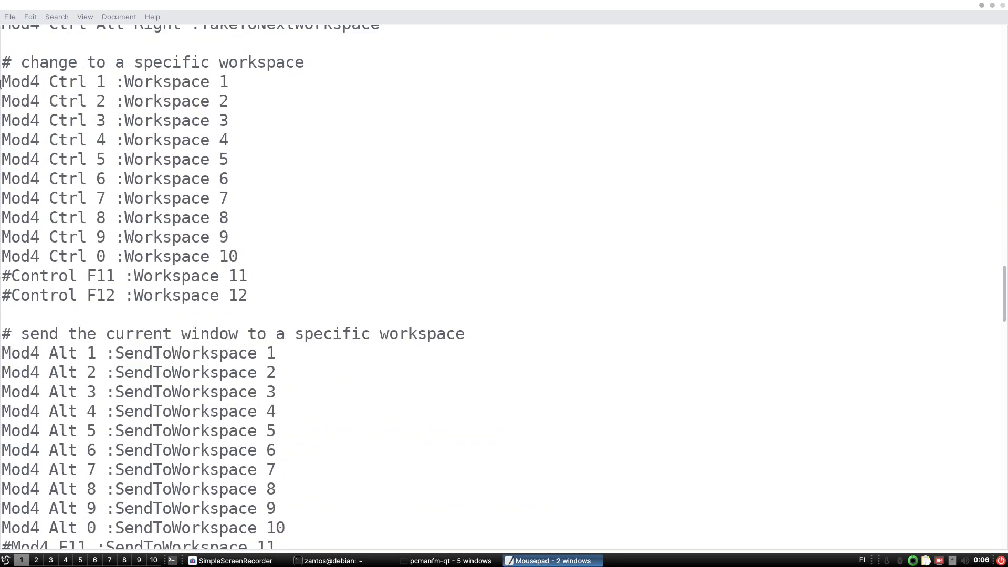
drag(3, 81, 218, 160)
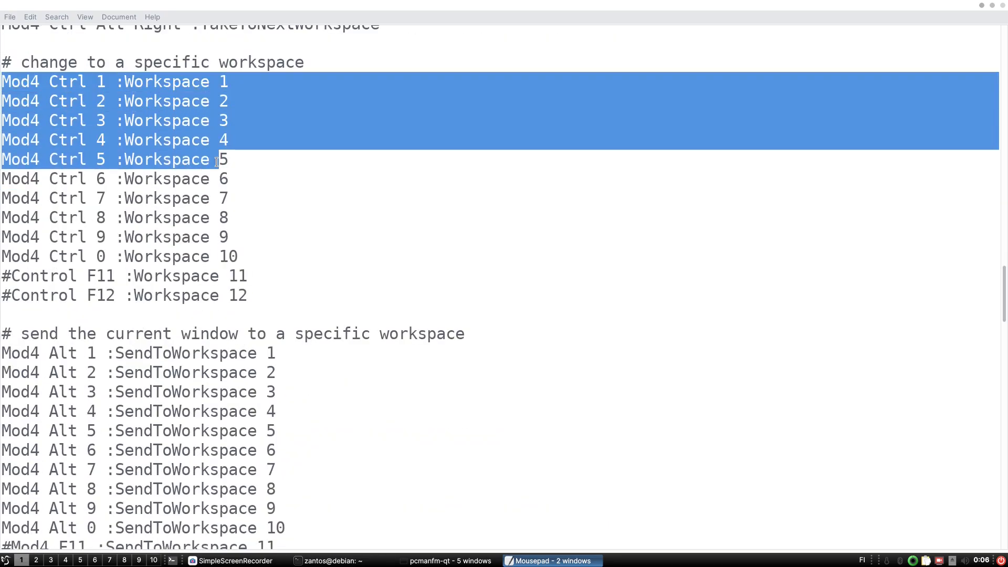
click(247, 295)
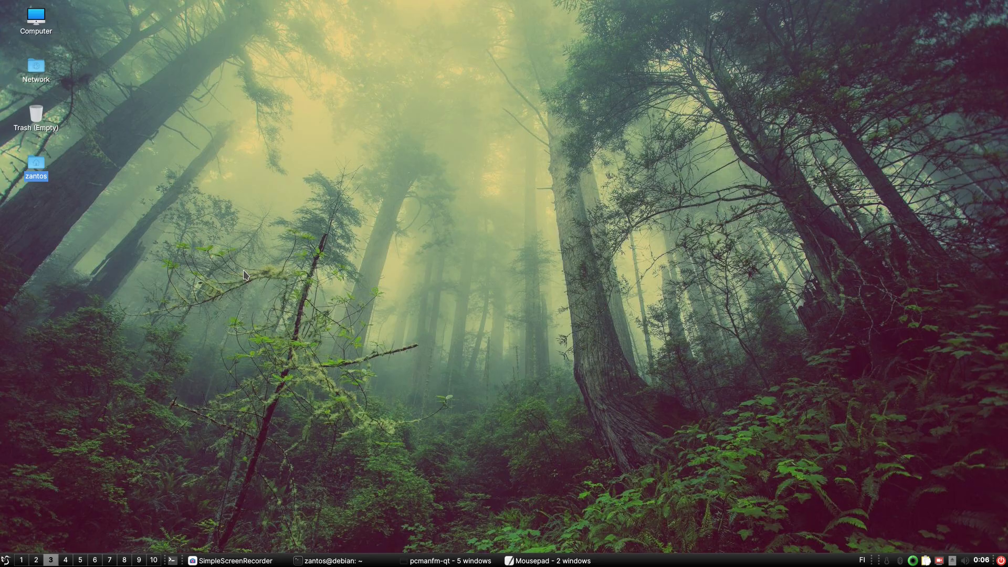
click(125, 561)
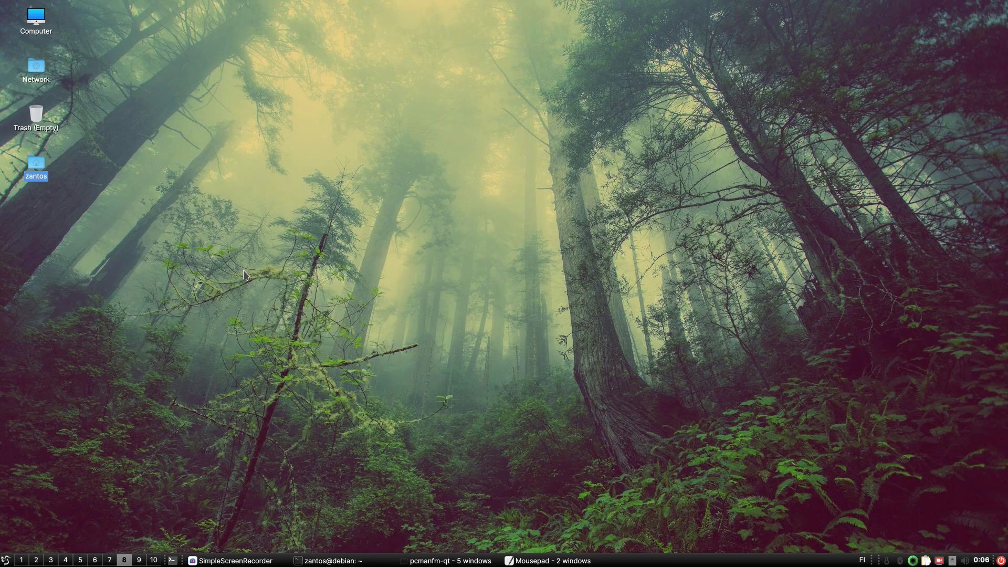
click(81, 560)
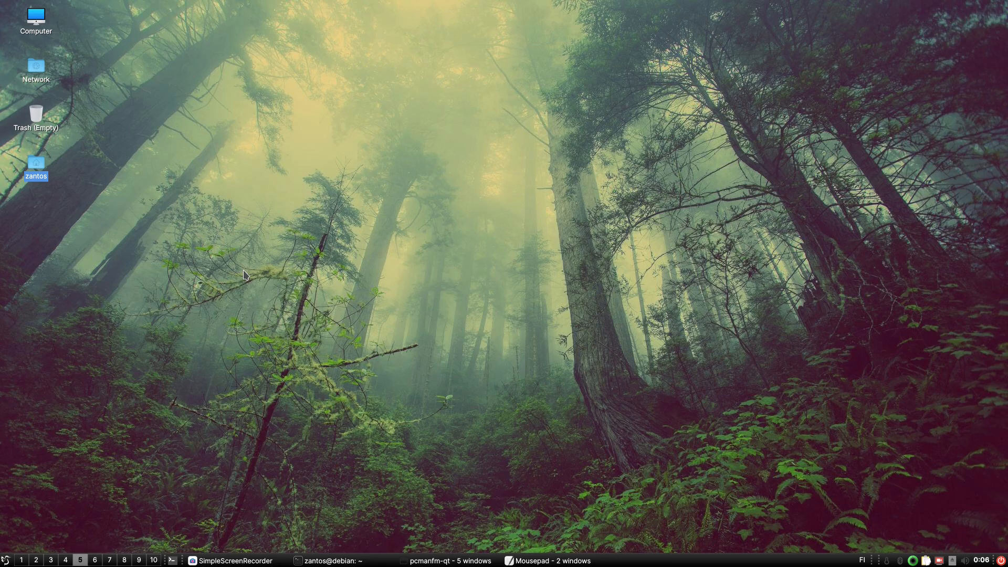
click(548, 561)
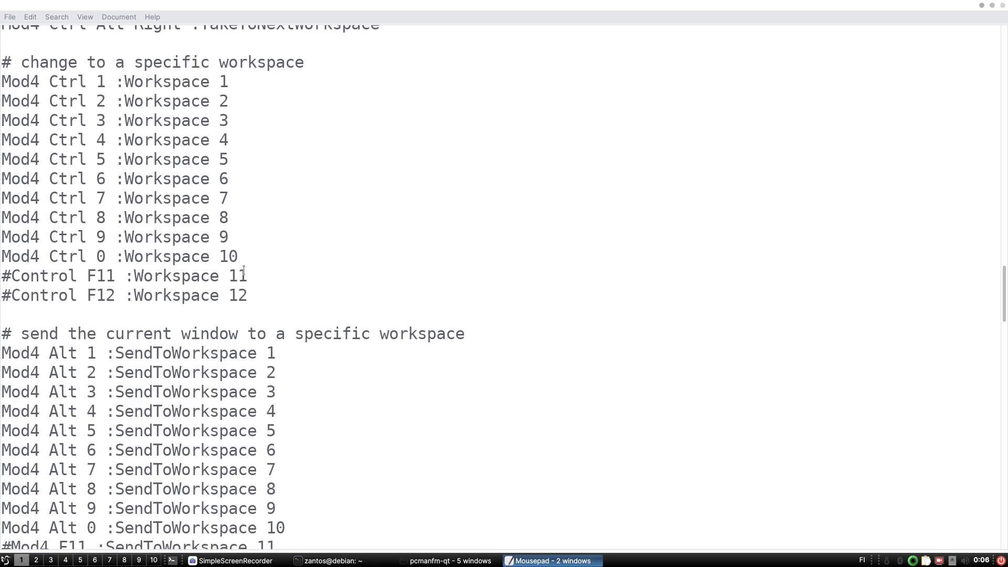
scroll(down, 3)
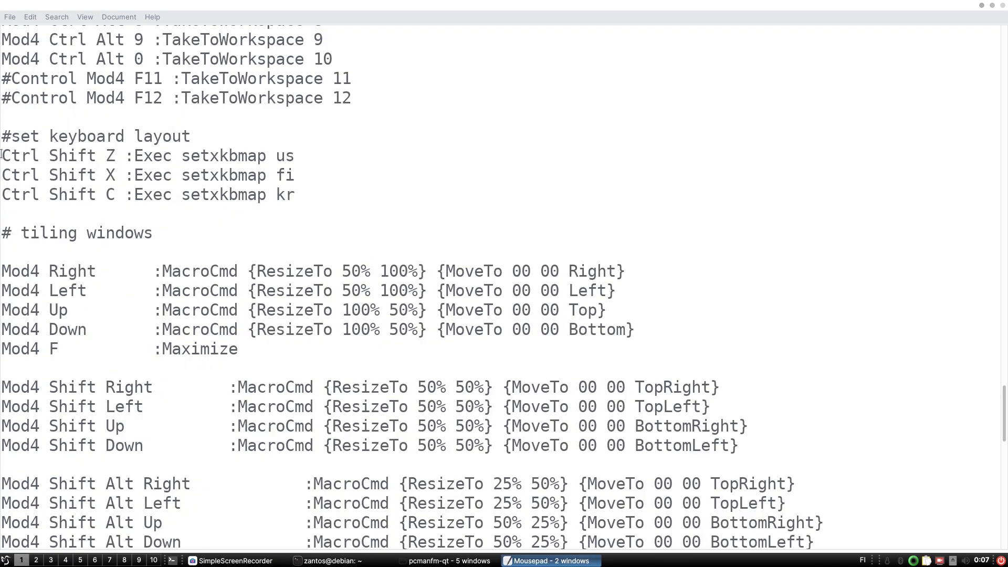
drag(0, 156, 122, 156)
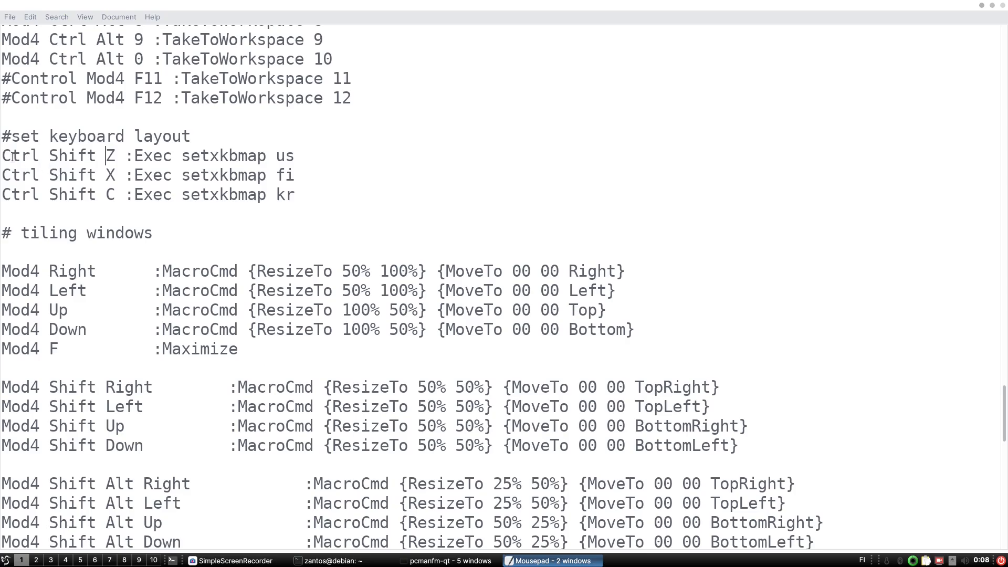
drag(1, 155, 93, 156)
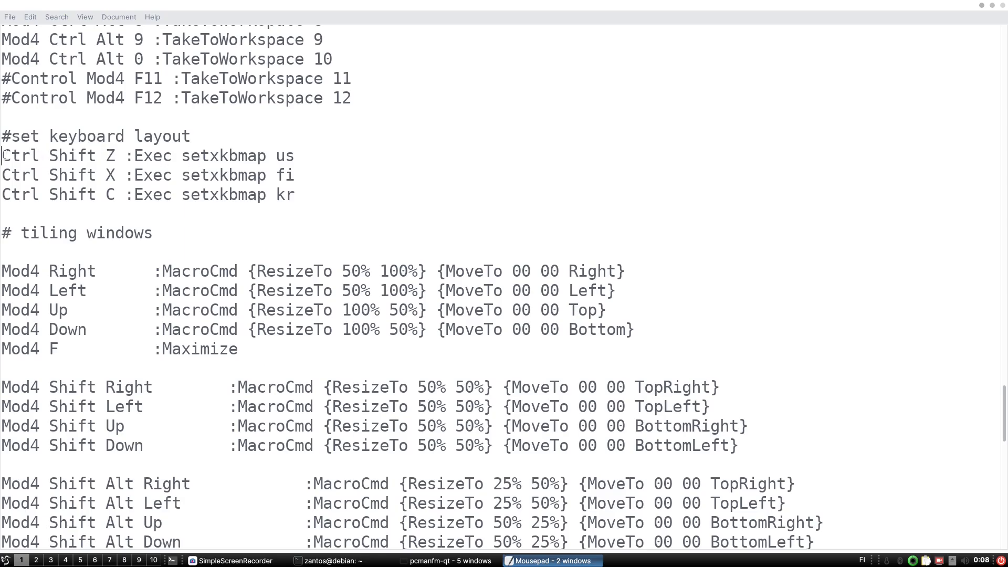
drag(3, 155, 122, 156)
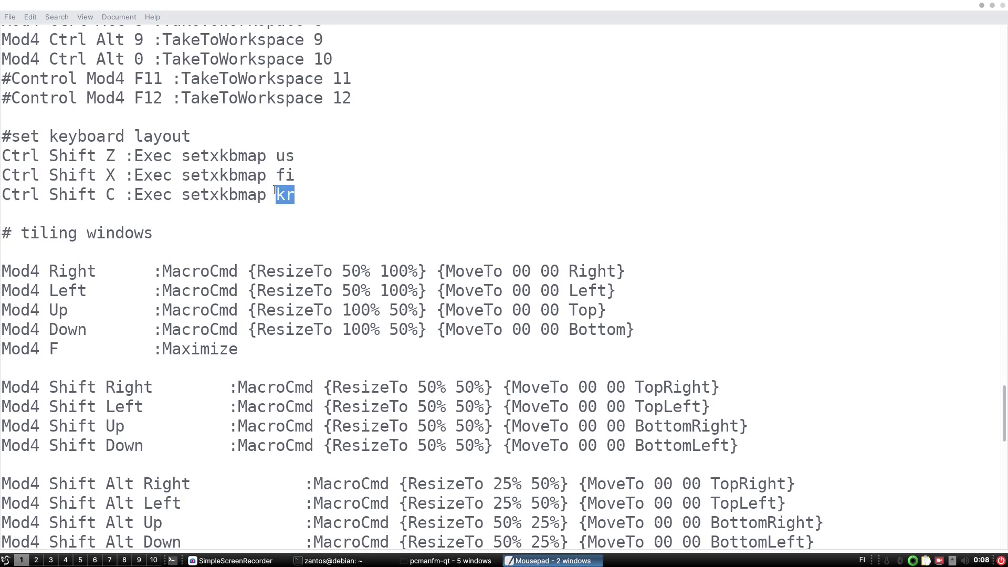
scroll(down, 3)
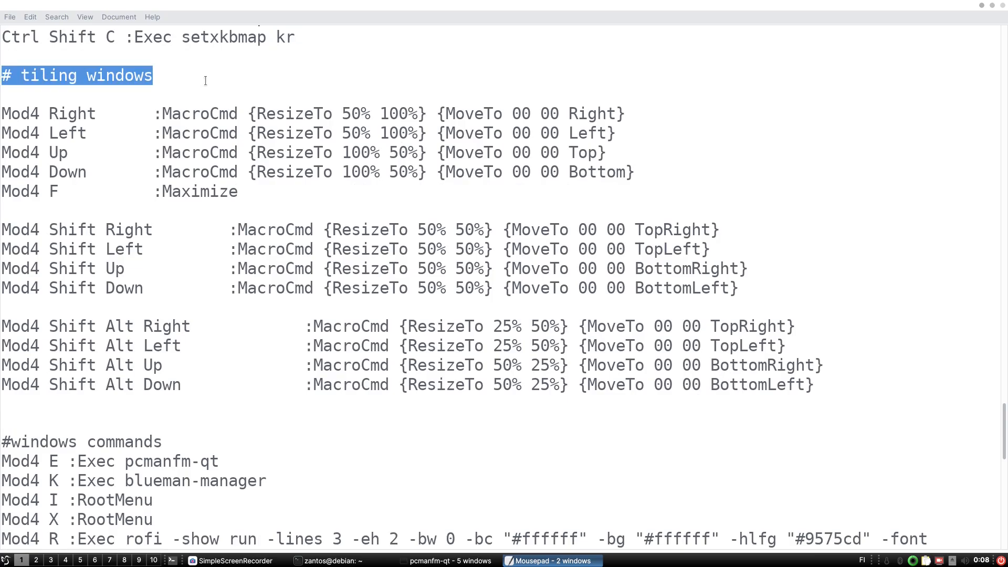
click(205, 80)
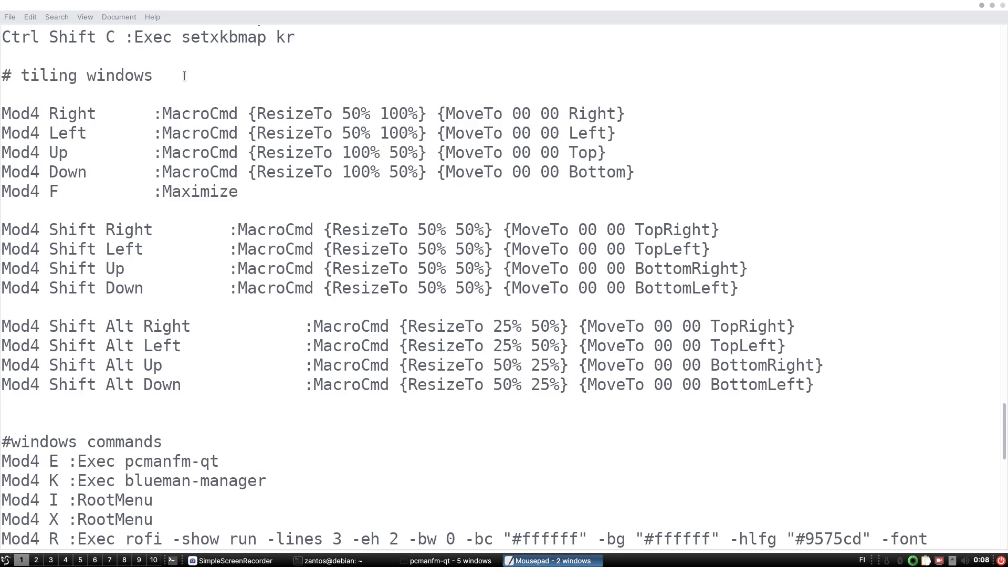
click(168, 76)
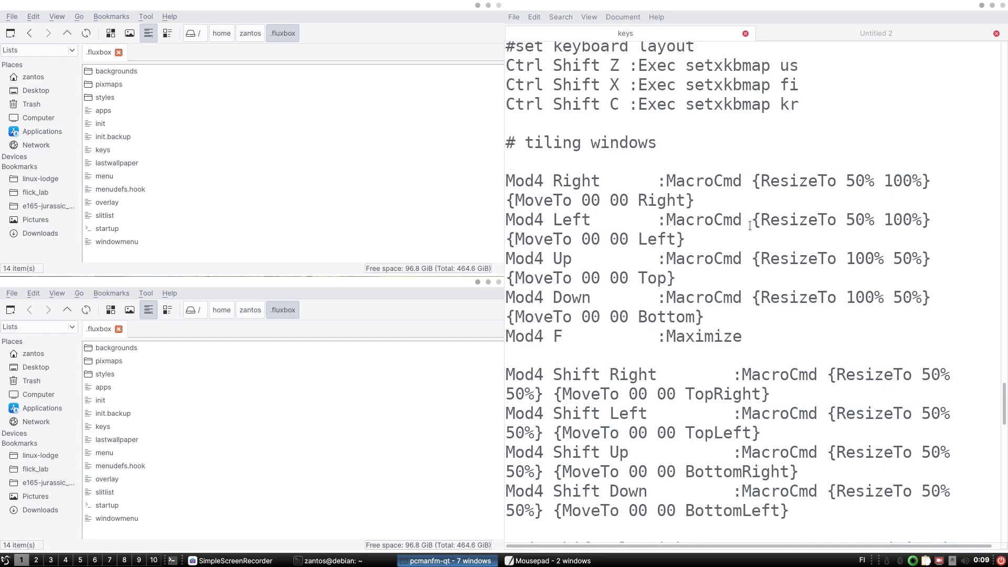
- Open extra PCManFM-Qt windows on the .fluxbox folder and tile them across the screen with Mod4+arrow
scroll(down, 3)
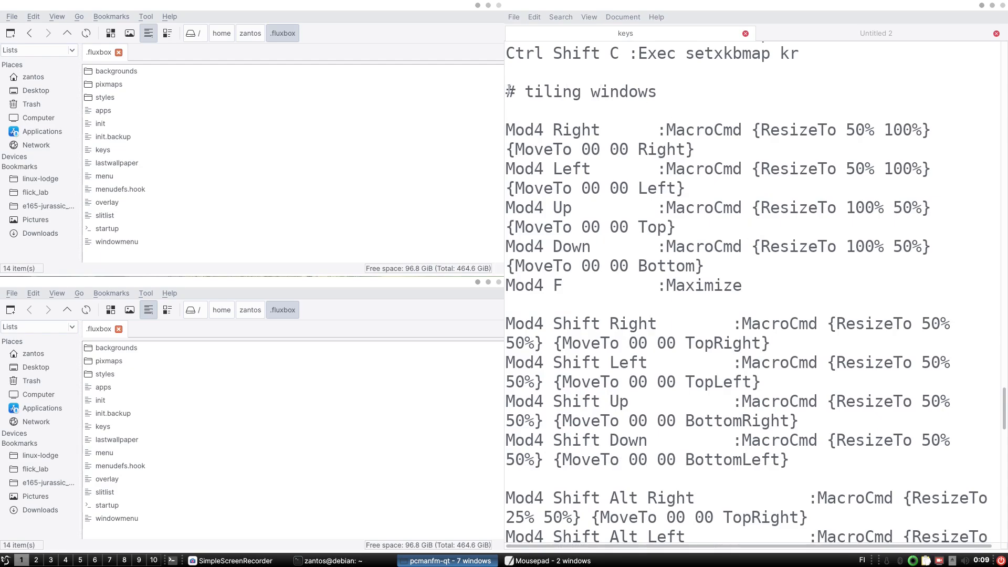
click(680, 106)
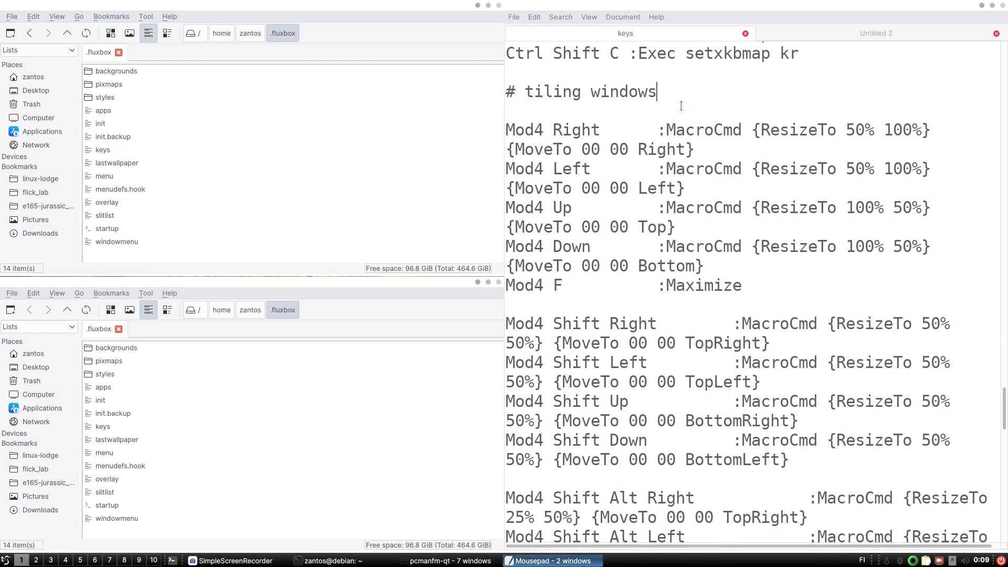
scroll(down, 3)
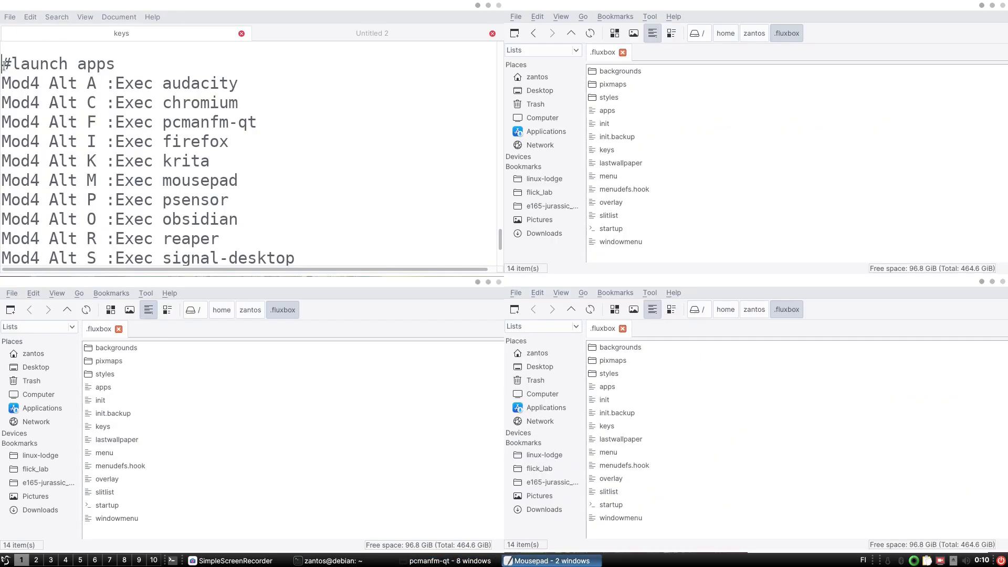
click(114, 63)
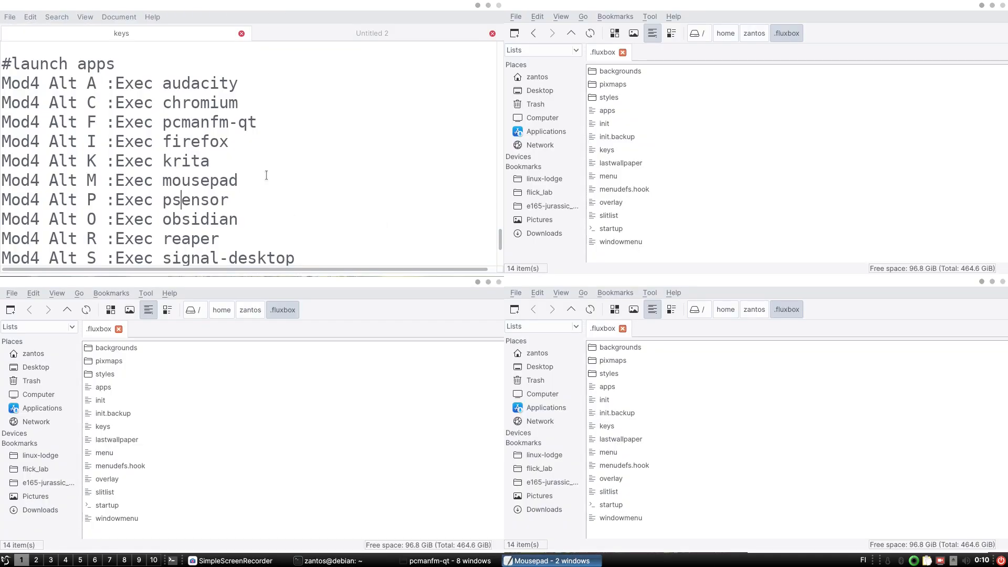
double_click(91, 103)
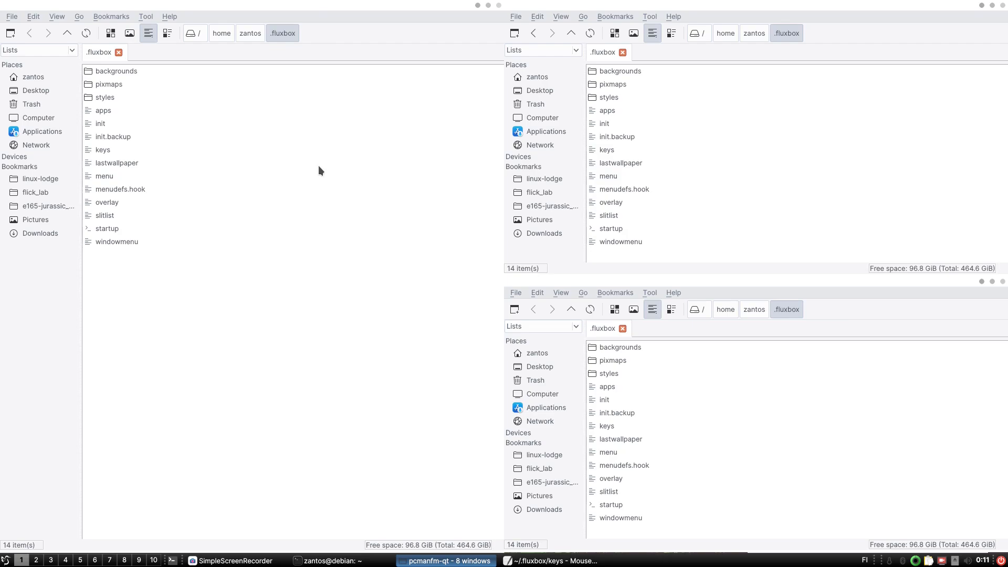
mouse_move(105, 183)
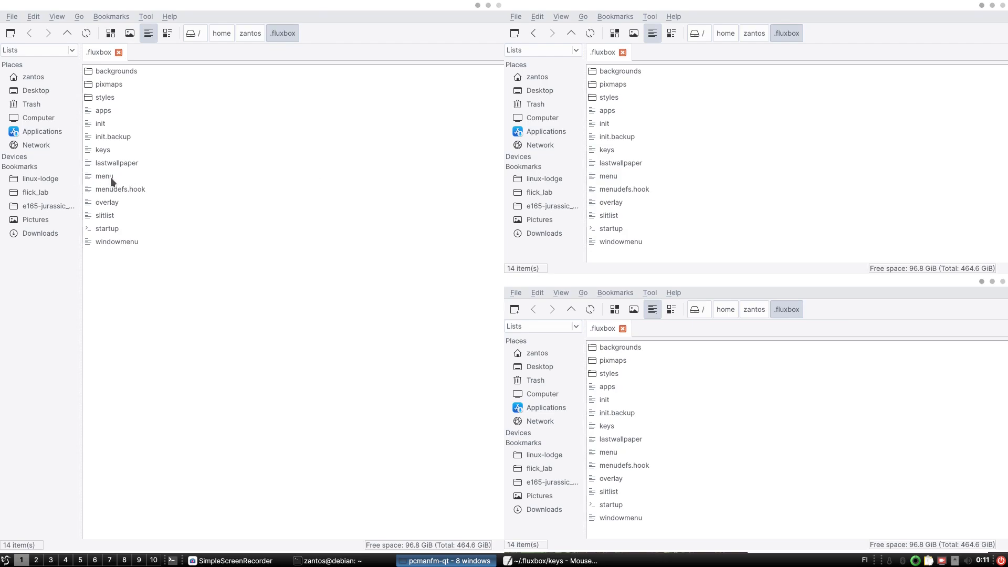
- Open the Fluxbox menu file in Mousepad and mark its first [begin] (fluxbox) line
right_click(104, 176)
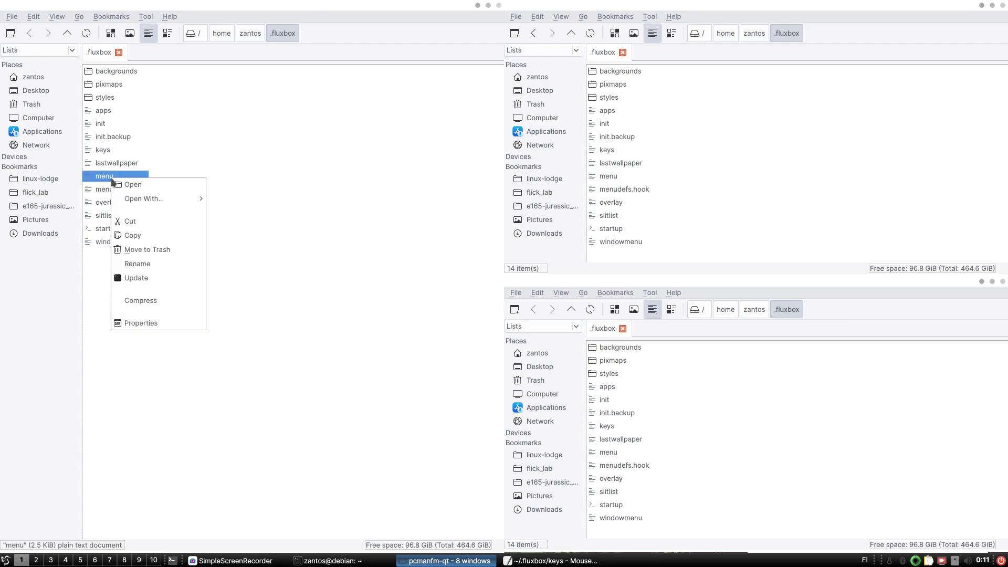
click(132, 184)
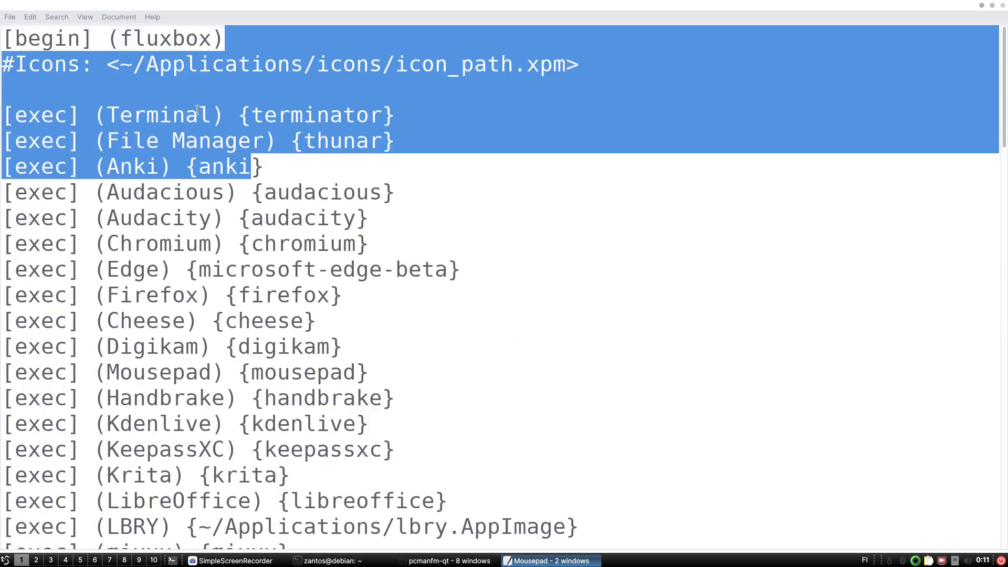
click(198, 114)
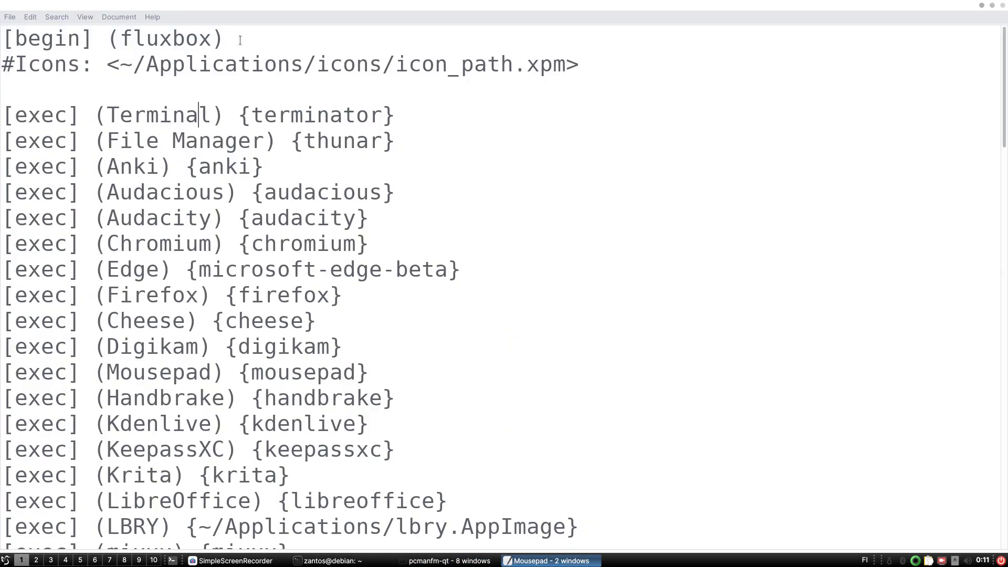
triple_click(110, 38)
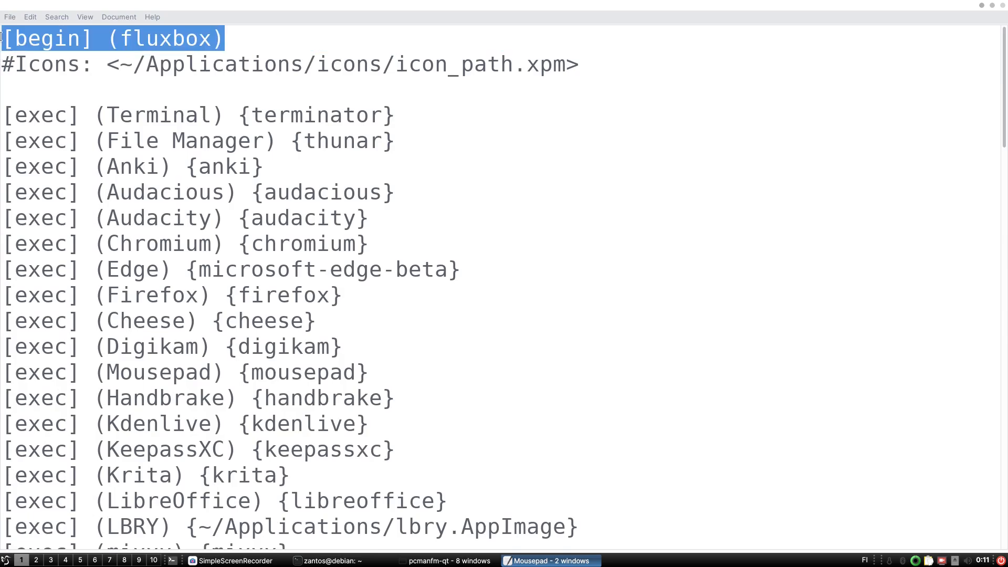
scroll(down, 3)
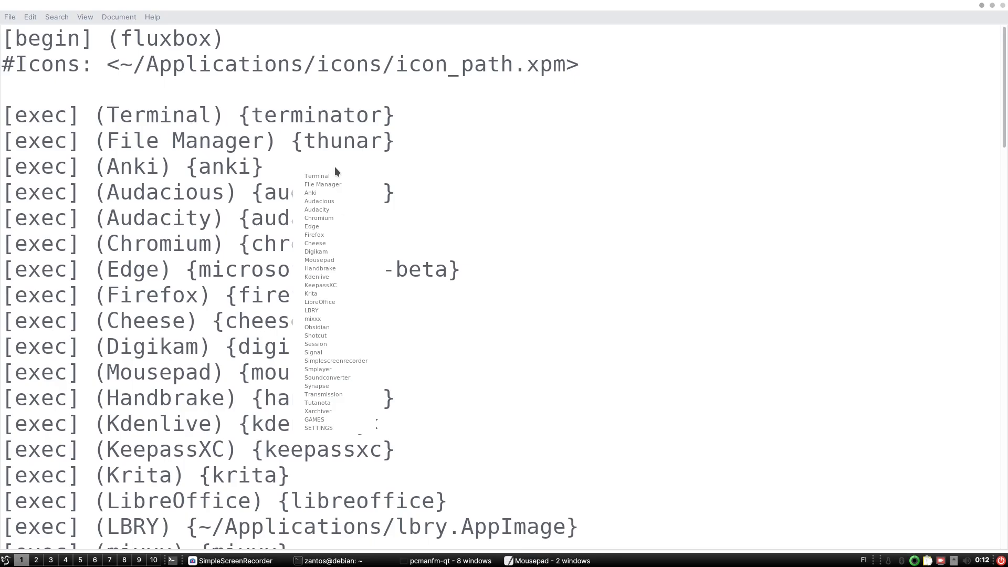
mouse_move(337, 179)
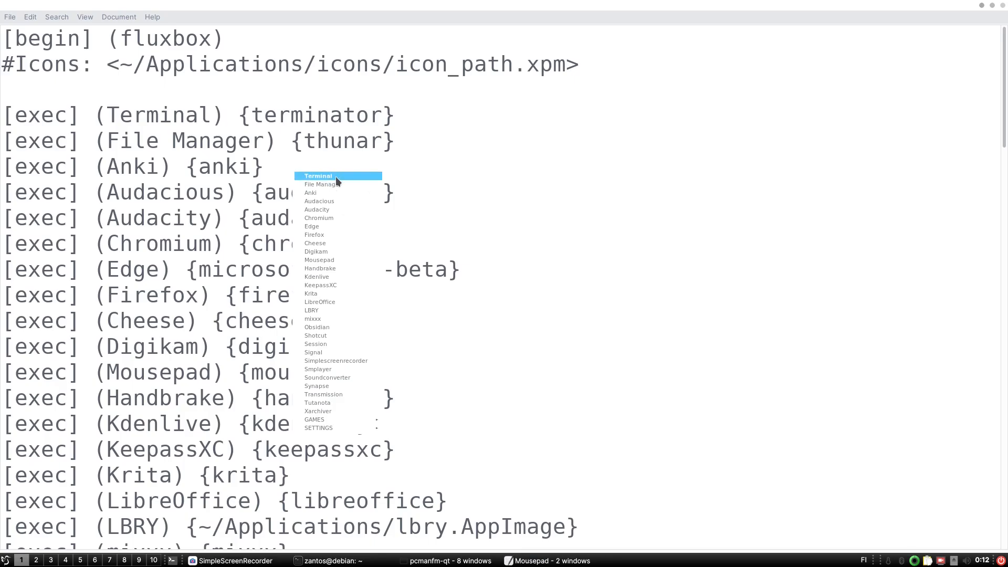
mouse_move(336, 424)
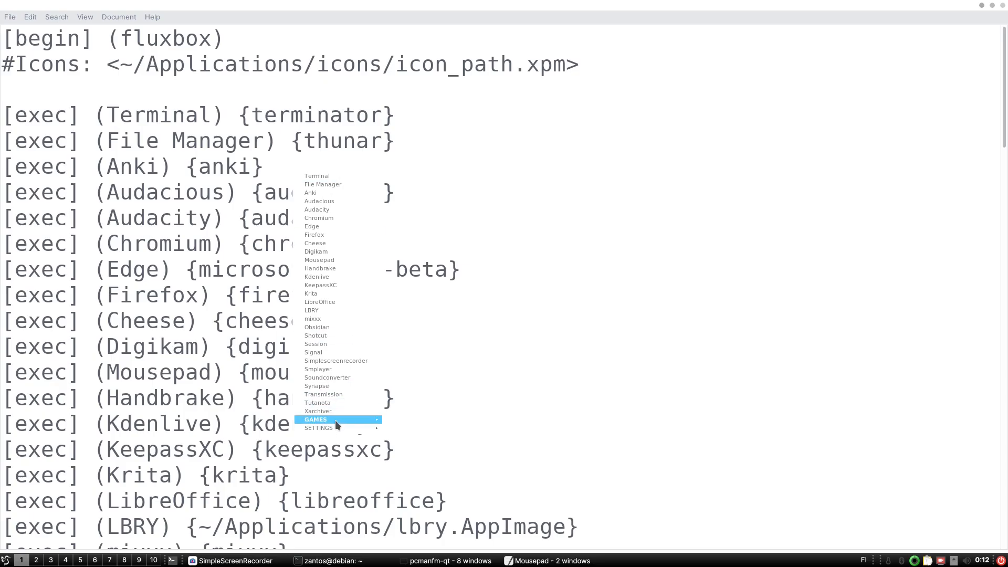
mouse_move(343, 431)
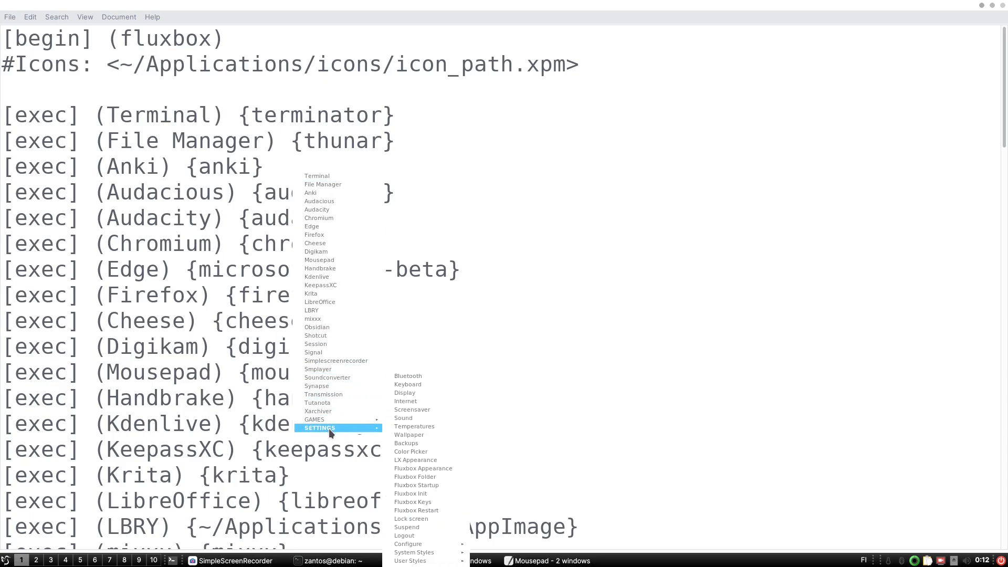
mouse_move(350, 433)
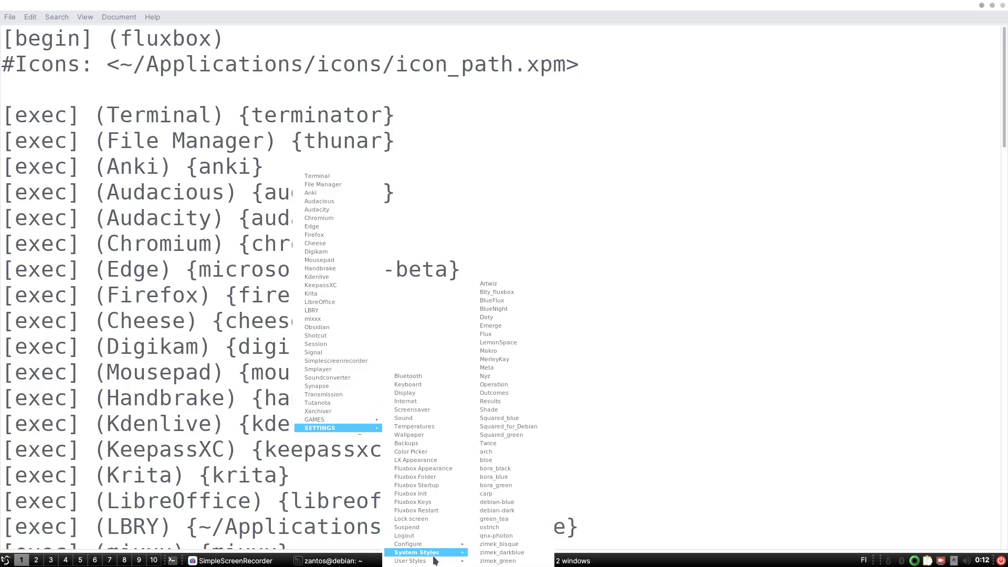
mouse_move(512, 418)
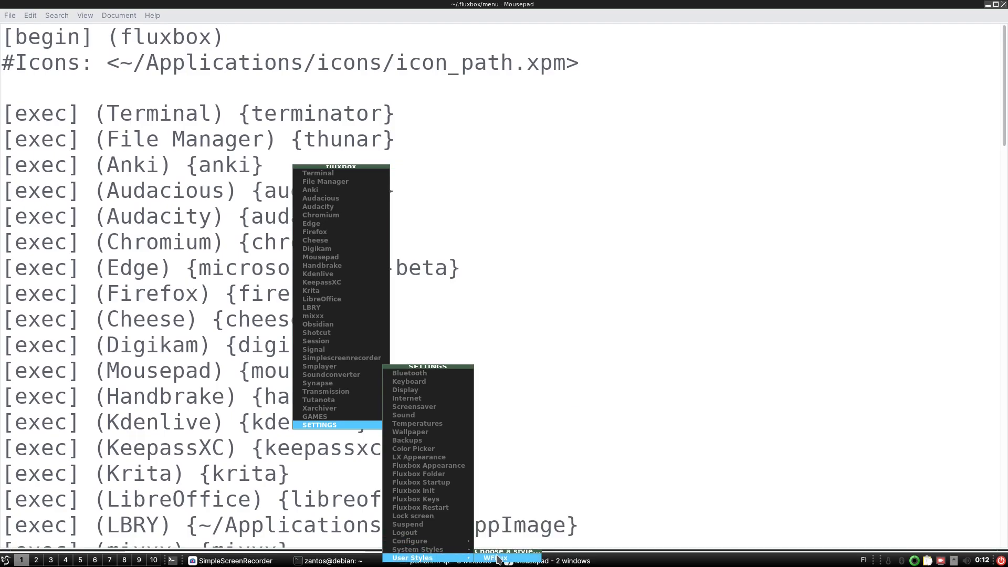
mouse_move(519, 560)
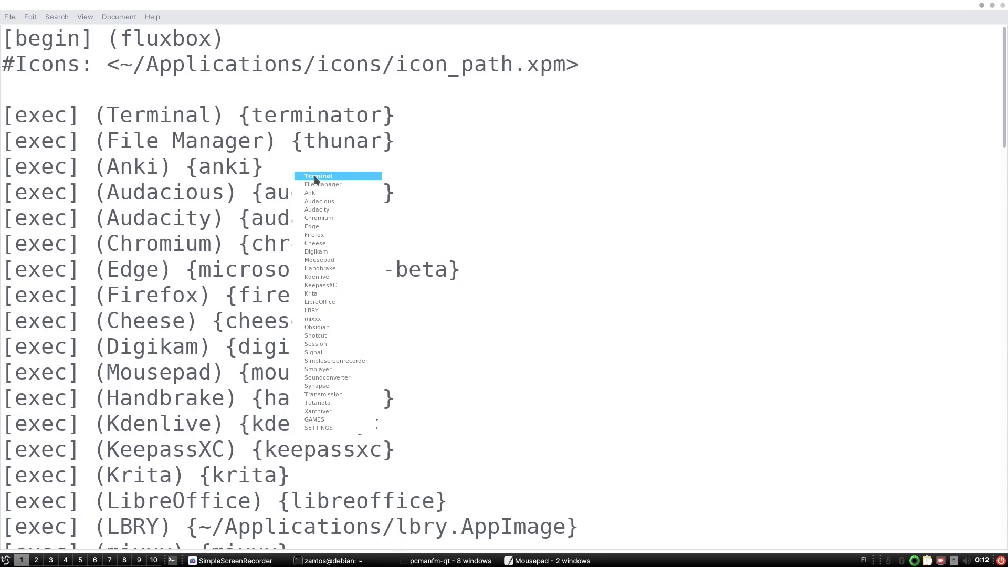
mouse_move(344, 183)
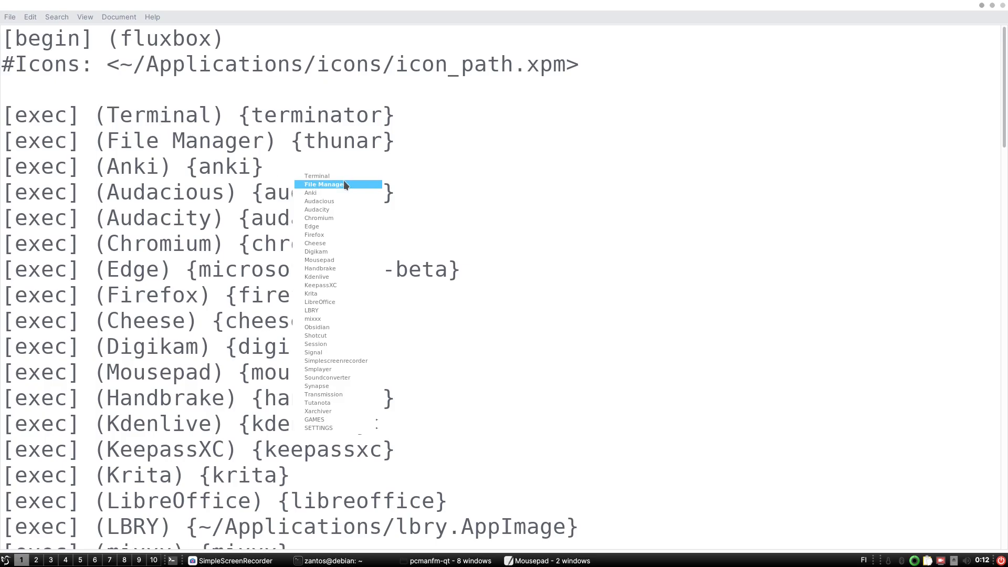
mouse_move(336, 191)
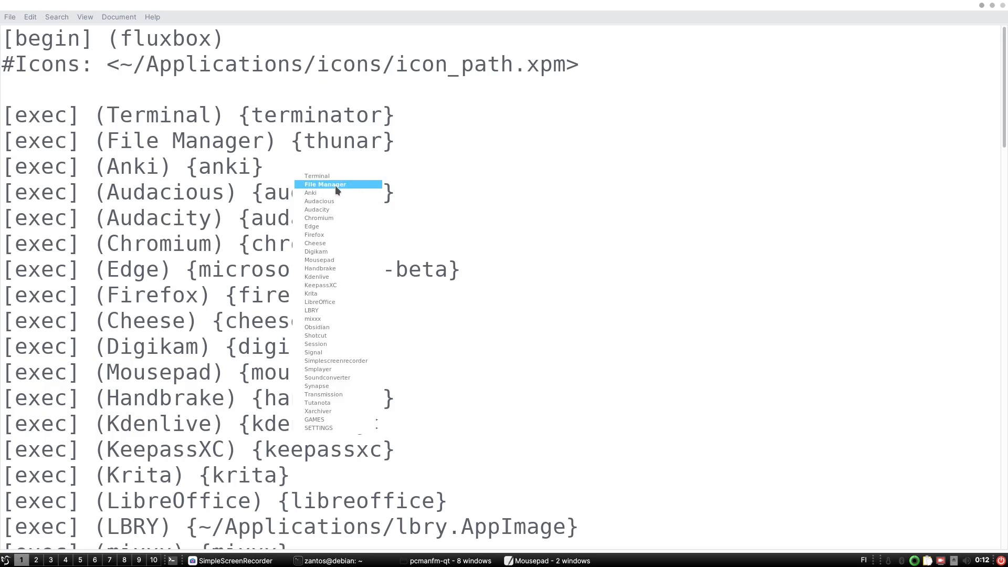
mouse_move(317, 177)
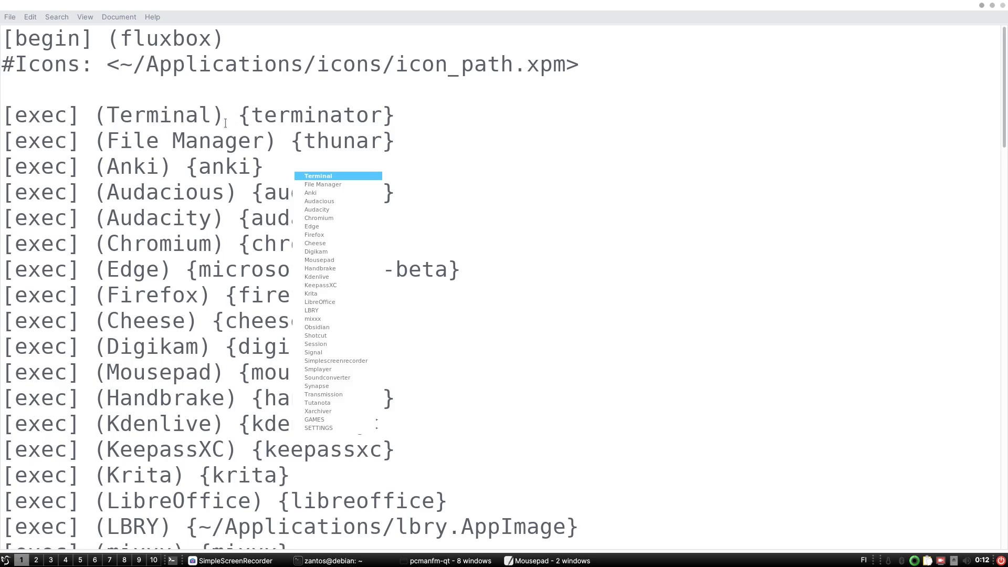
mouse_move(338, 419)
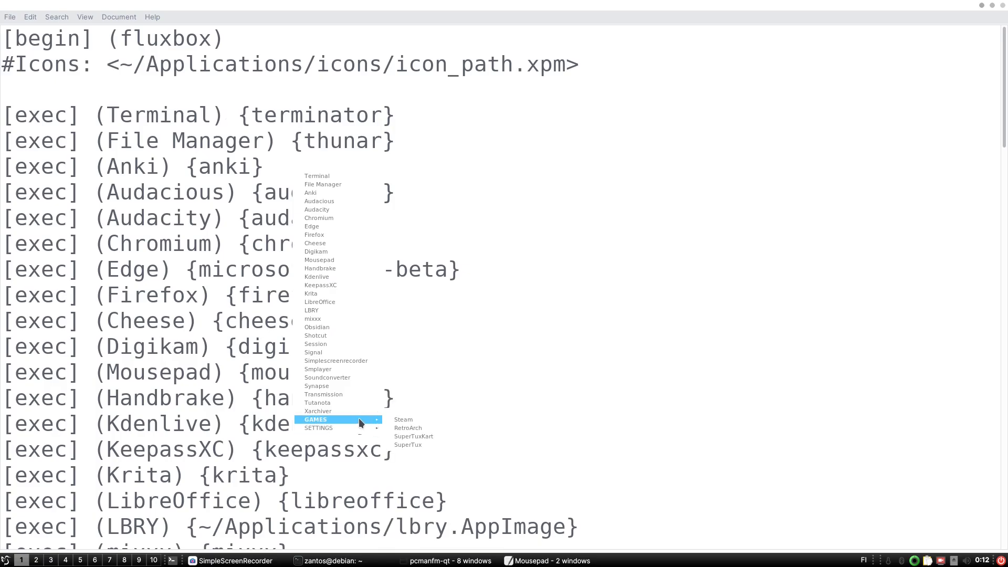
mouse_move(342, 178)
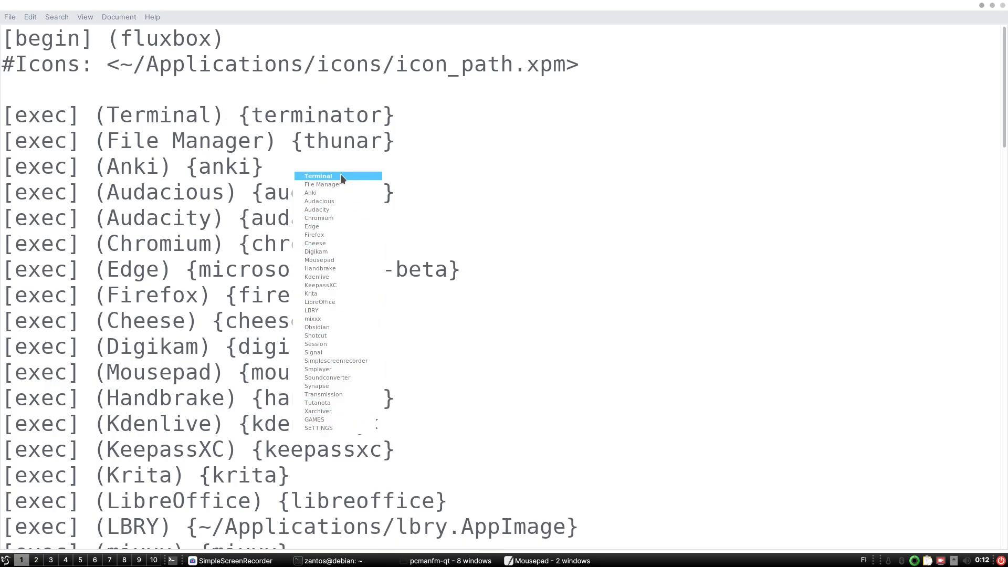
click(153, 130)
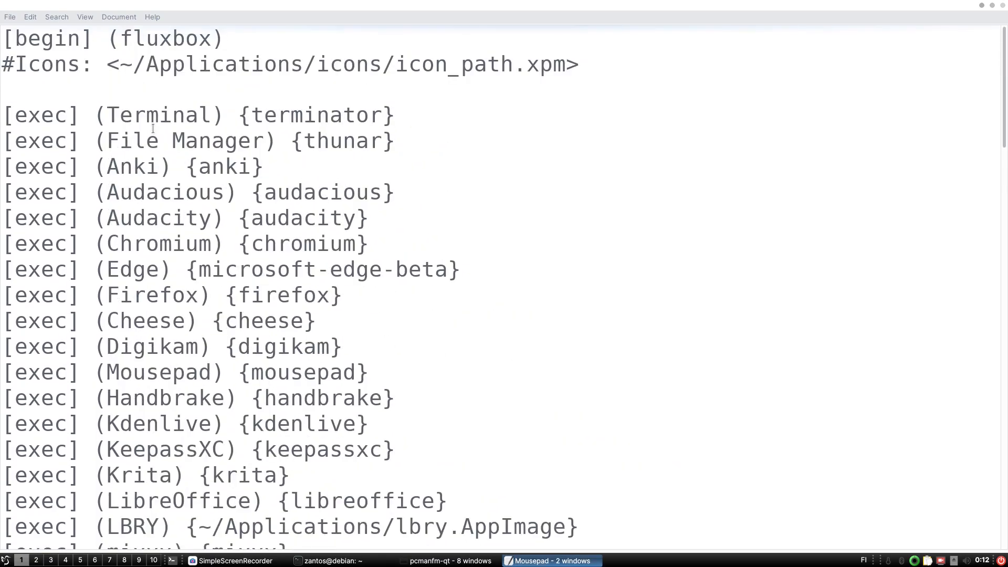
click(317, 141)
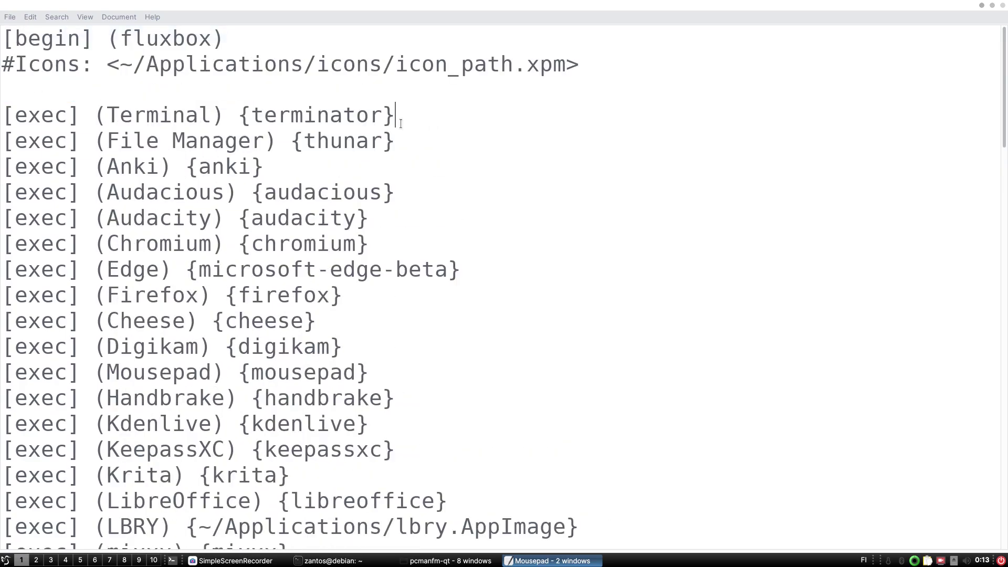
double_click(294, 191)
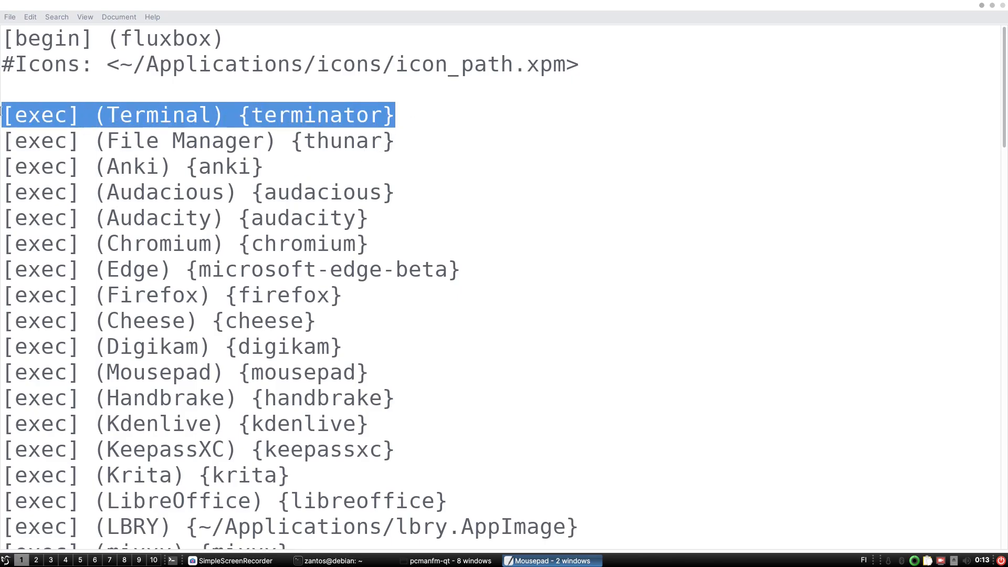
click(421, 110)
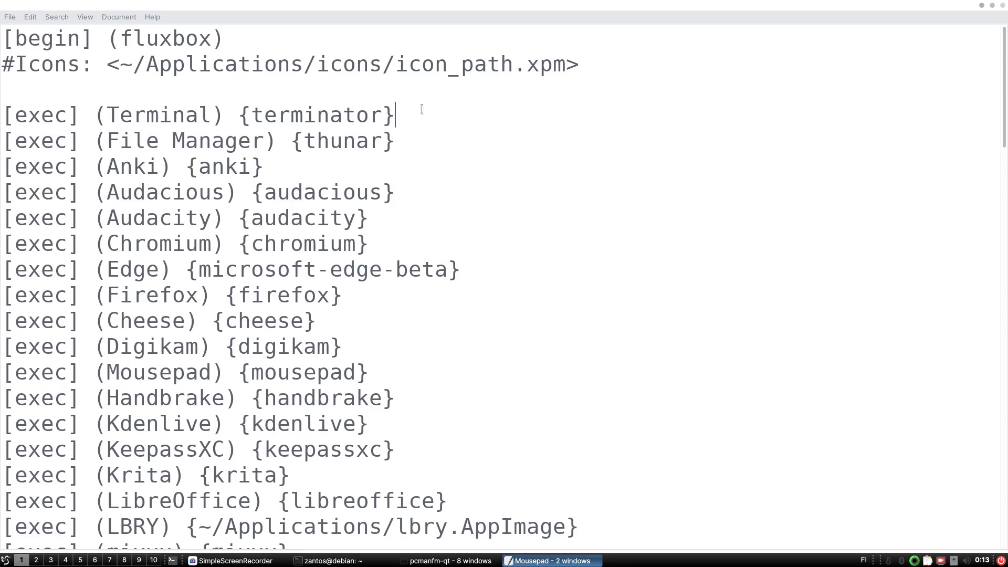
drag(0, 115, 236, 115)
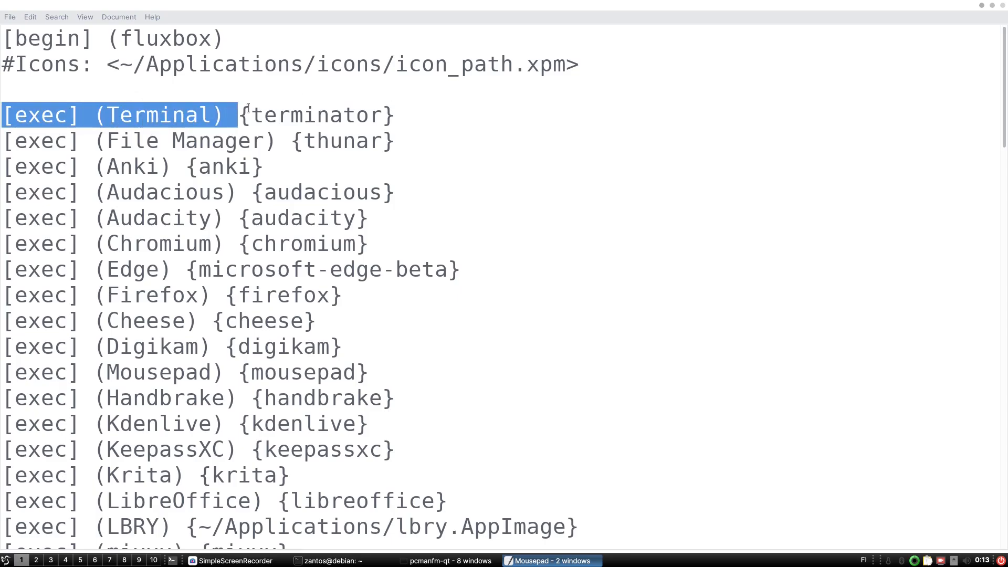
click(395, 114)
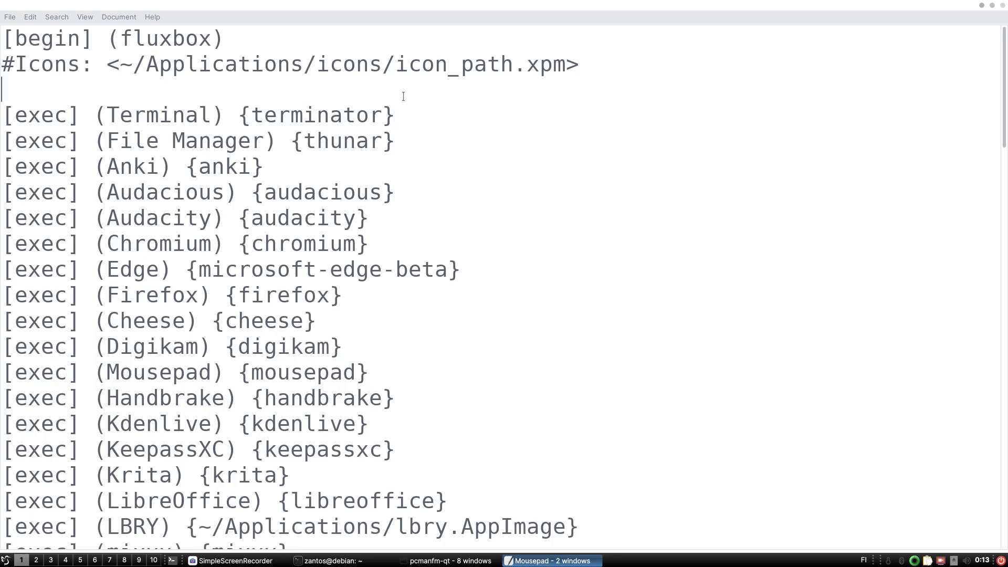
double_click(37, 116)
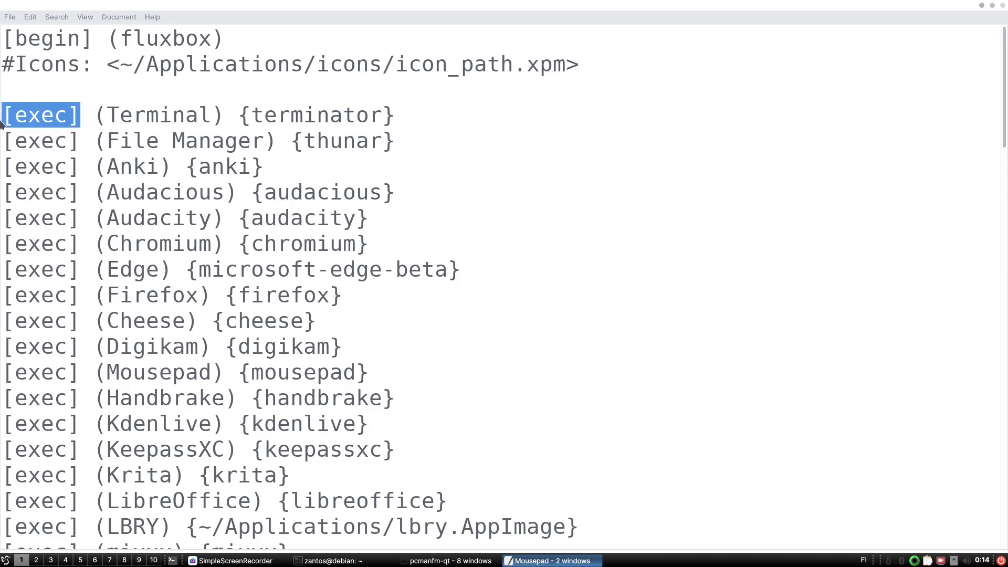
double_click(157, 115)
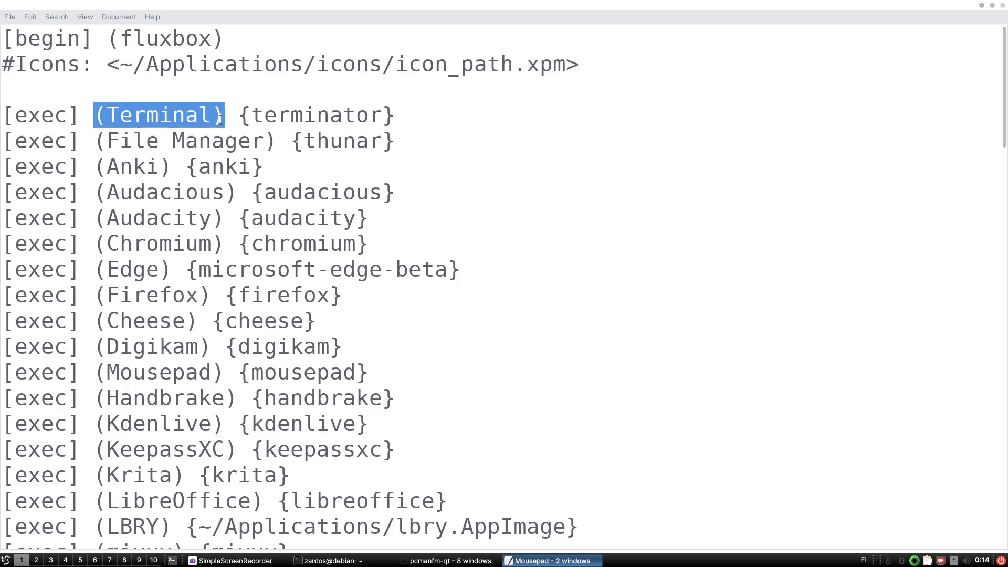
text(dfkljds)
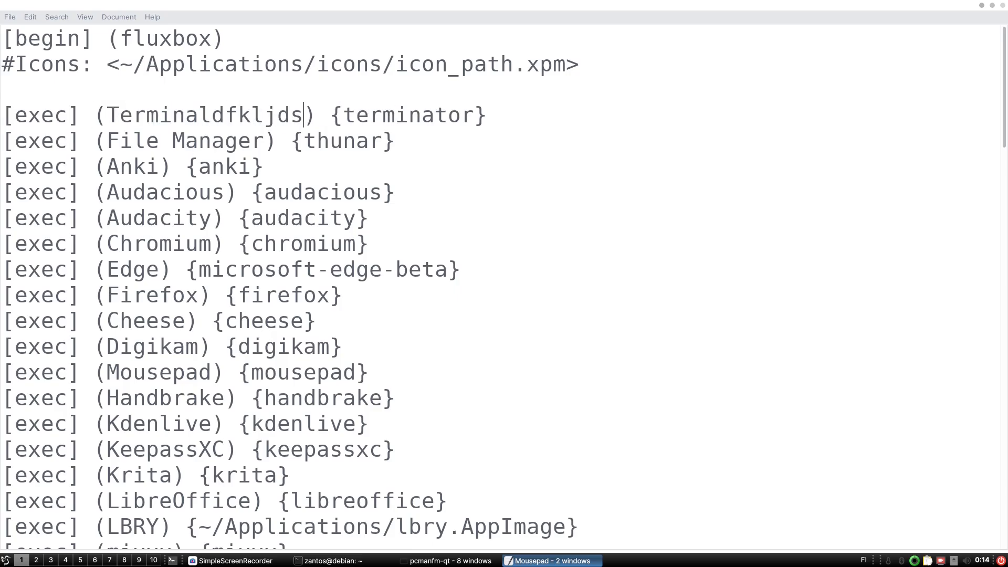
text(fl)
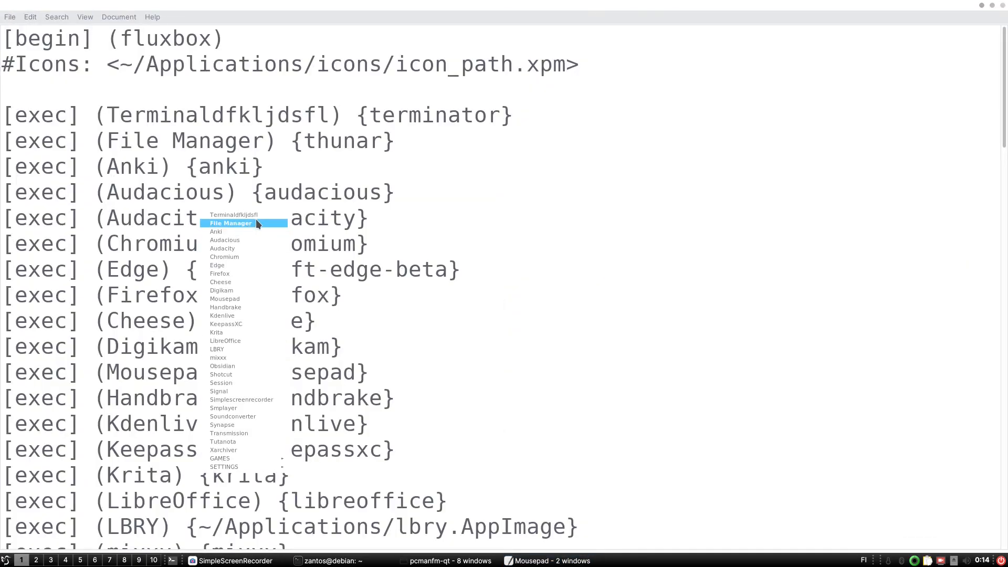
mouse_move(259, 214)
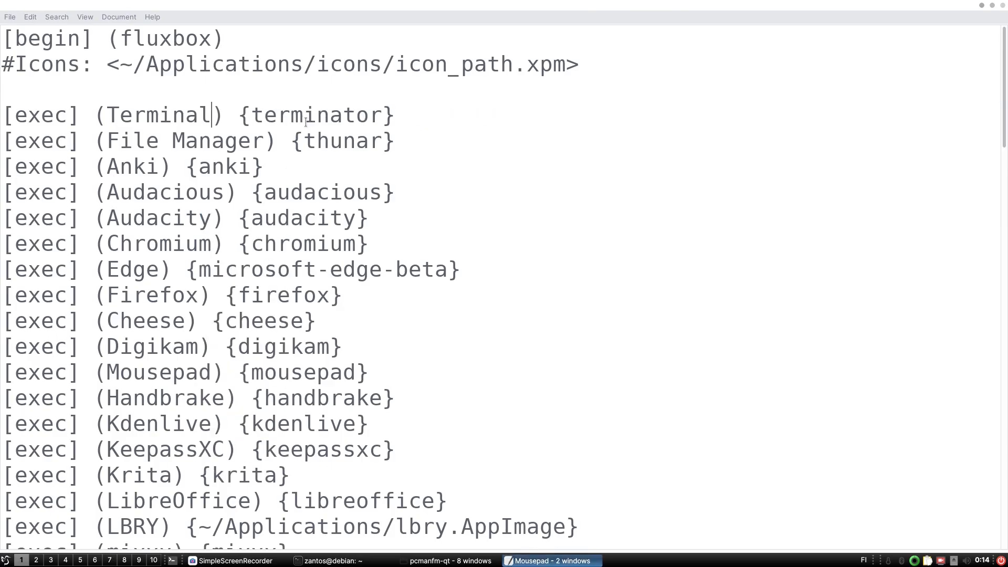
mouse_move(431, 122)
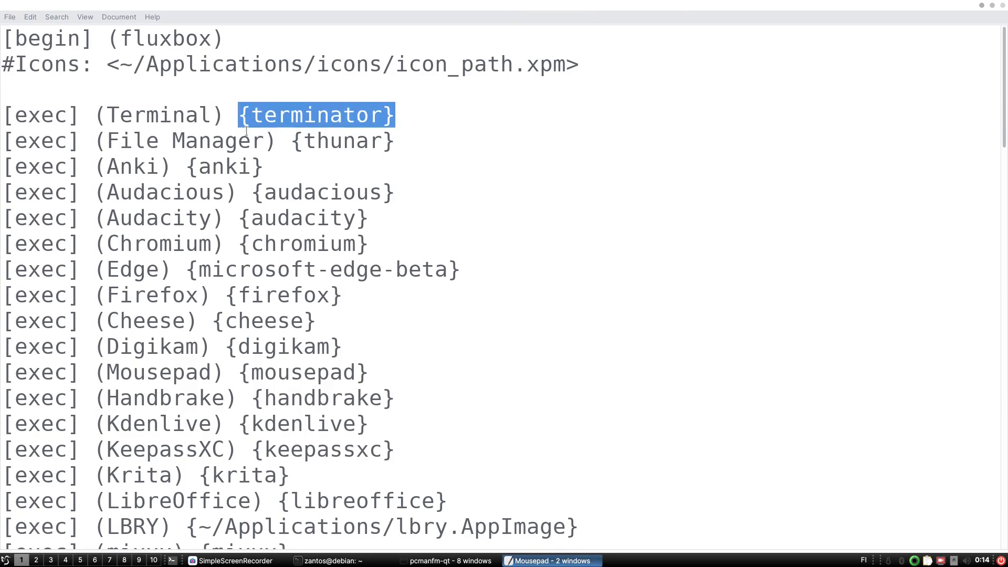
- Select the thunar command of the File Manager entry, then scroll down to the [submenu] (SETTINGS) section
double_click(347, 141)
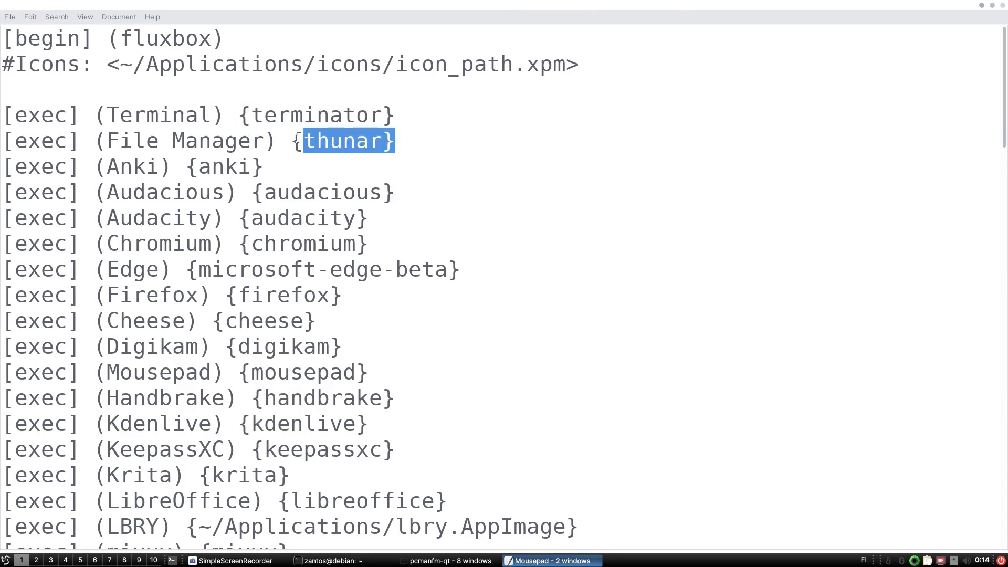
click(184, 141)
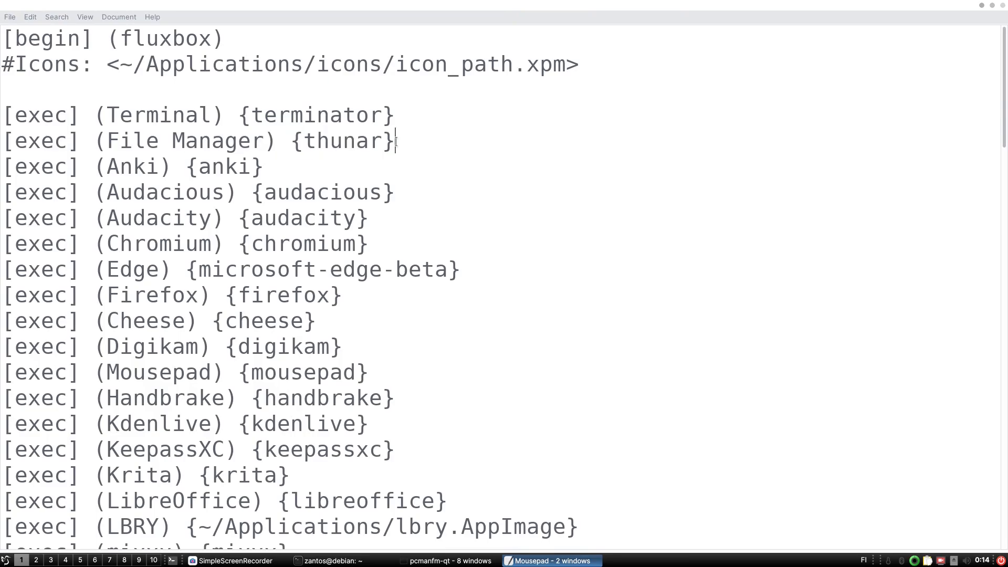
double_click(342, 141)
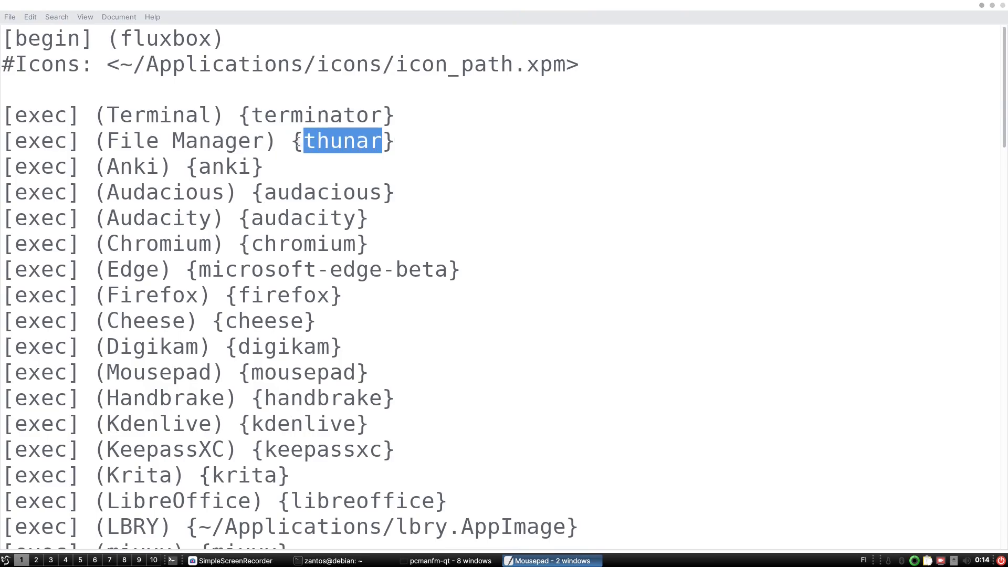
click(405, 140)
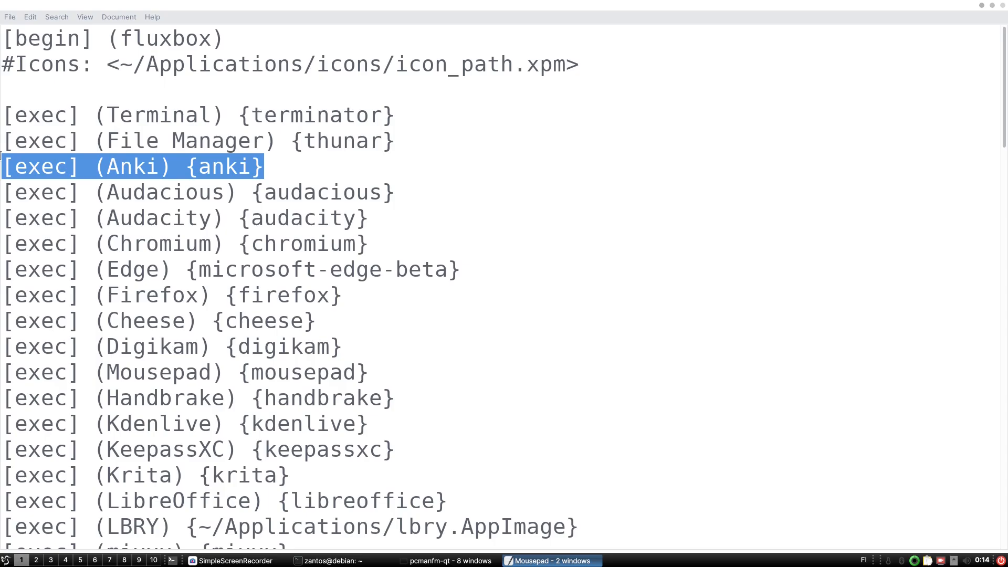
scroll(down, 3)
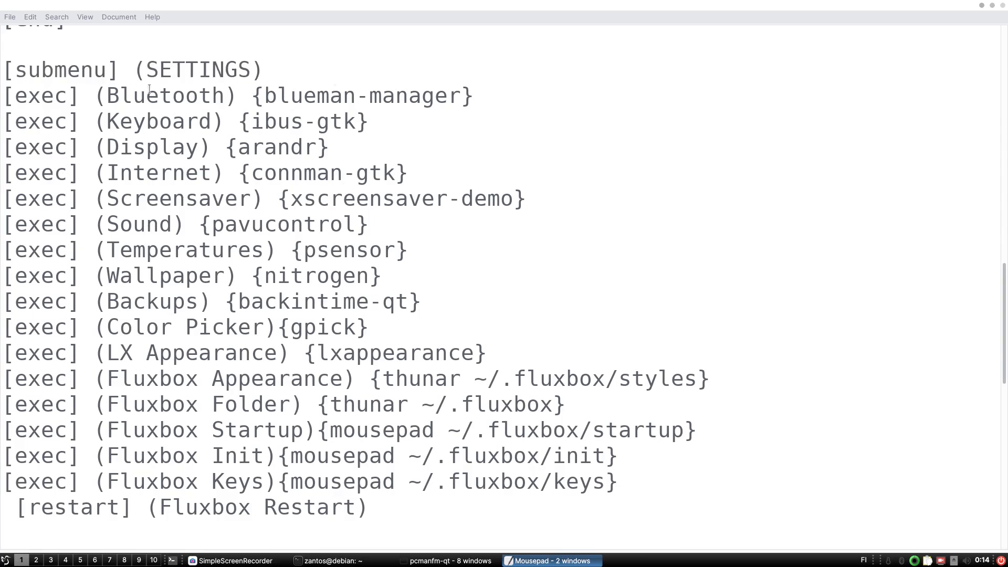
drag(12, 96, 146, 96)
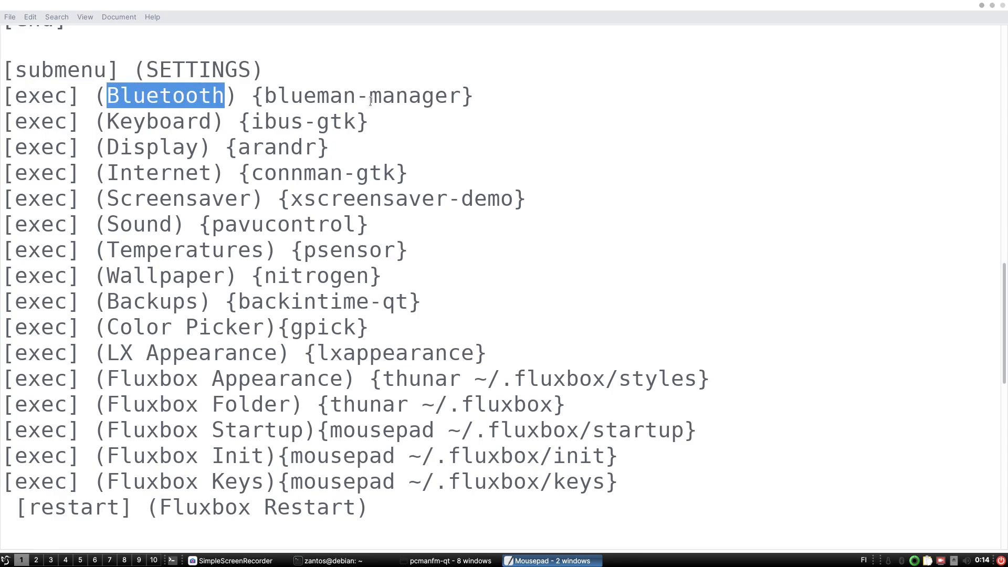
click(300, 109)
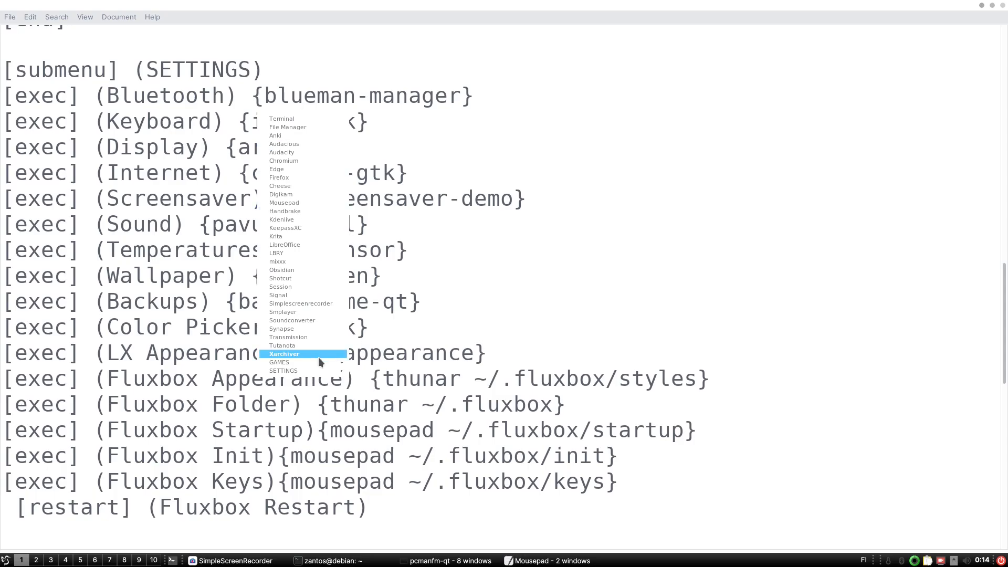
mouse_move(302, 370)
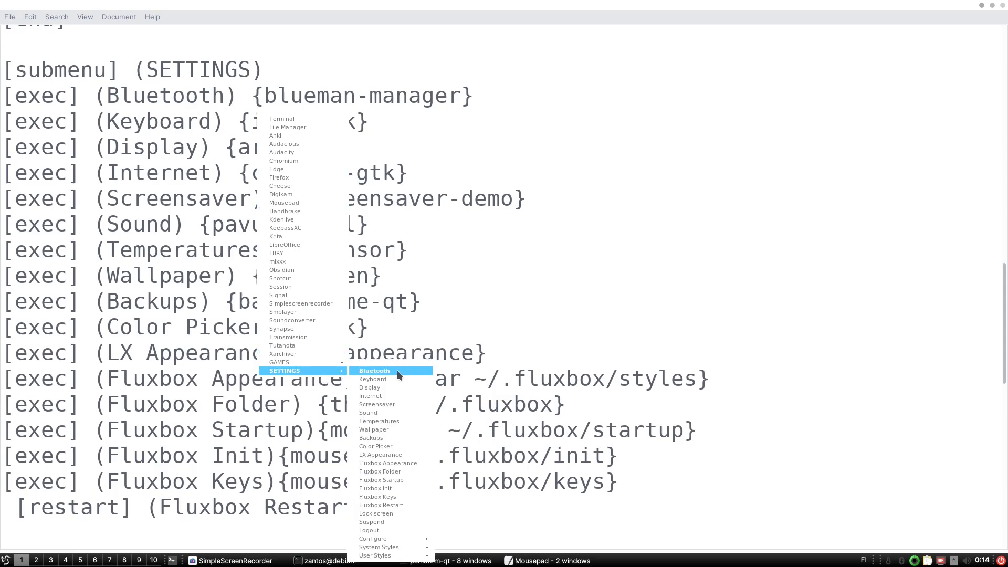
click(374, 371)
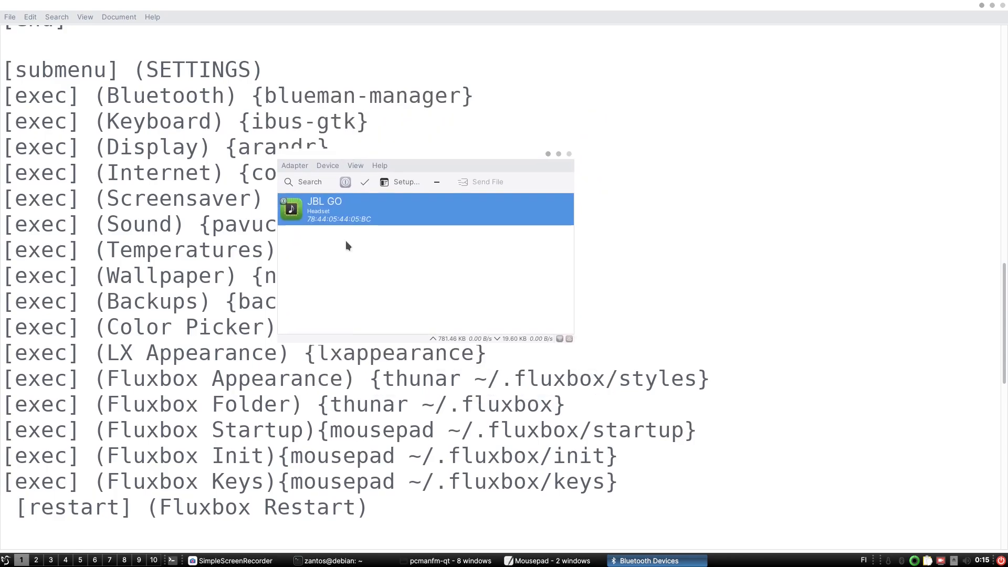
mouse_move(370, 267)
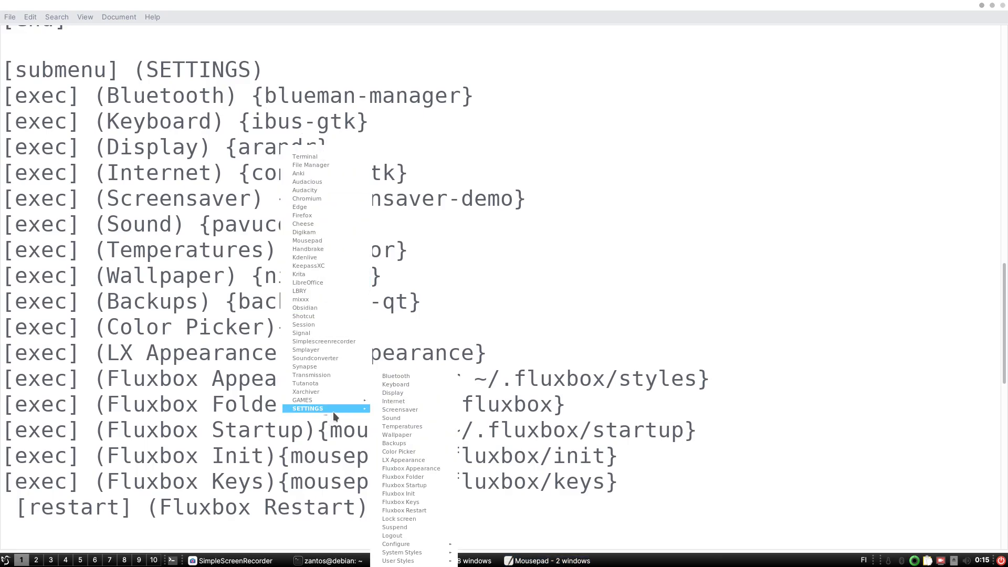
mouse_move(410, 430)
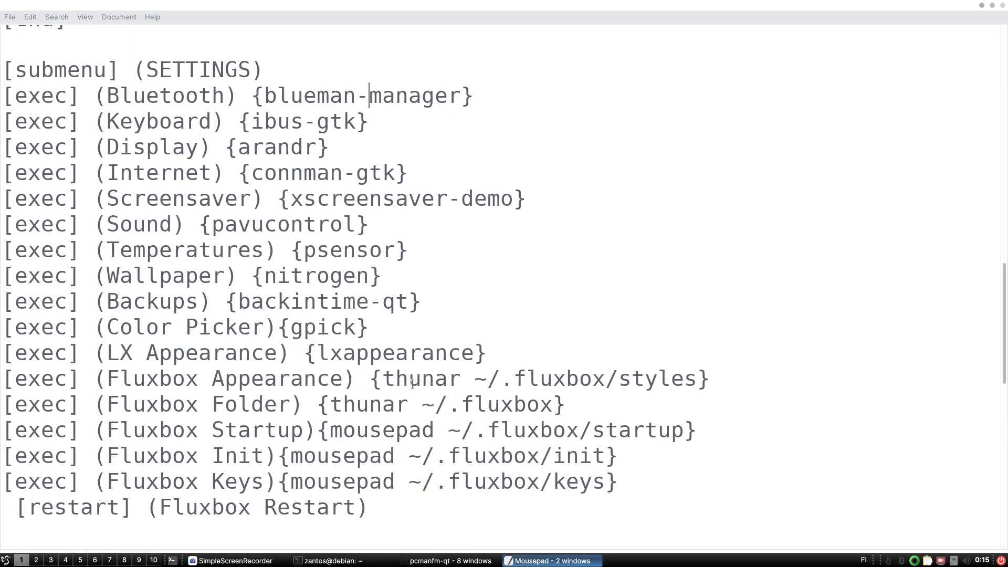
mouse_move(378, 143)
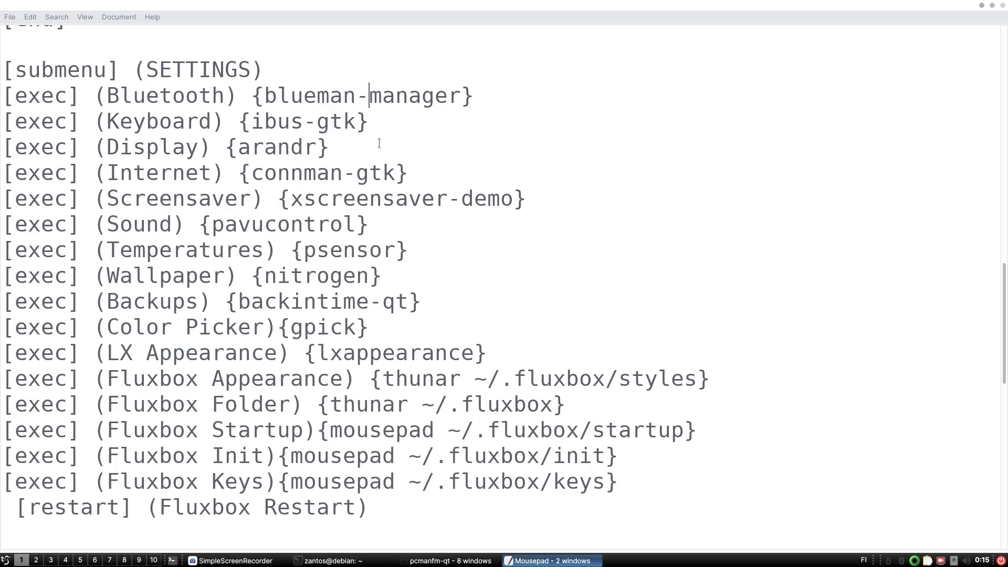
- Launch the ARandR screen layout editor from Fluxbox Settings > Display and move it to the middle
scroll(up, 3)
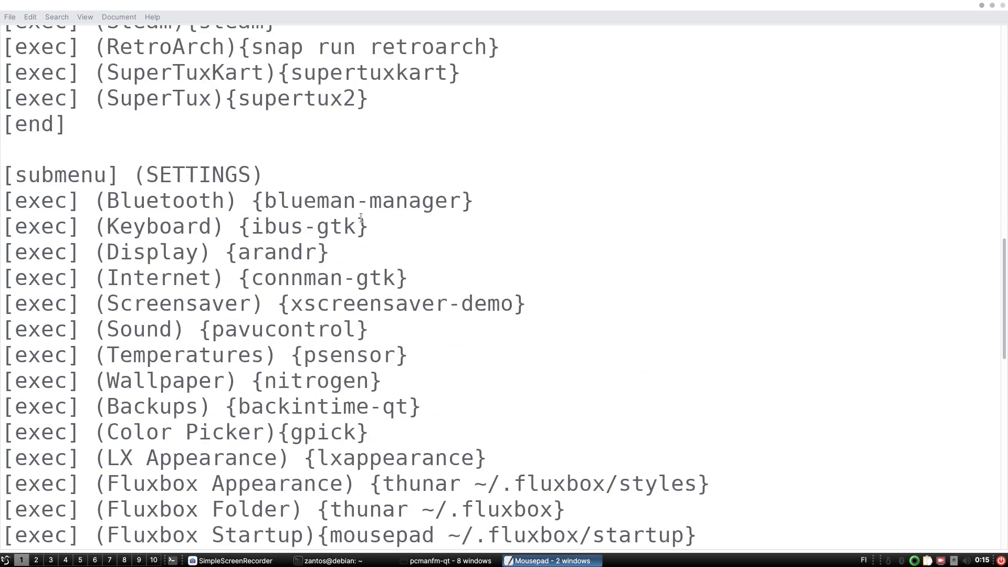
scroll(down, 3)
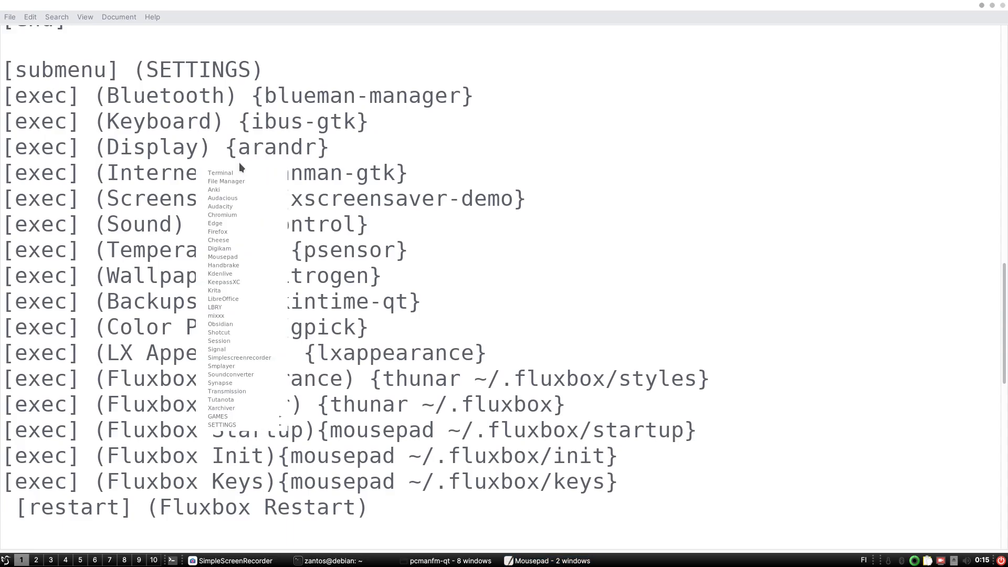
click(222, 424)
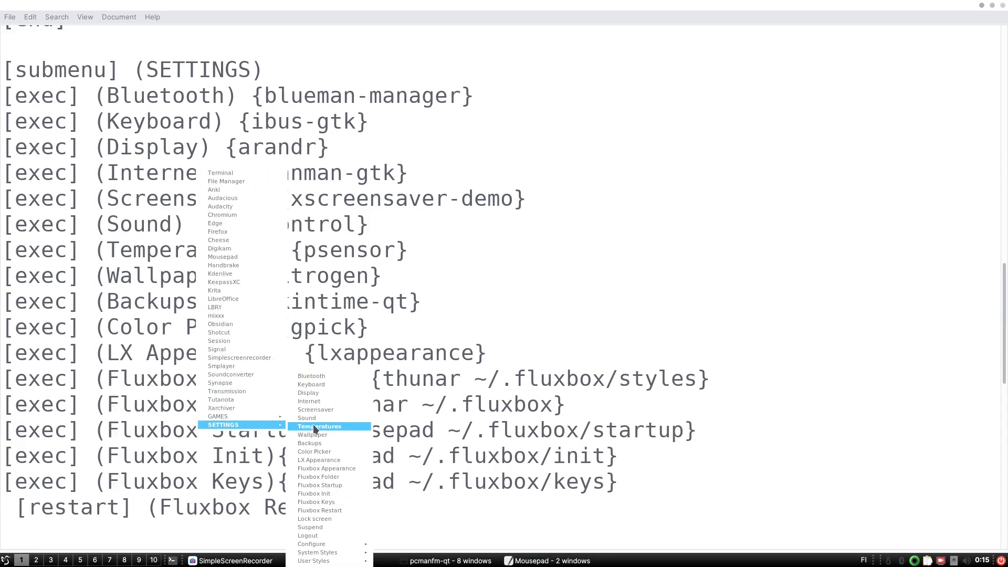
click(309, 393)
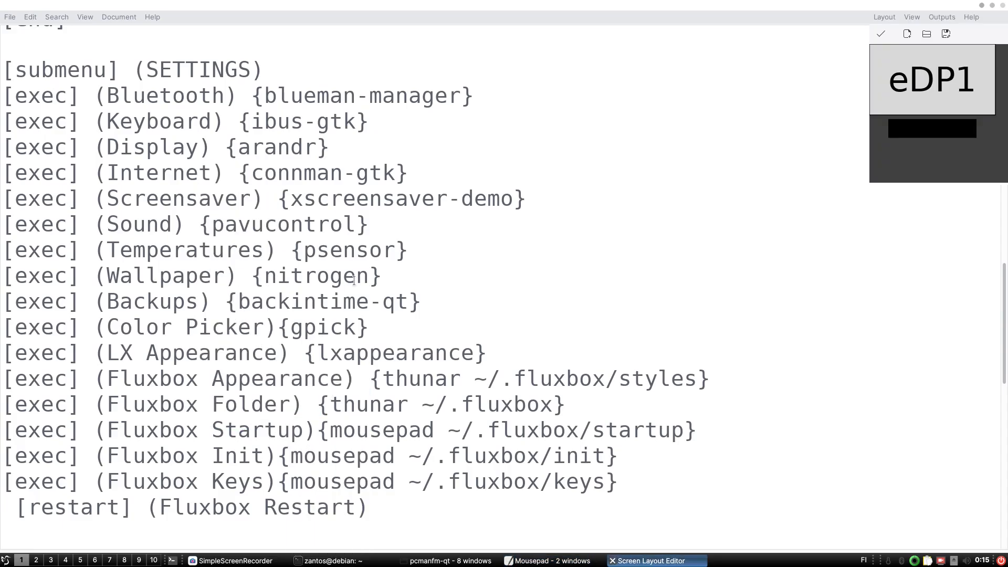
drag(931, 80, 327, 311)
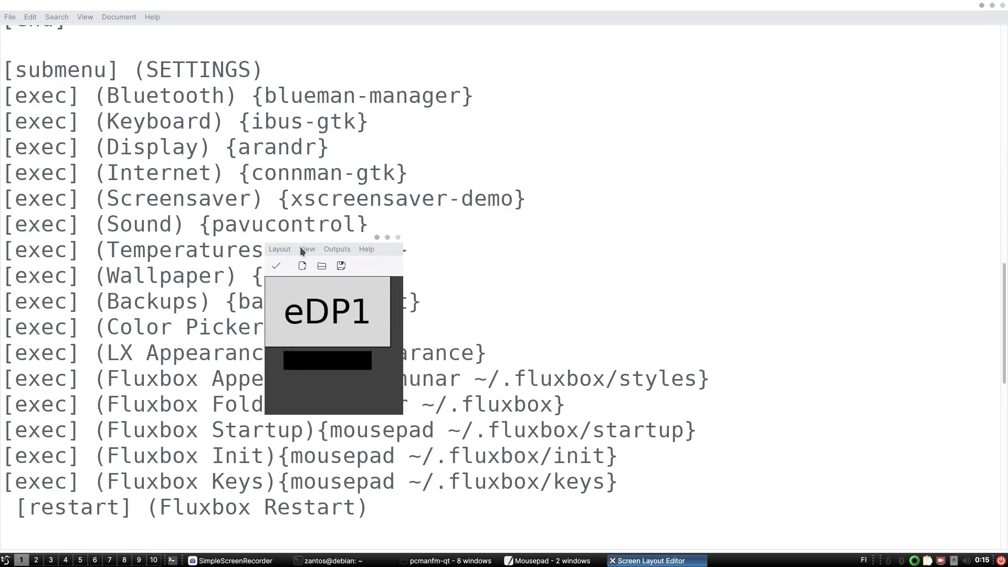
mouse_move(288, 254)
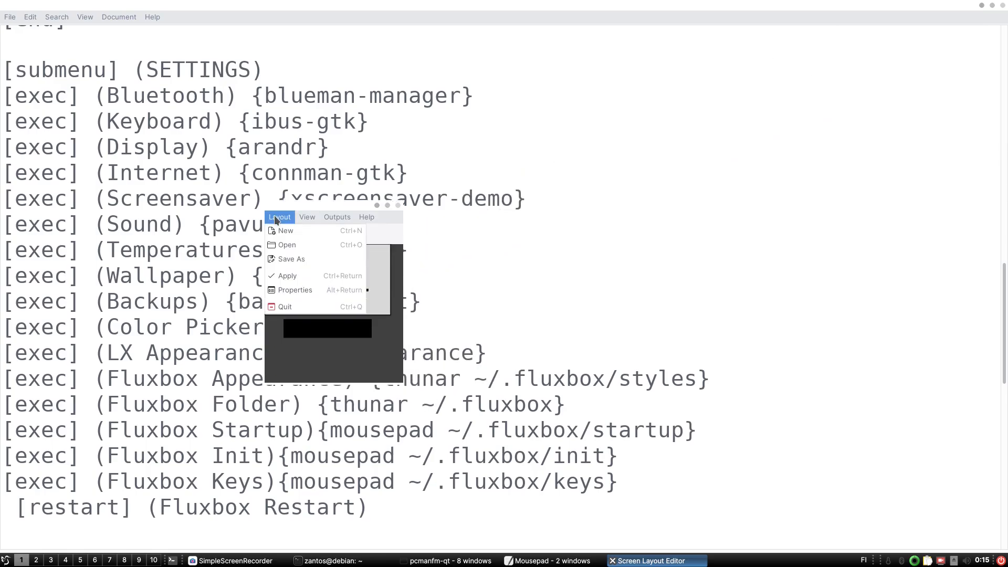
- Toggle ARandR's Layout menu a few times and choose Open to list the saved screen layouts
click(280, 217)
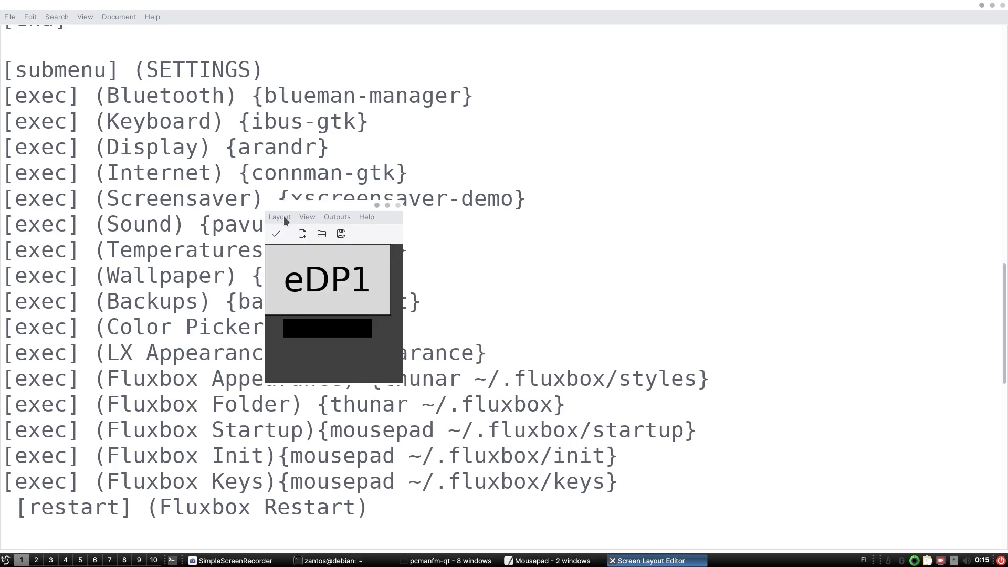
click(279, 216)
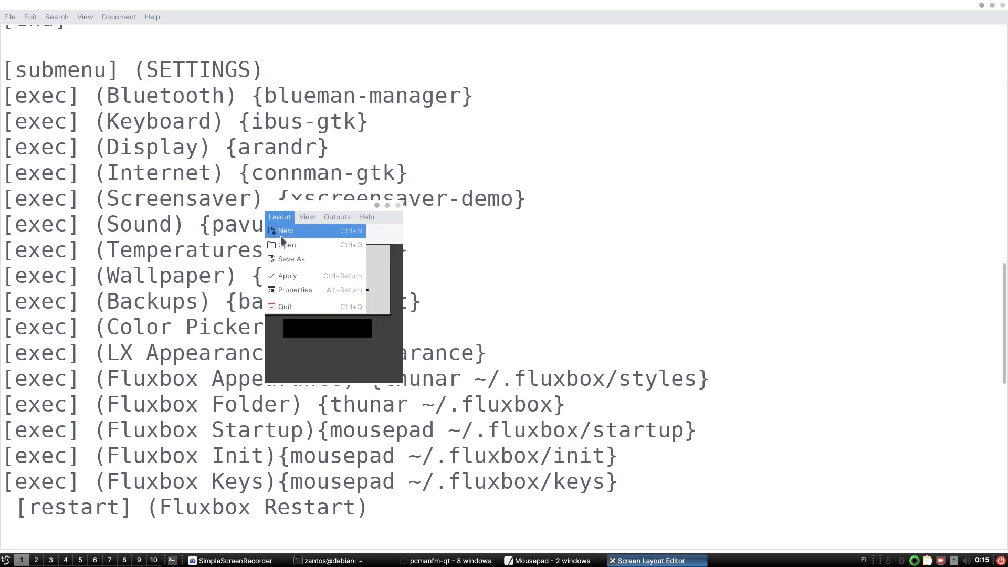
mouse_move(298, 237)
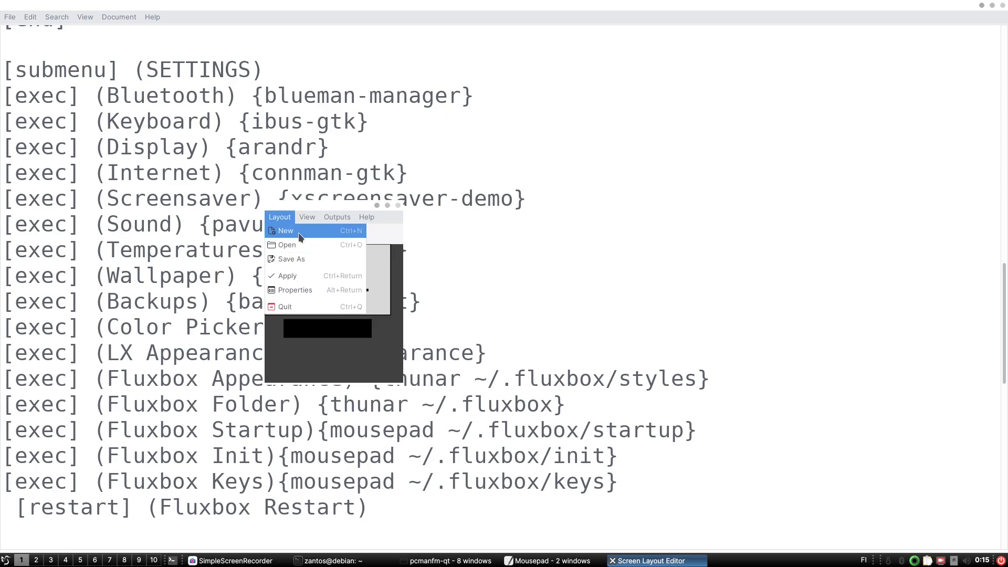
click(284, 230)
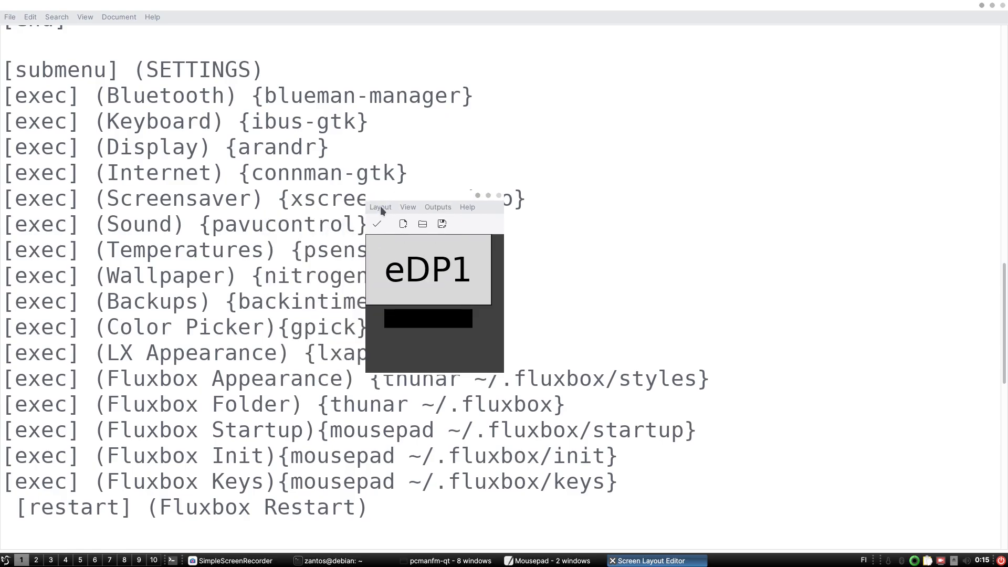
click(380, 207)
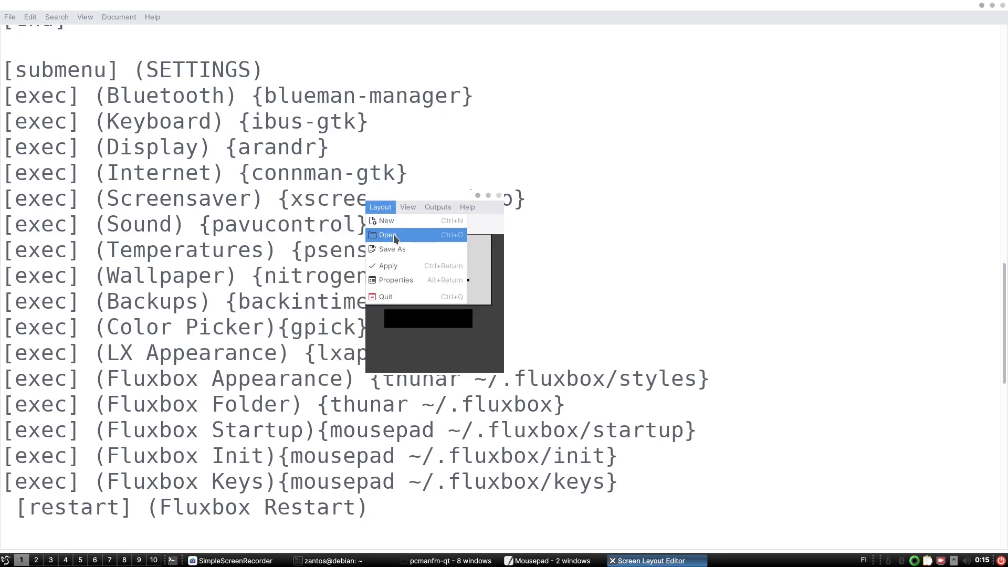
click(387, 235)
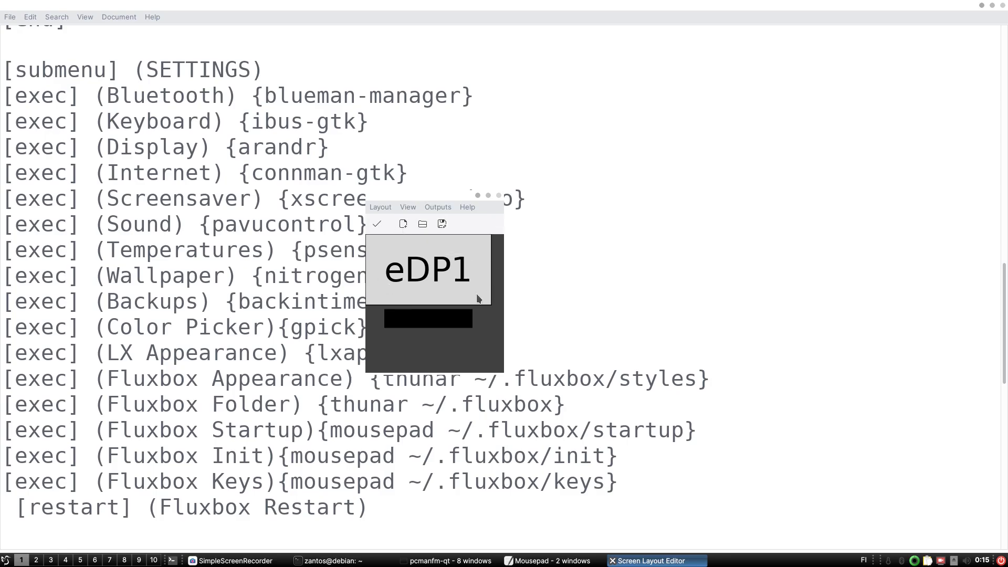
click(380, 207)
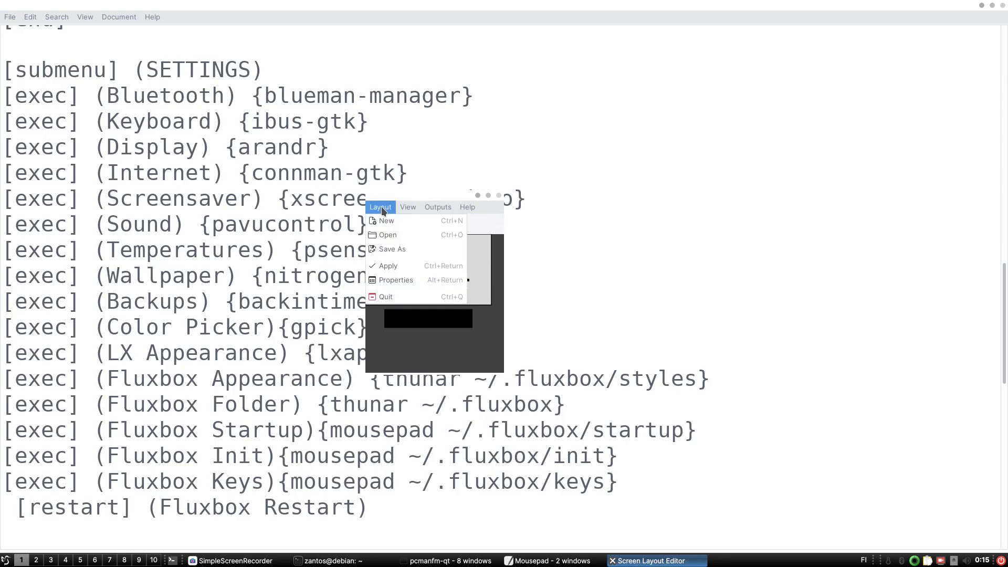
click(388, 235)
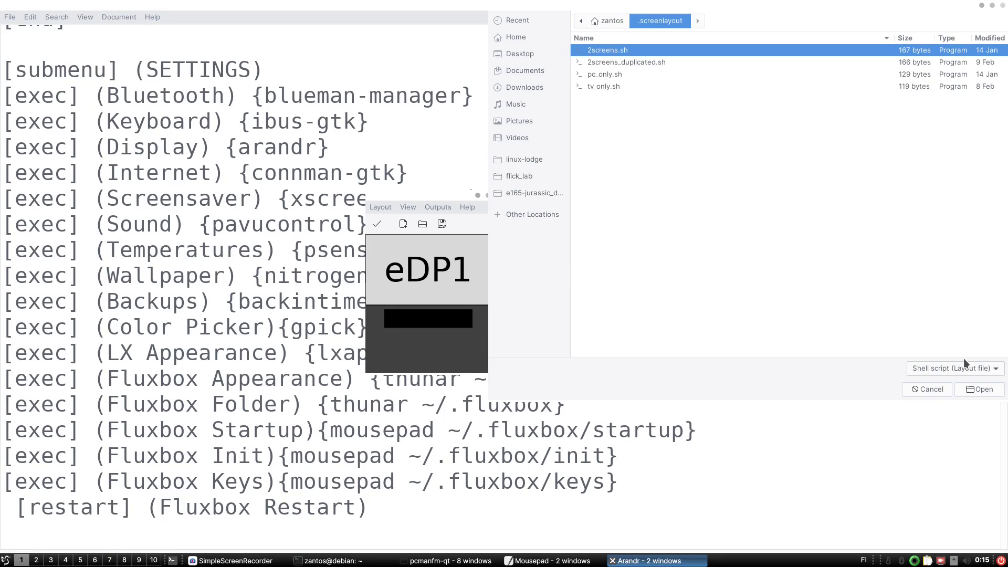
mouse_move(618, 57)
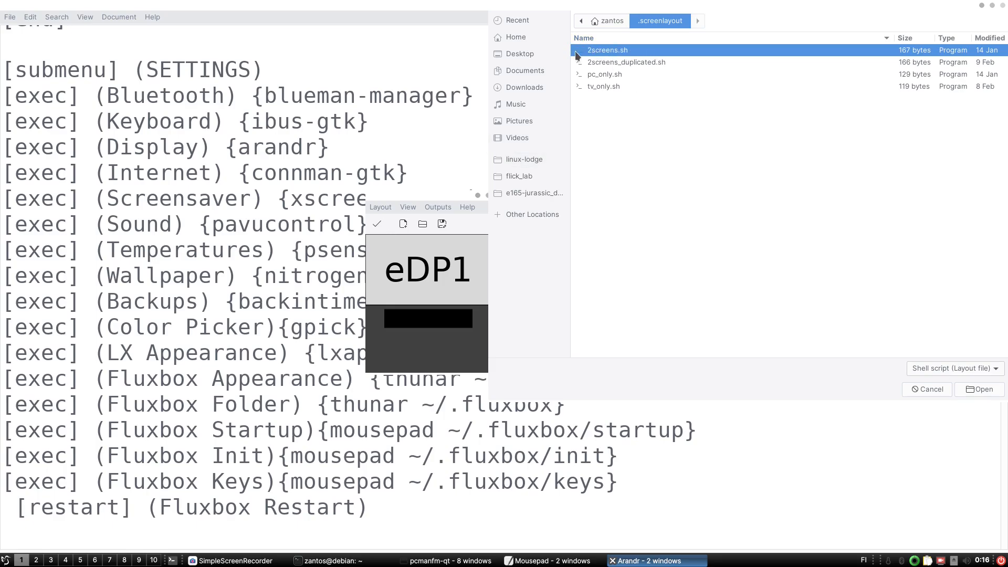
- Click through the 2screens_duplicated, pc_only and tv_only .screenlayout scripts, cancel, then quit ARandR
click(626, 62)
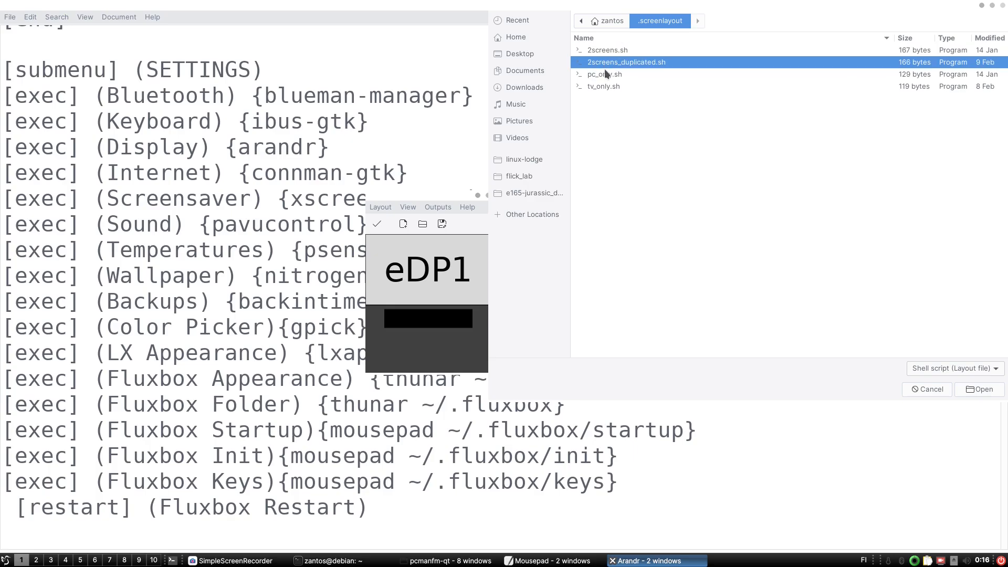
click(605, 74)
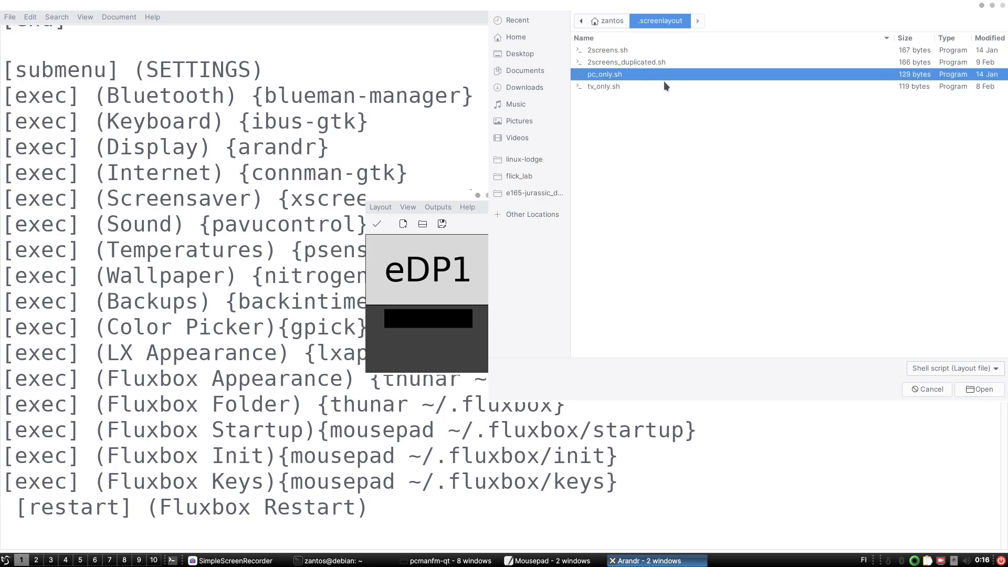
mouse_move(624, 91)
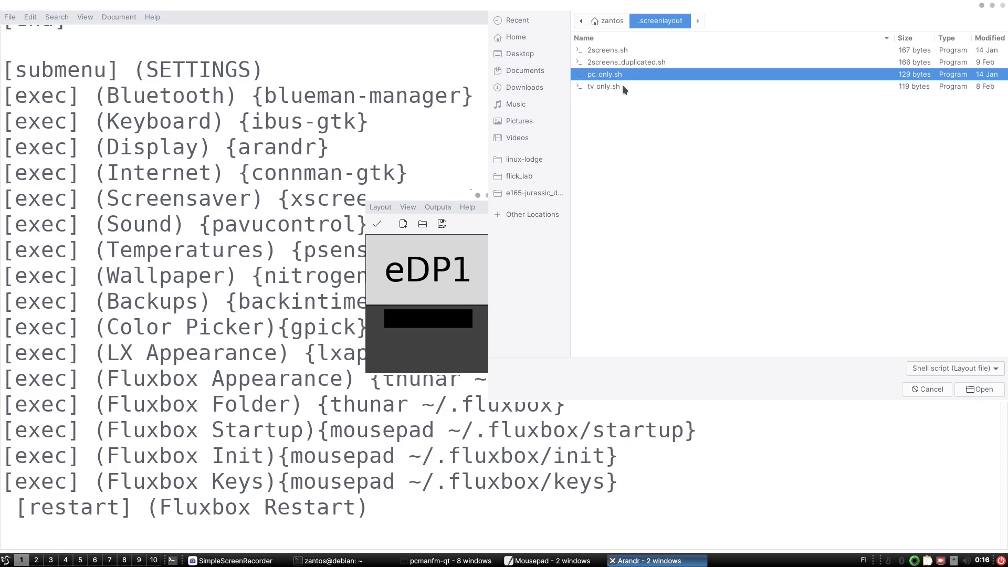
click(603, 86)
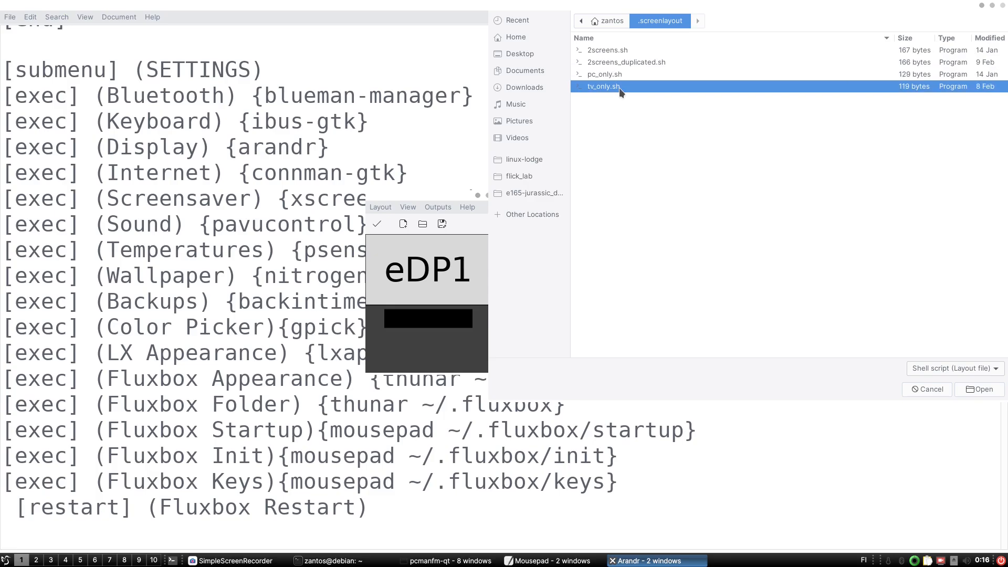
mouse_move(656, 176)
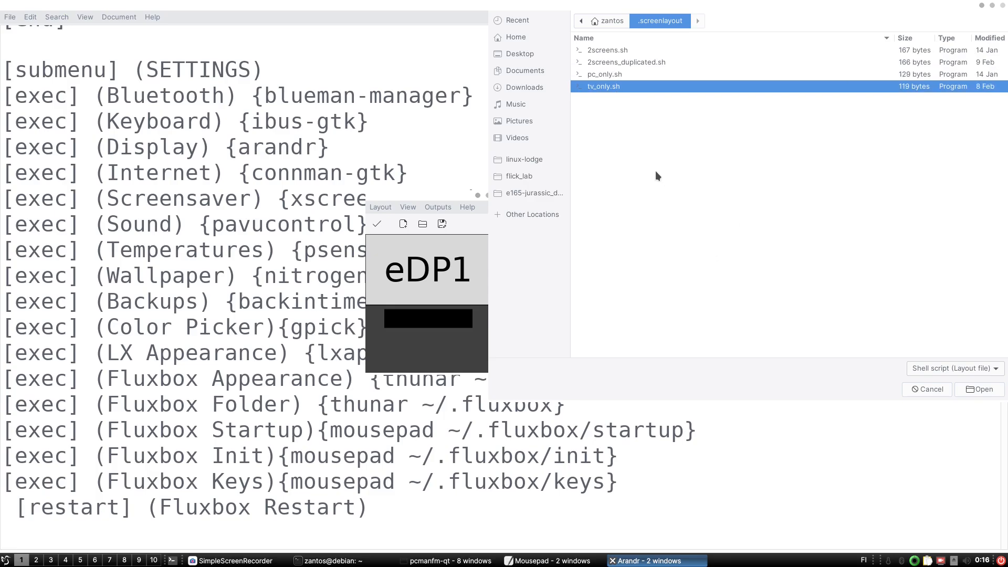
click(380, 206)
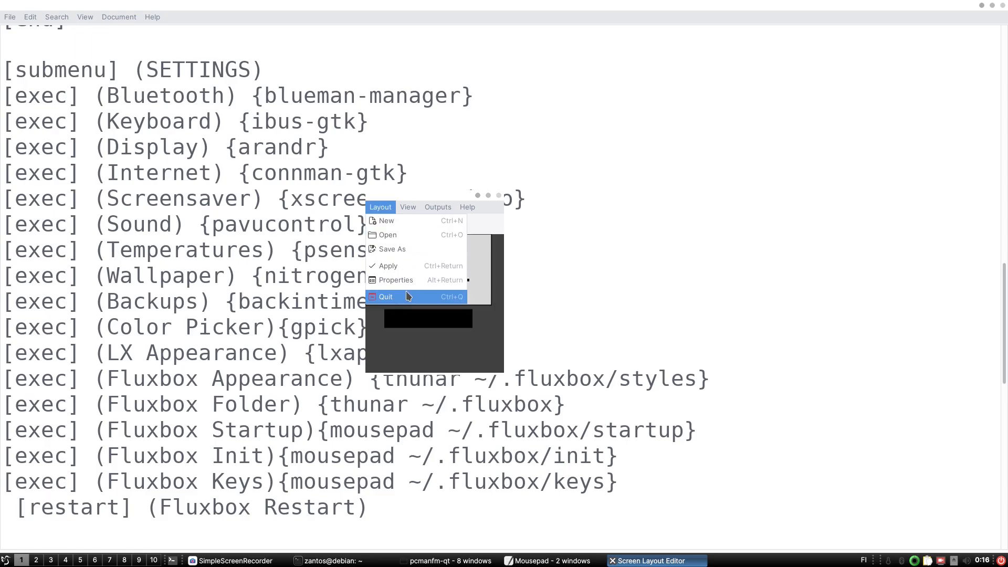
click(385, 297)
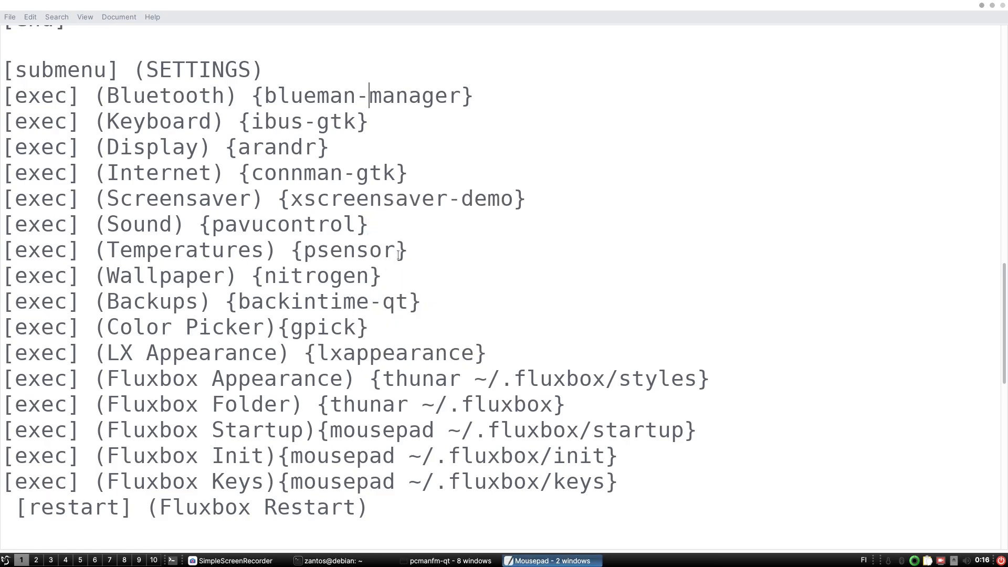
- Highlight the psensor menu command, view Psensor's Startup preferences tab and close the preferences
double_click(349, 250)
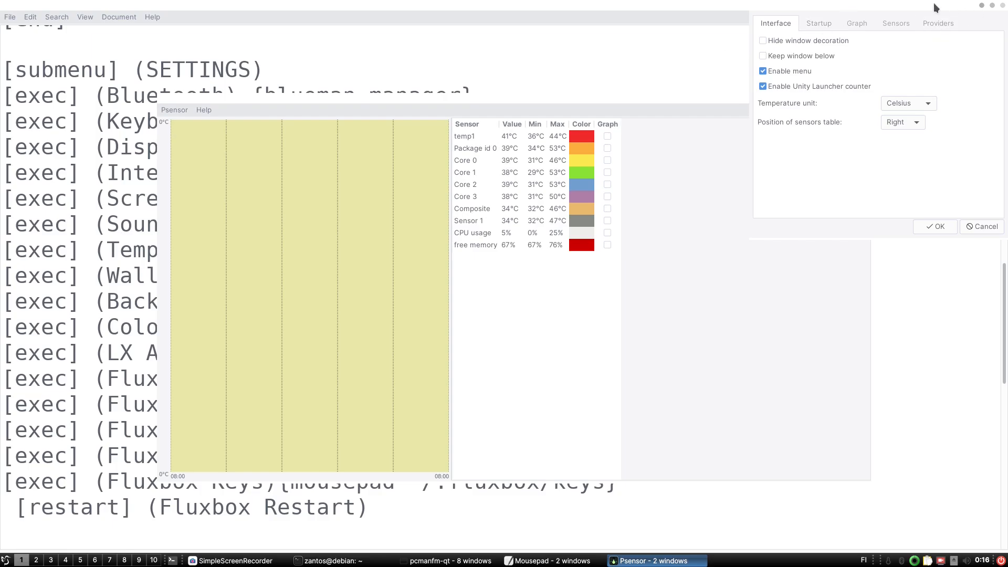
click(478, 172)
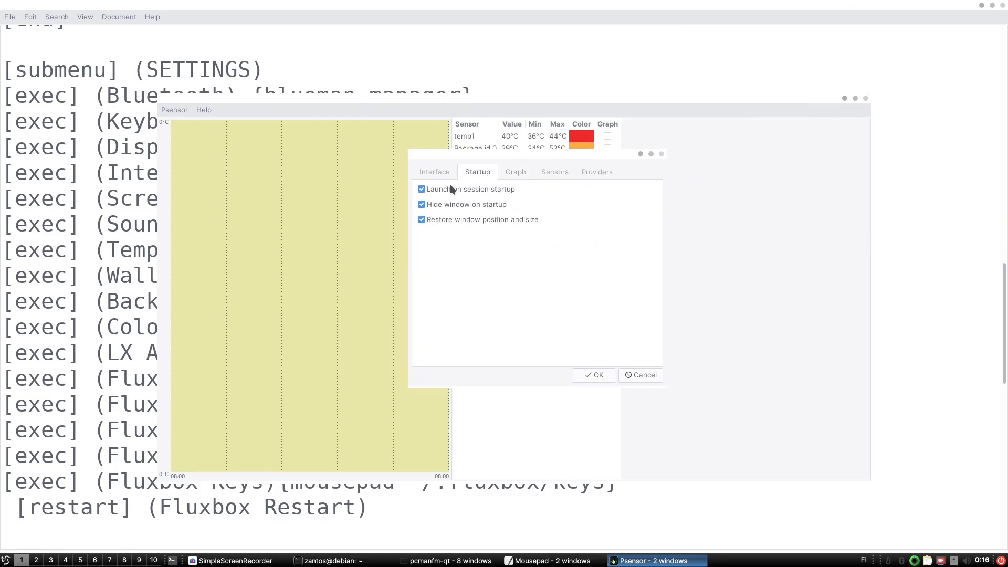
click(434, 172)
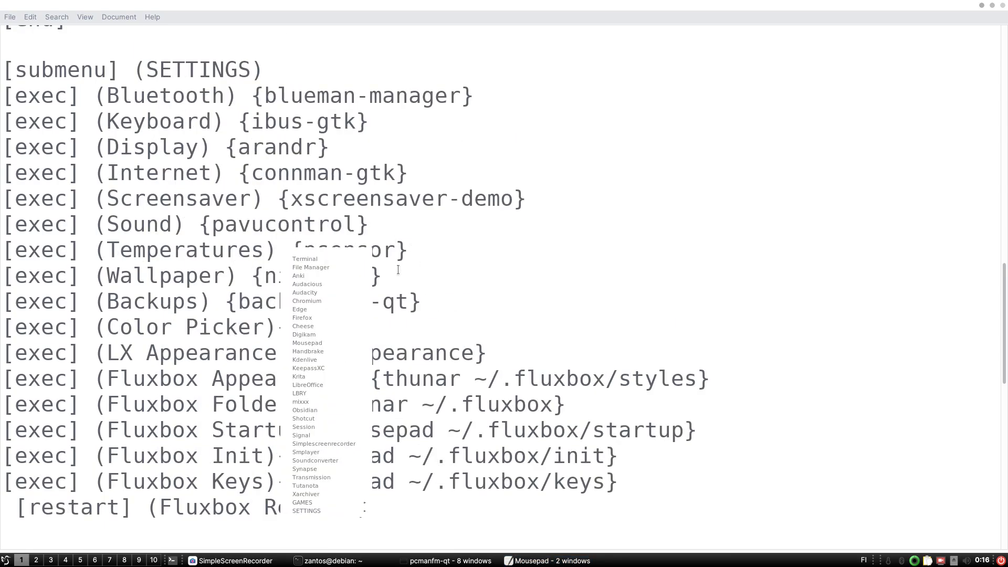
mouse_move(307, 511)
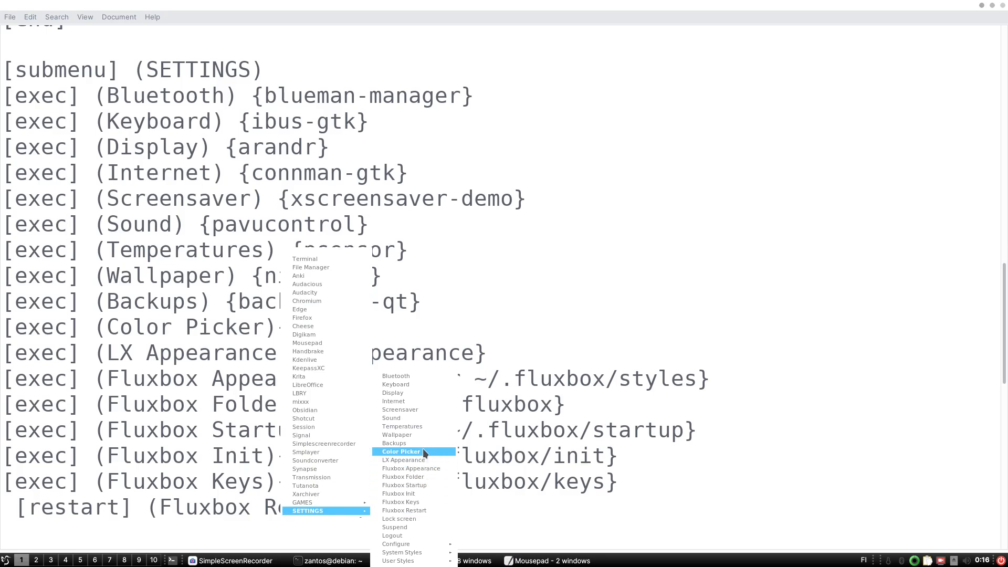
click(397, 435)
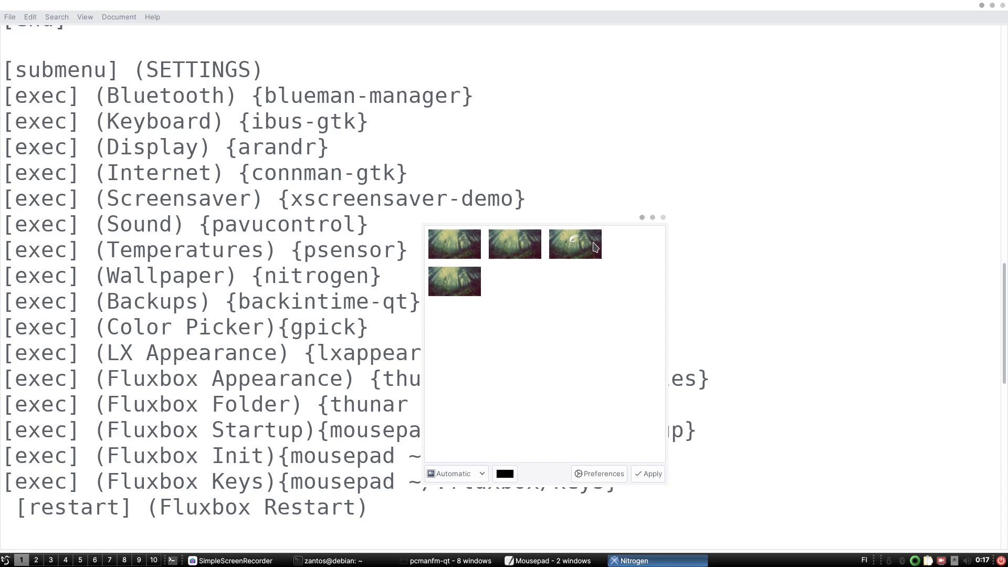
mouse_move(659, 219)
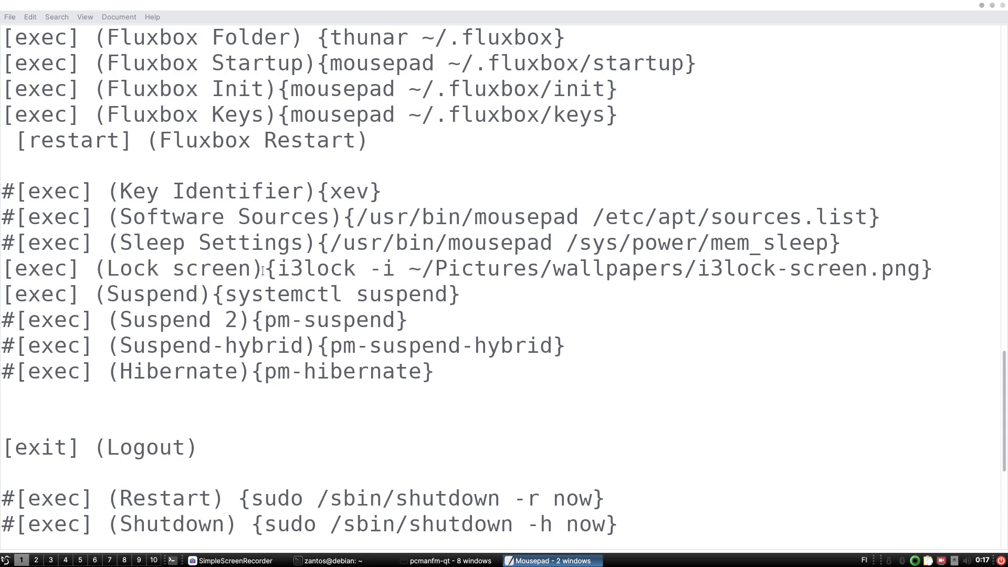
- Highlight the i3lock command name and its lock screen image path in the menu file
click(262, 269)
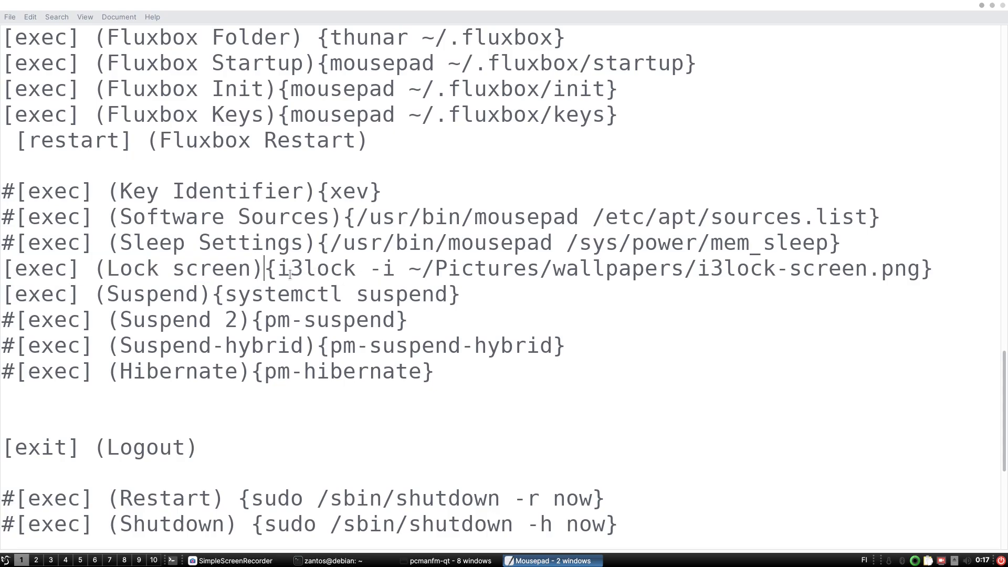
double_click(312, 268)
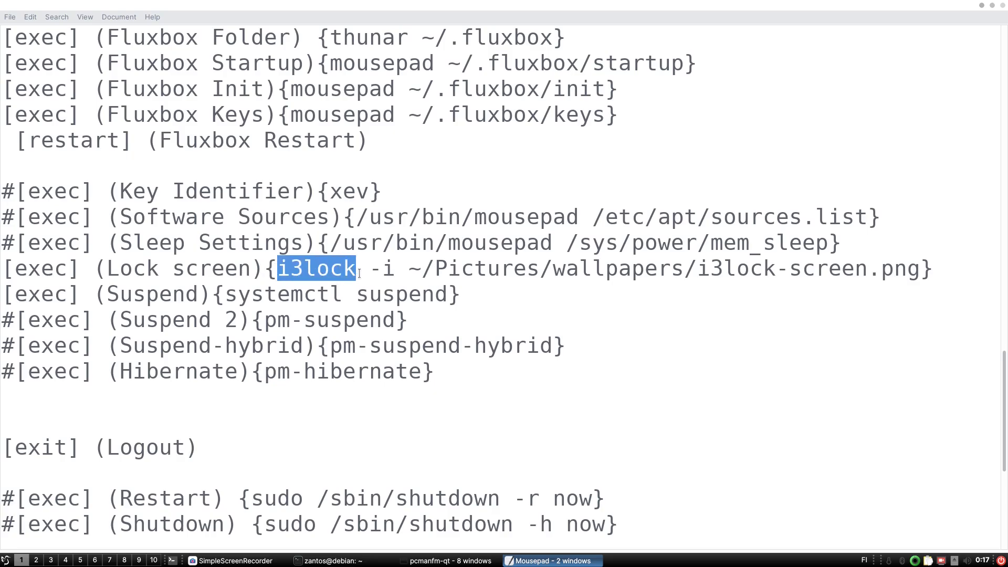
click(448, 268)
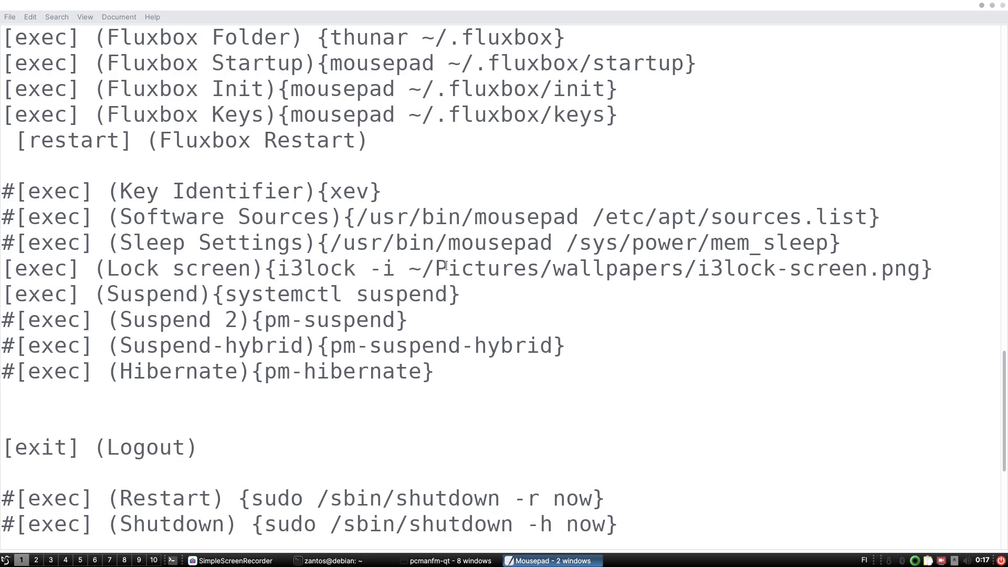
drag(409, 268, 920, 268)
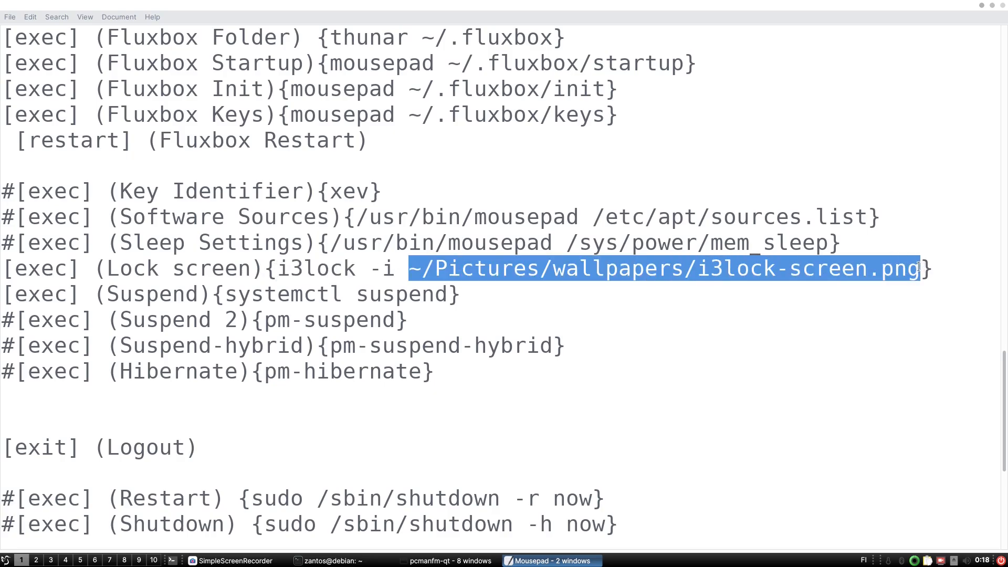
click(460, 268)
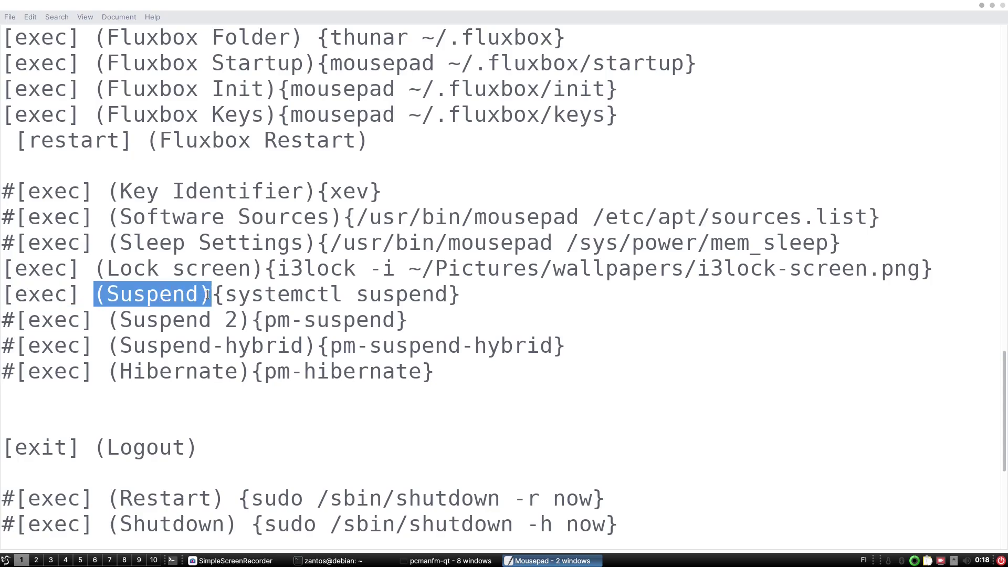
- Highlight the suspend argument of systemctl, then switch to the PCManFM-Qt windows from the taskbar
click(204, 294)
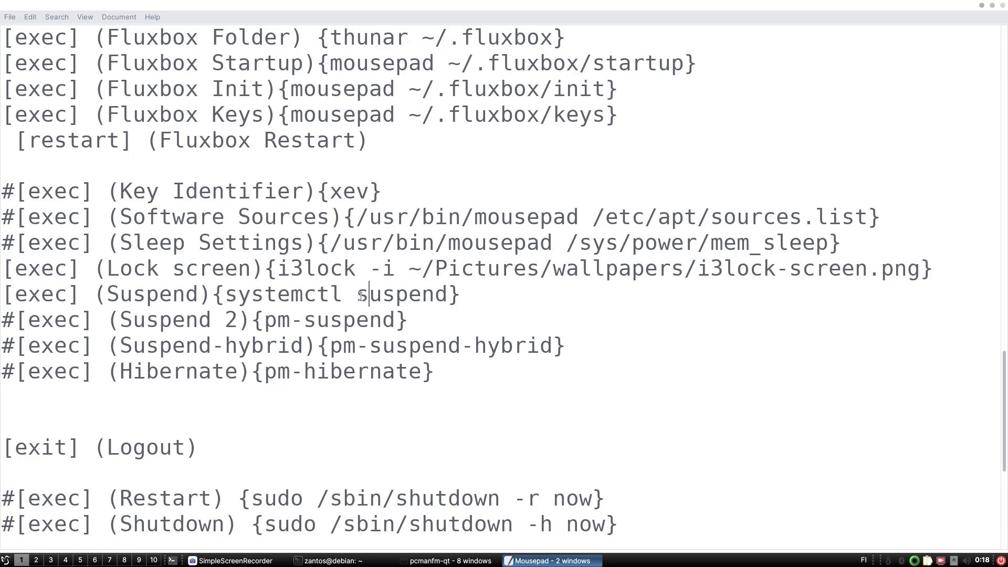
double_click(403, 294)
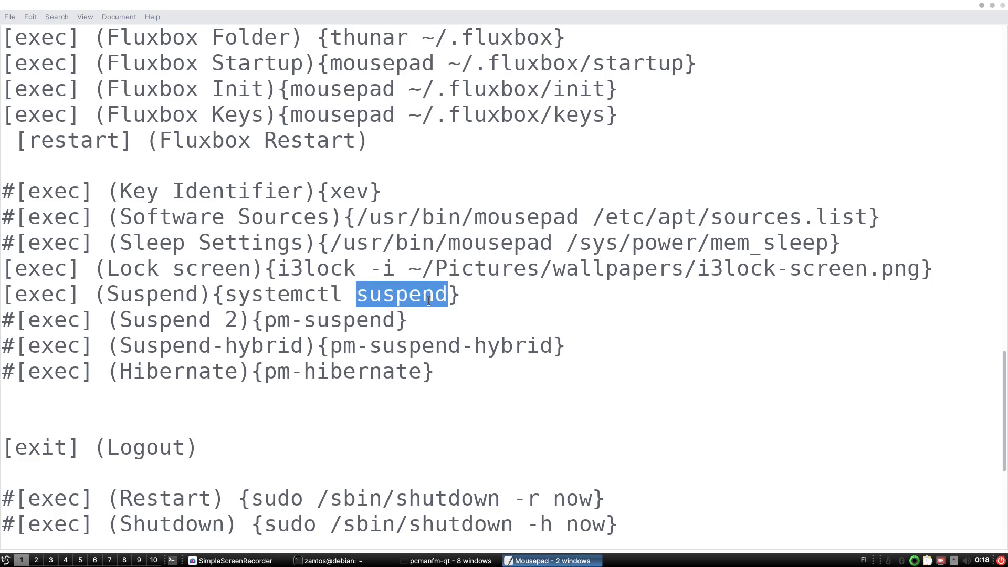
click(448, 560)
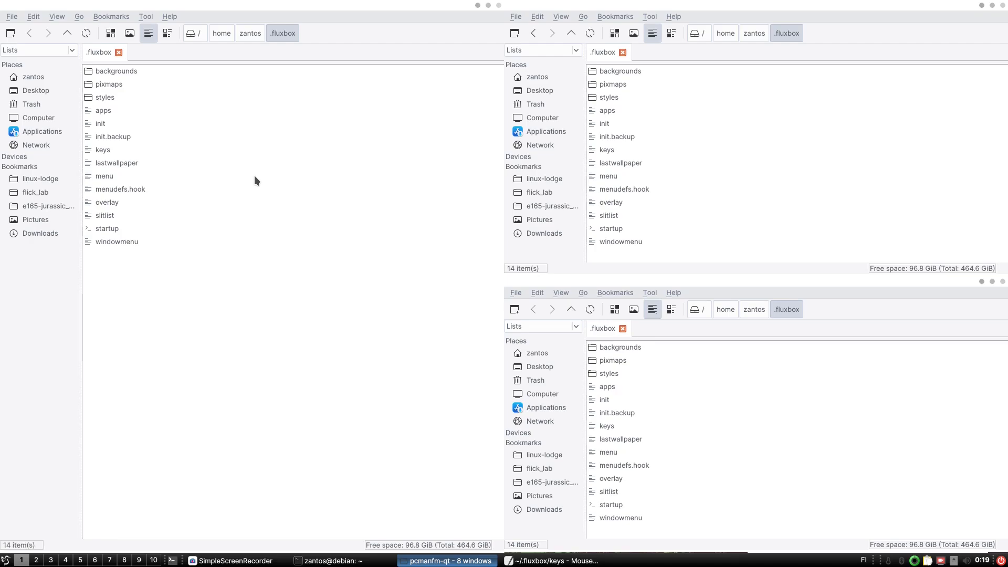
mouse_move(107, 231)
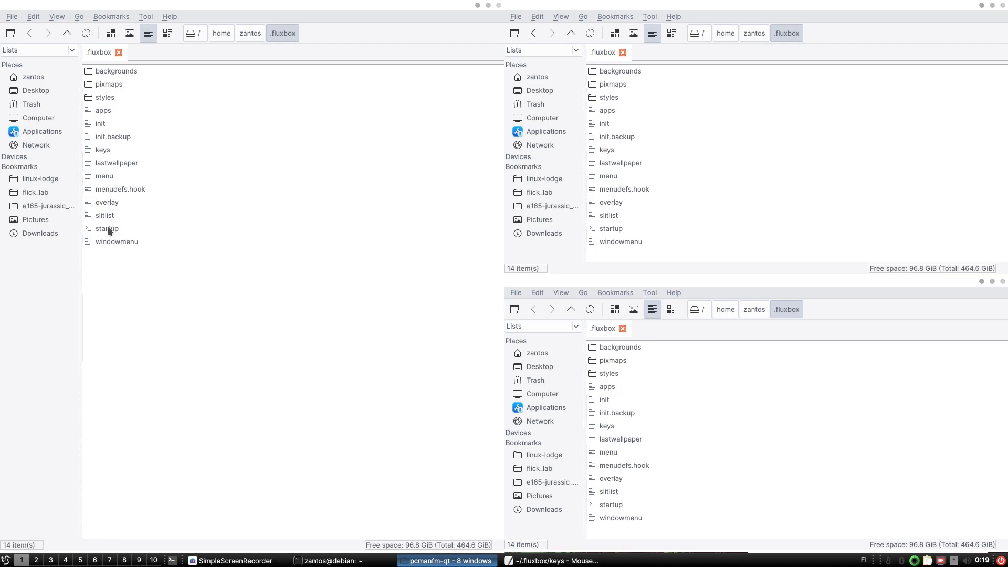
mouse_move(108, 229)
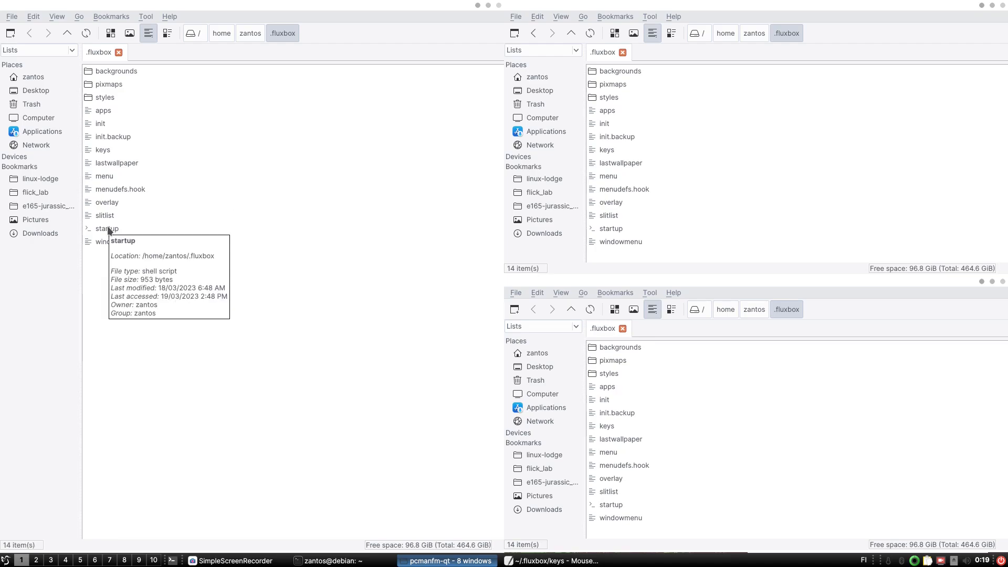
mouse_move(113, 237)
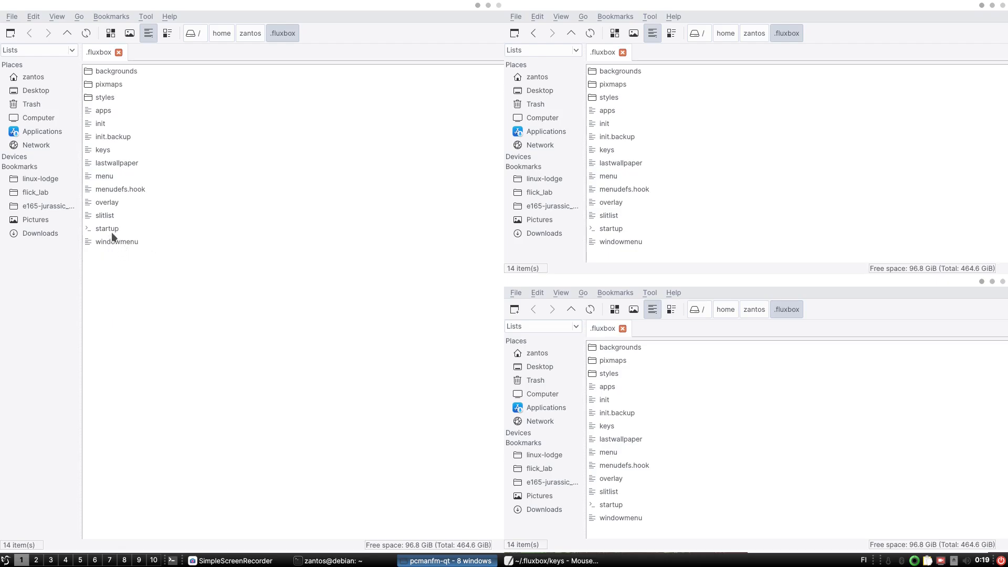
mouse_move(110, 232)
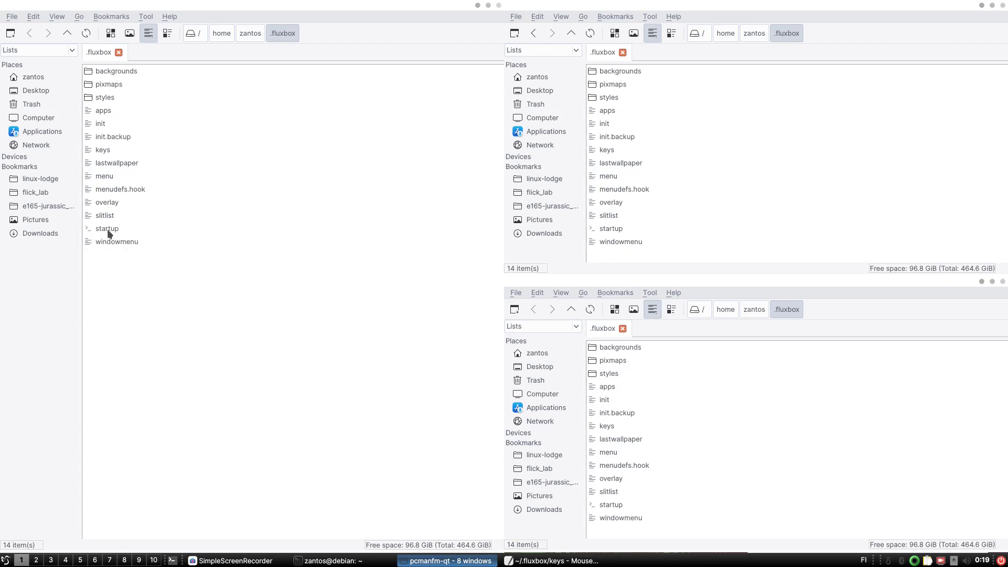
- Open the Fluxbox startup script from ~/.fluxbox in Mousepad via Open With
right_click(107, 228)
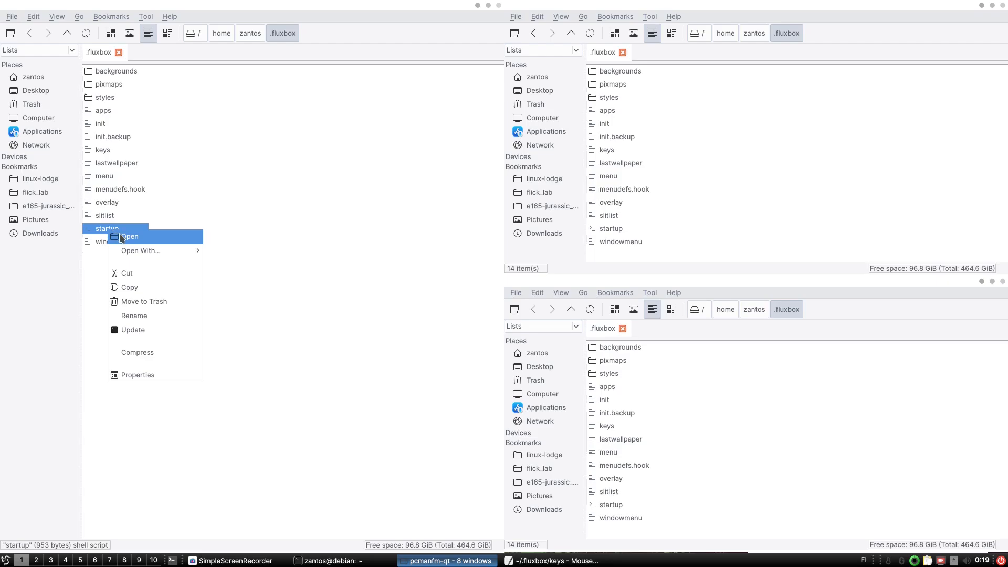
mouse_move(140, 250)
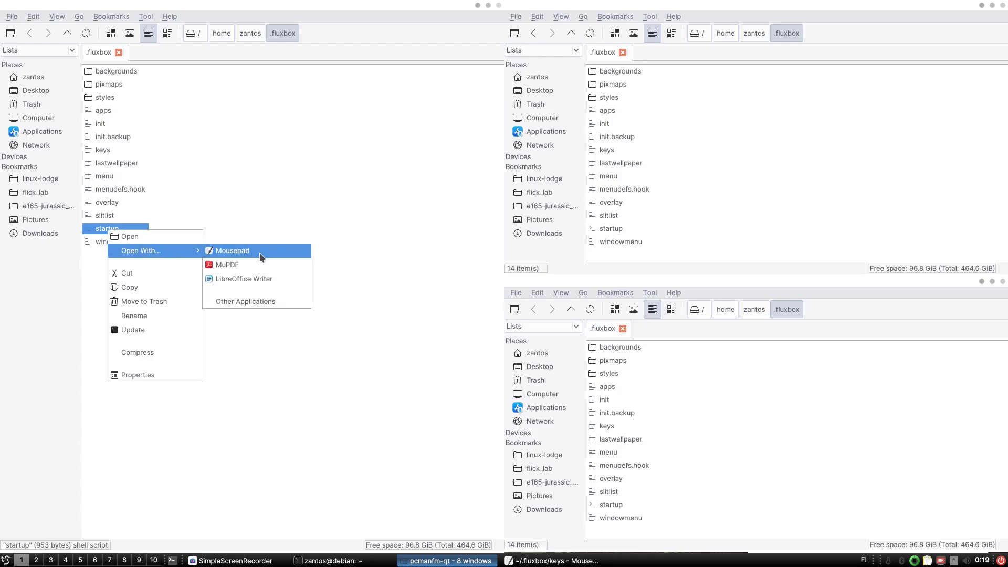
click(233, 250)
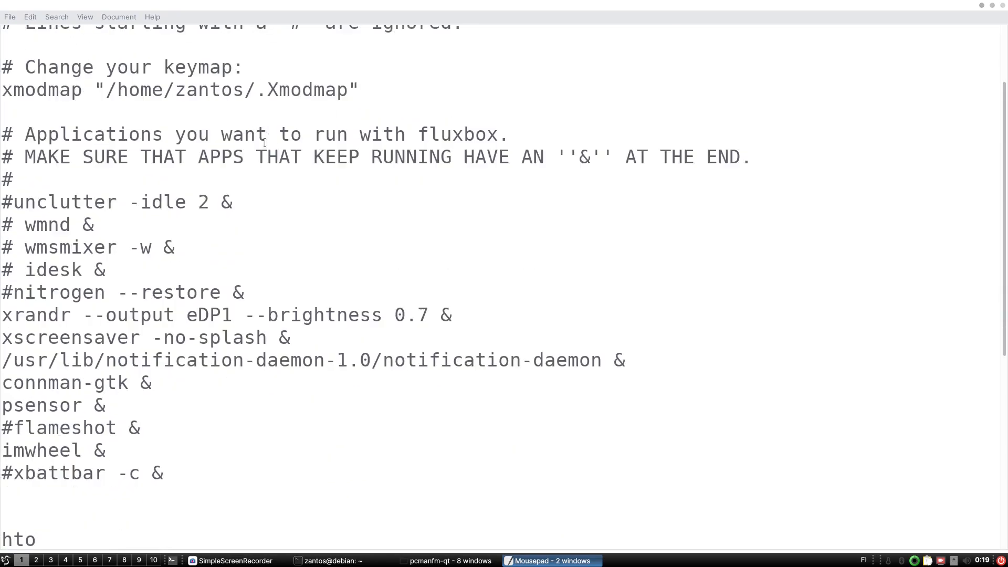
- Pick out the xrandr brightness 0.7 and the xscreensaver line in the startup script
scroll(down, 3)
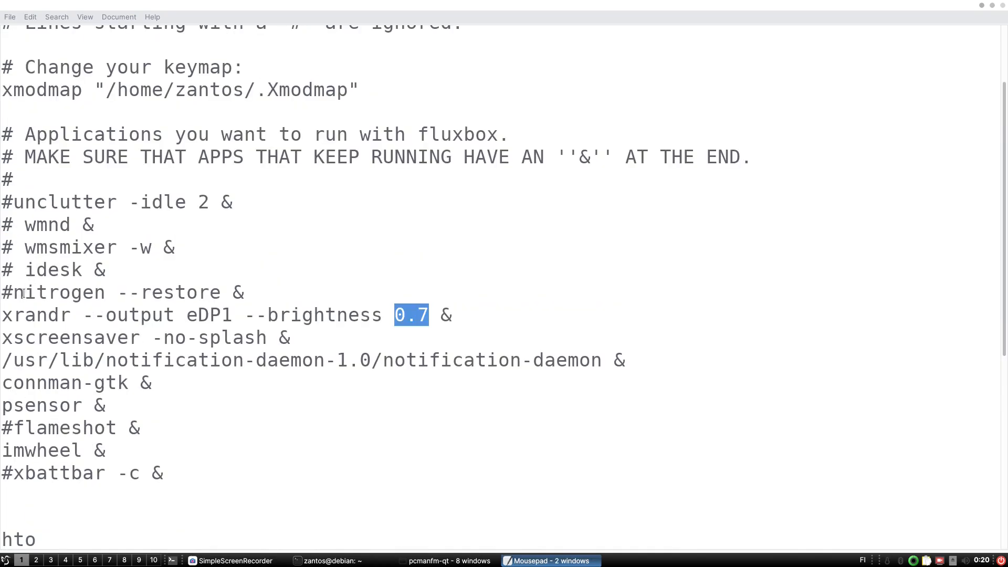
double_click(29, 315)
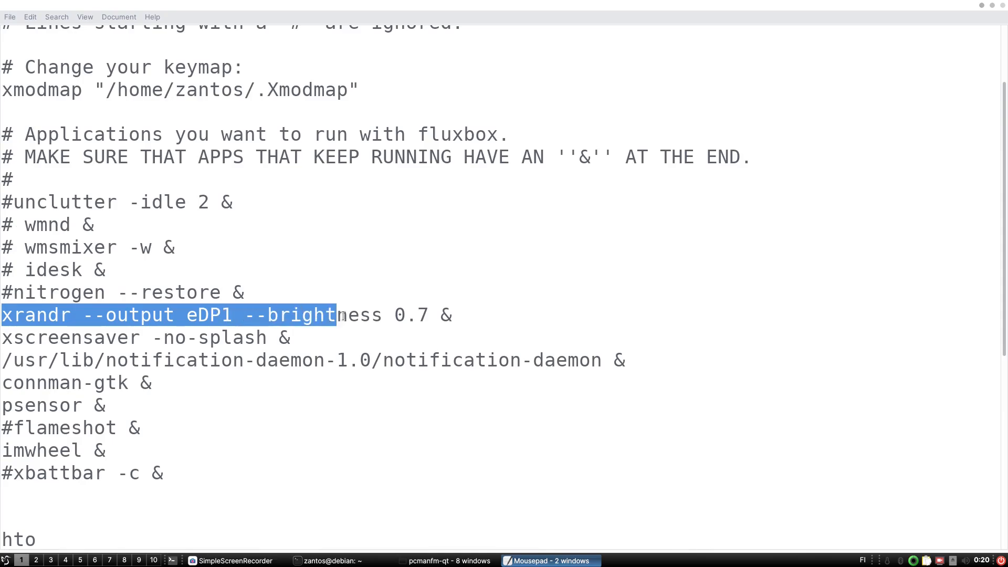
click(451, 315)
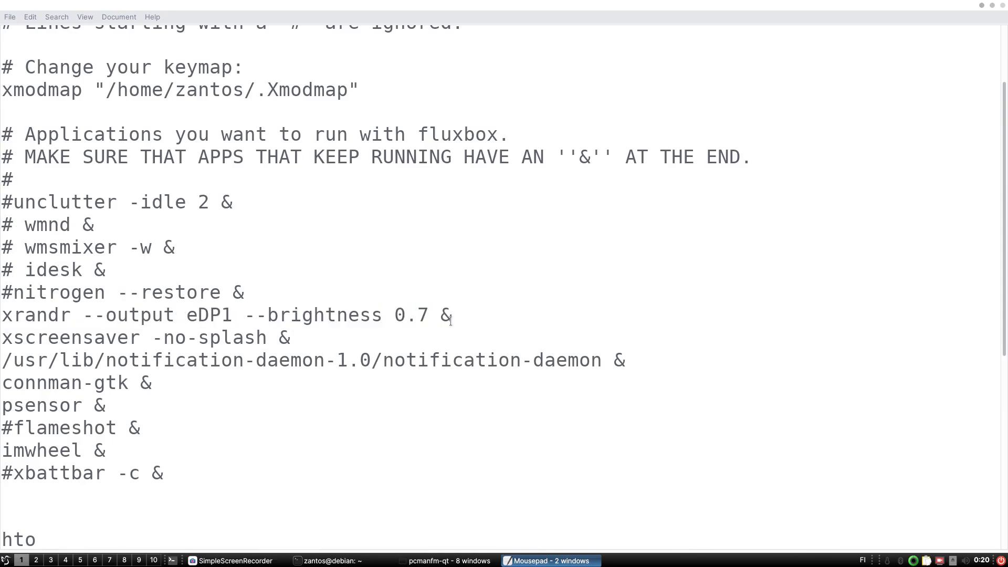
scroll(down, 3)
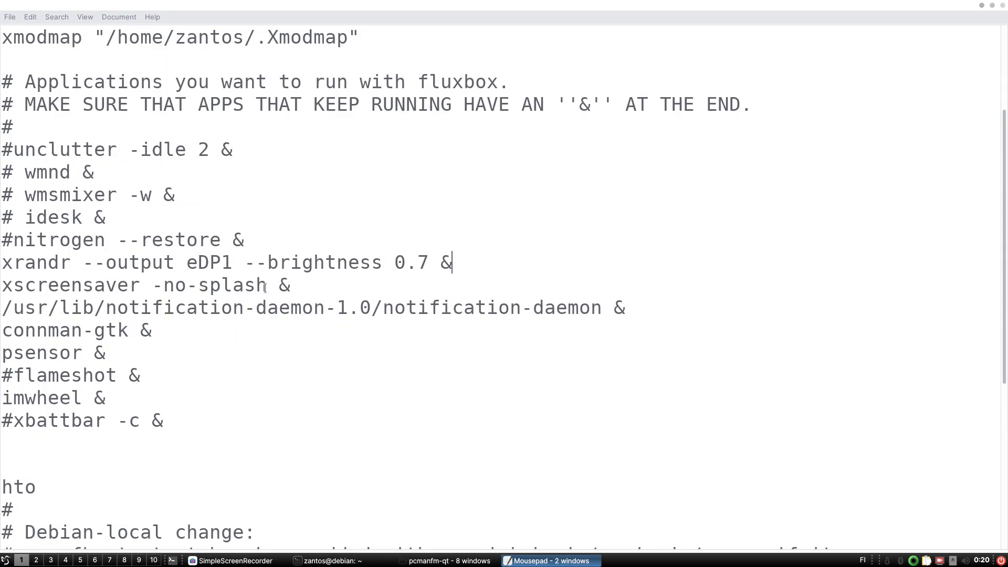
drag(11, 285, 291, 284)
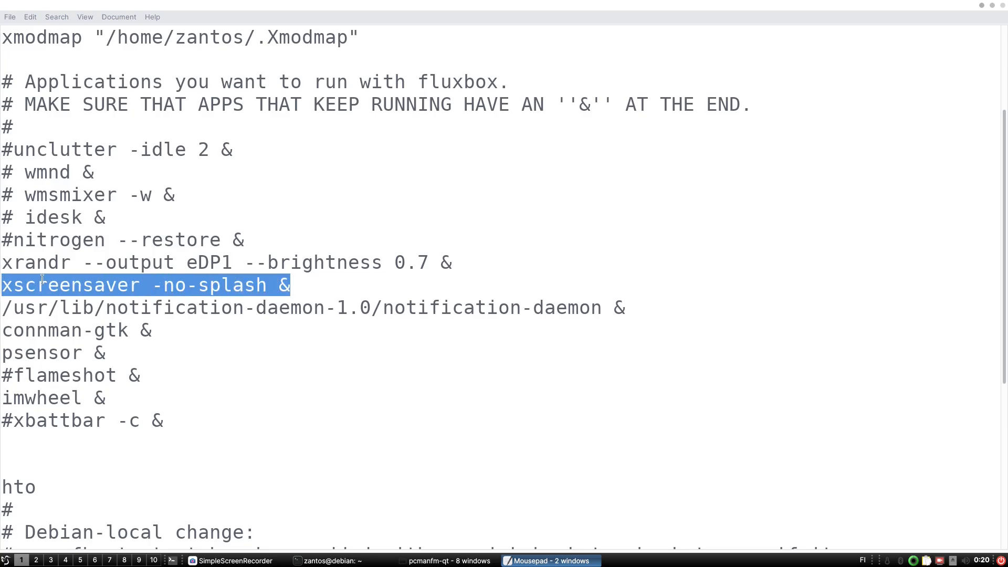
- Select the psensor command line, show Psensor's live temperature readings, then dismiss them
scroll(down, 3)
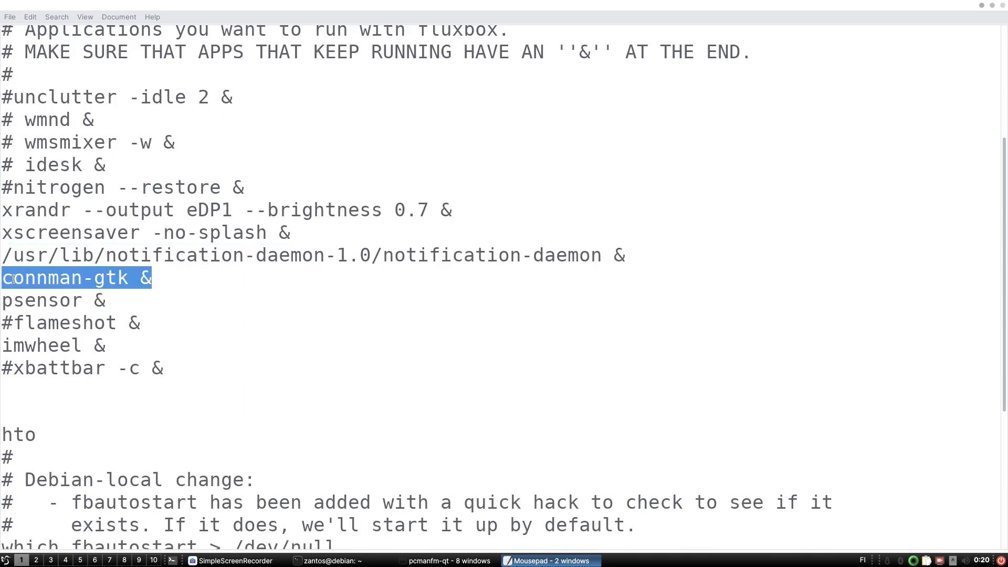
click(105, 300)
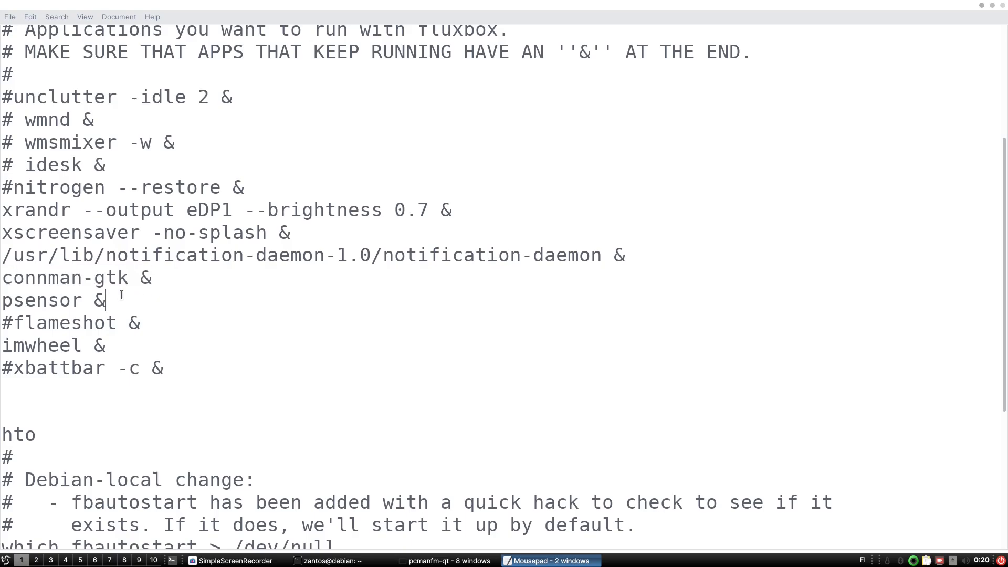
triple_click(52, 300)
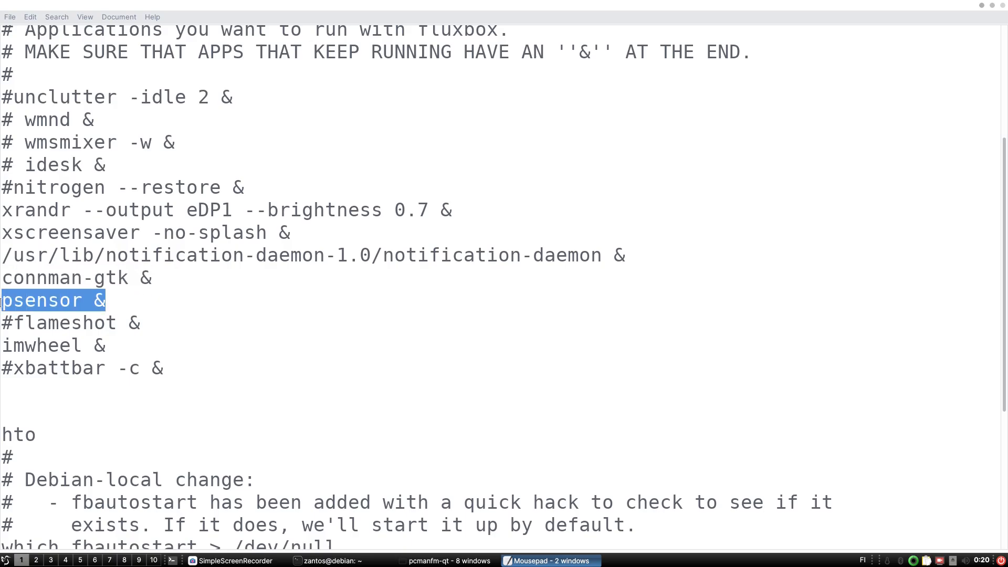
click(357, 317)
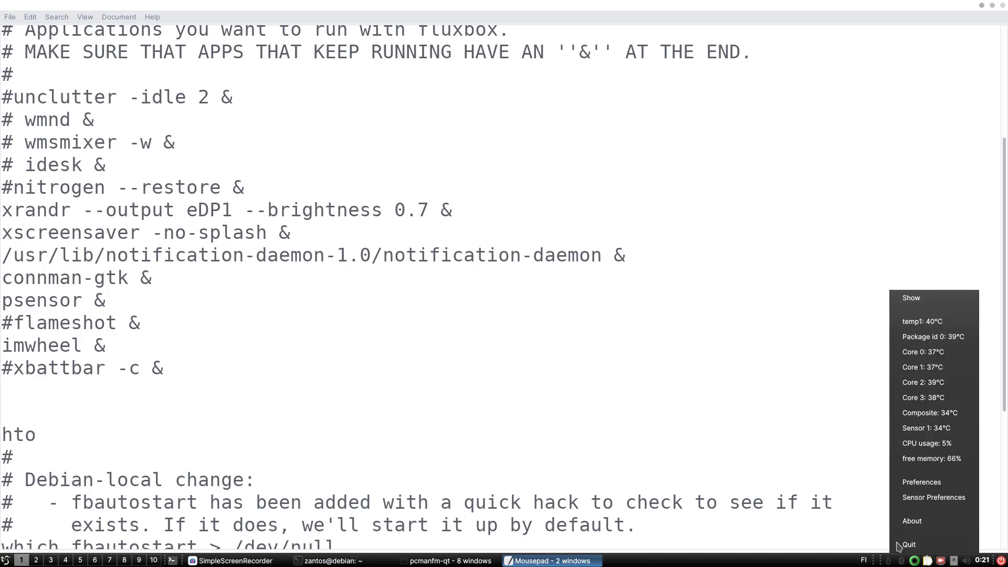
mouse_move(922, 359)
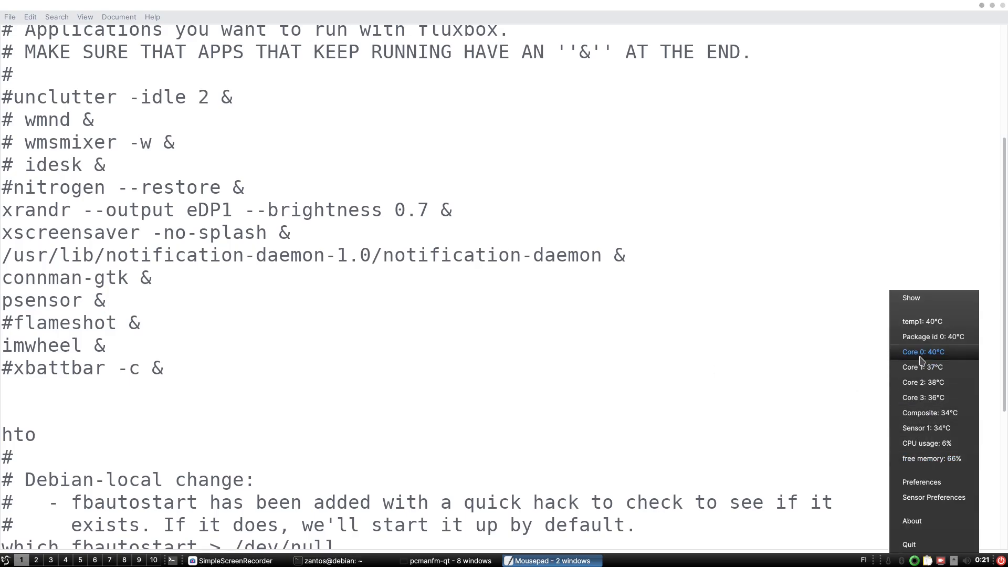
click(445, 561)
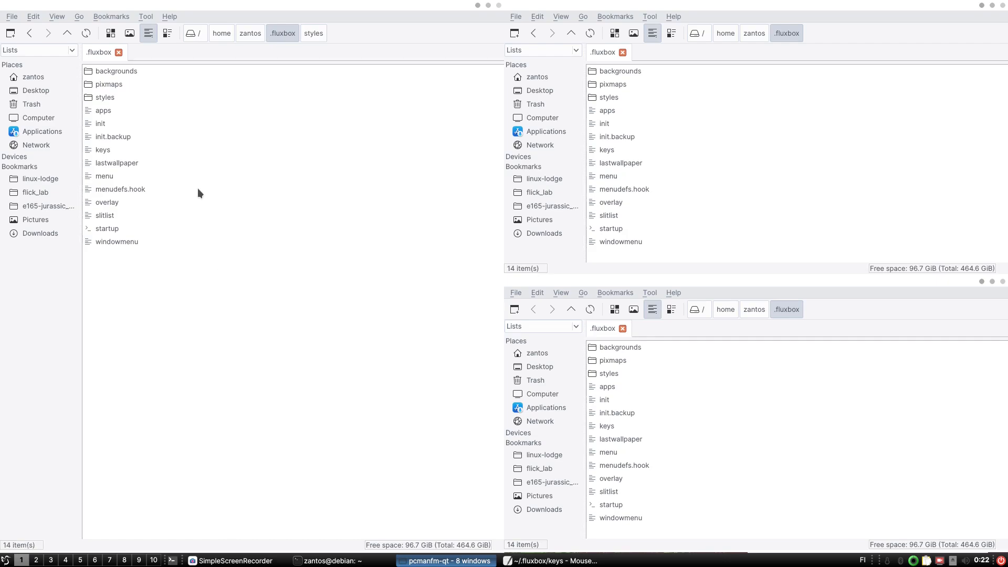
mouse_move(103, 97)
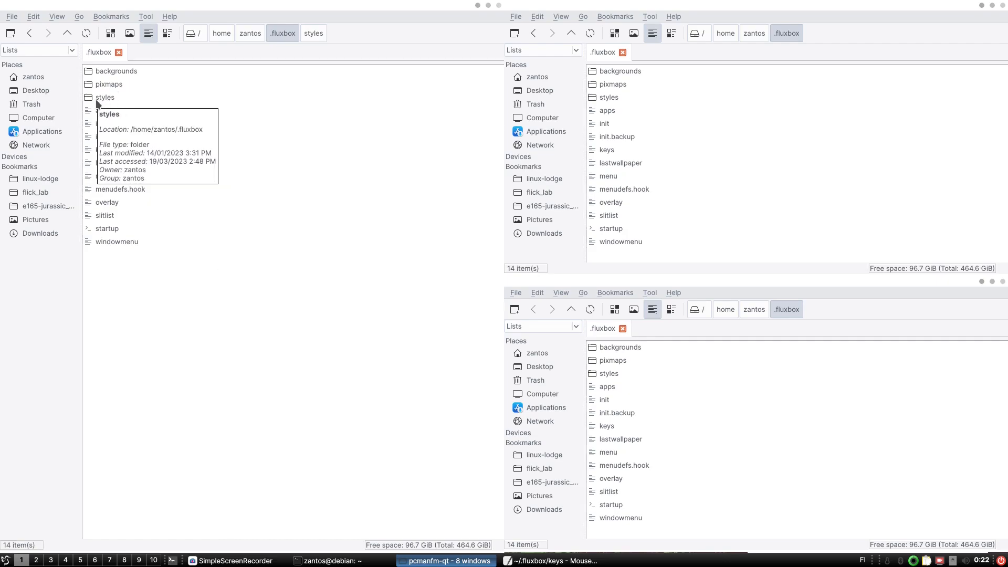
- Browse into .fluxbox/styles/WFLux/pixmaps and bring up the actions for maximize.xpm
double_click(105, 98)
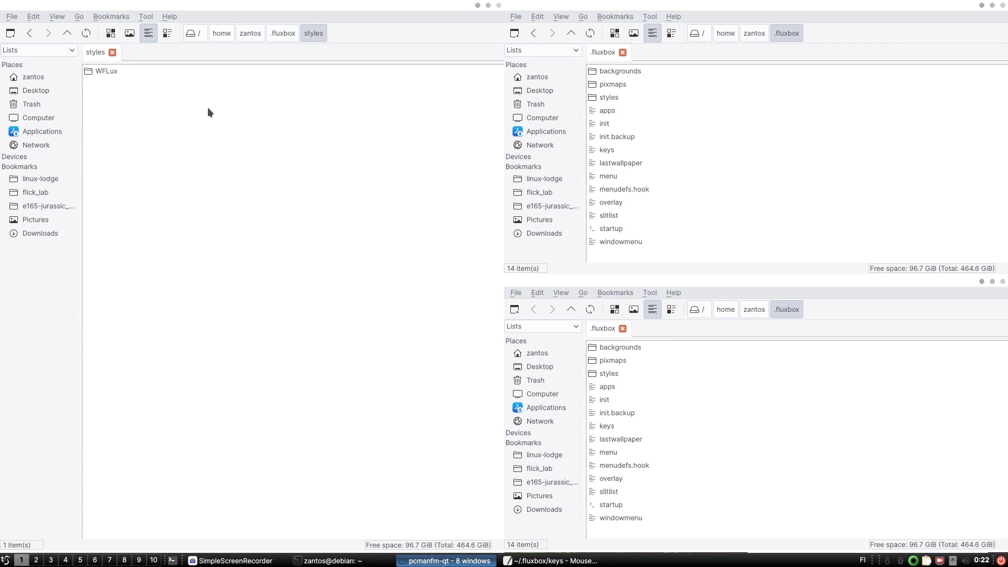
mouse_move(111, 78)
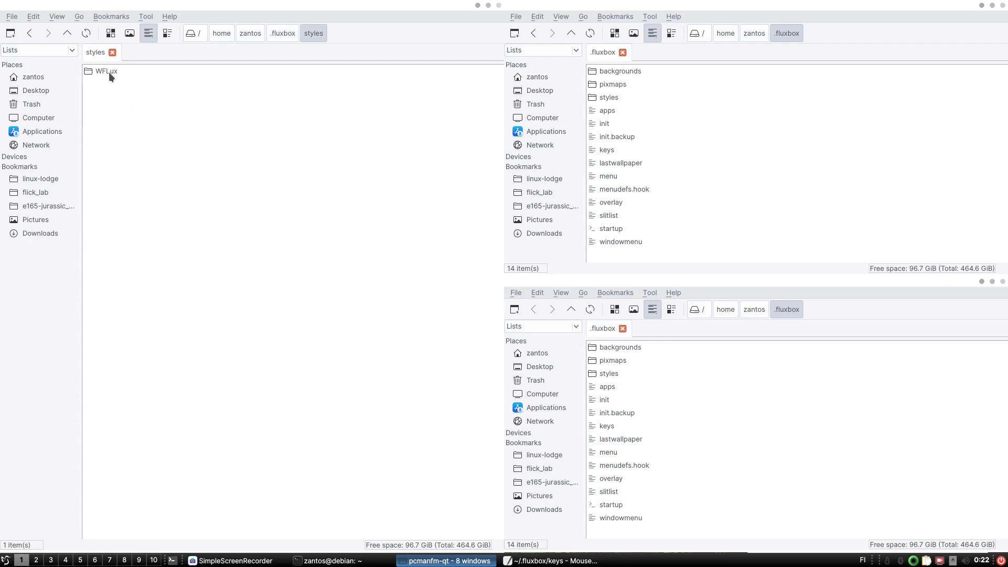
mouse_move(105, 73)
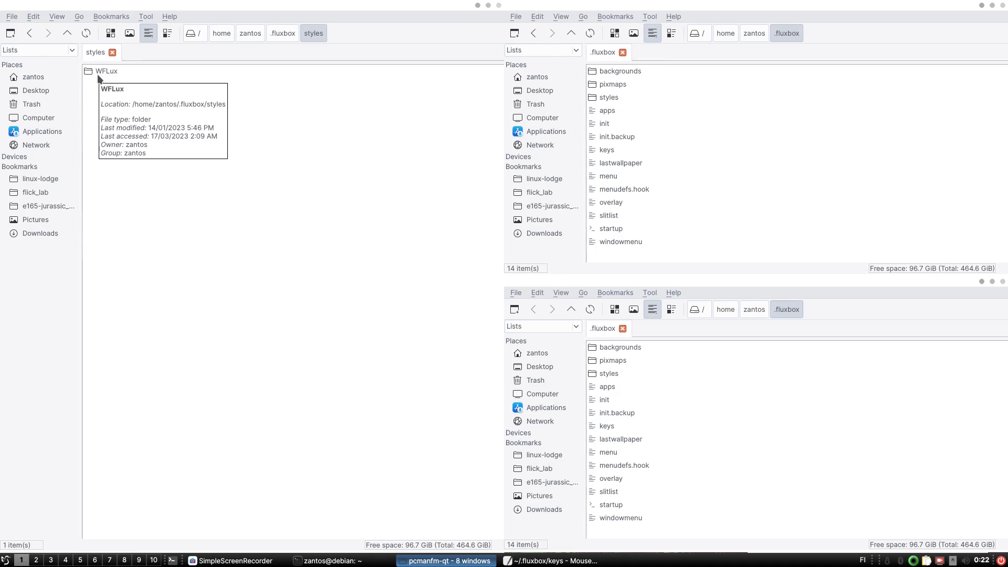
double_click(105, 71)
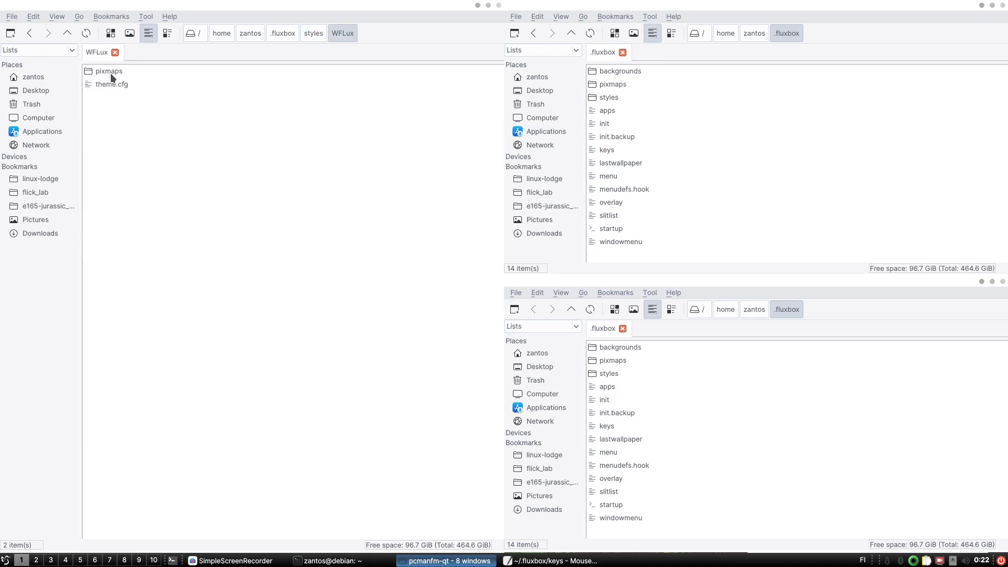
double_click(107, 71)
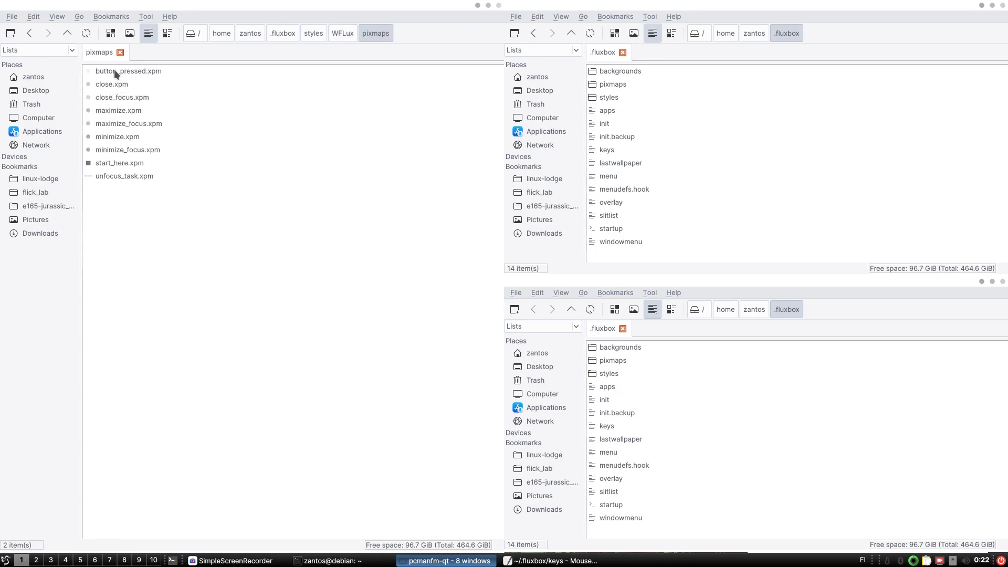
click(111, 84)
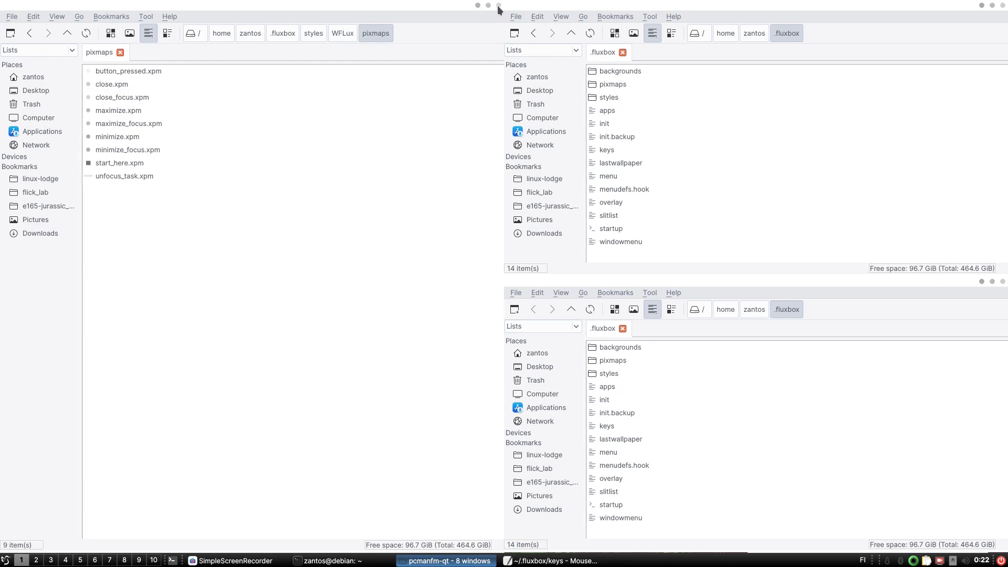
mouse_move(120, 201)
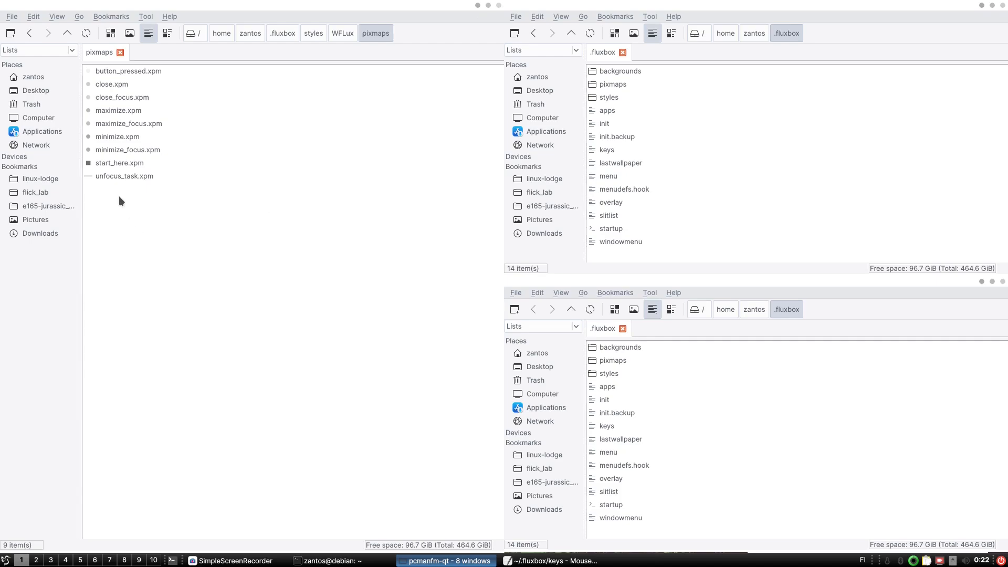
mouse_move(122, 130)
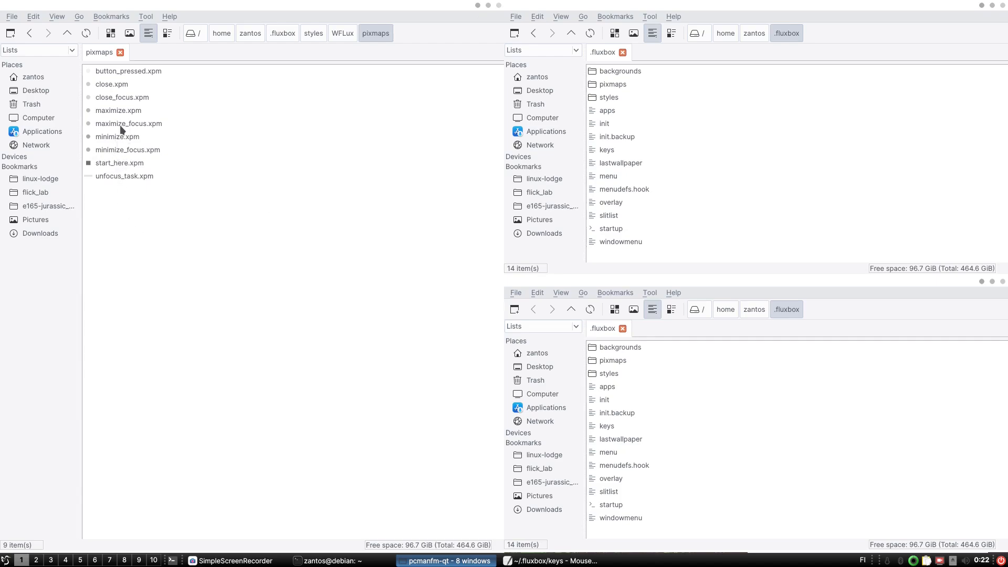
right_click(118, 111)
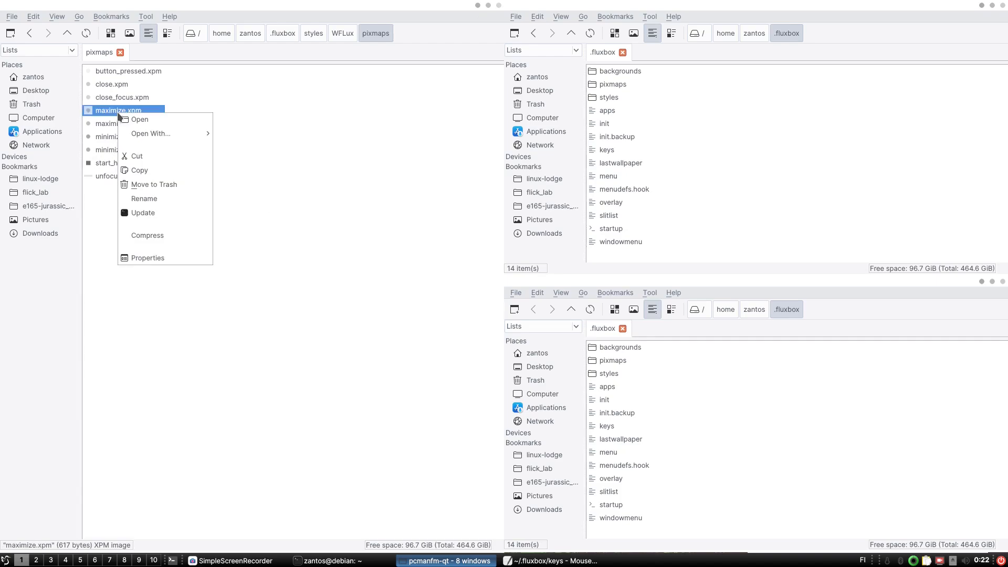
- Open maximize.xpm in Krita, save it over the original in WFLux/pixmaps and close Krita
click(266, 139)
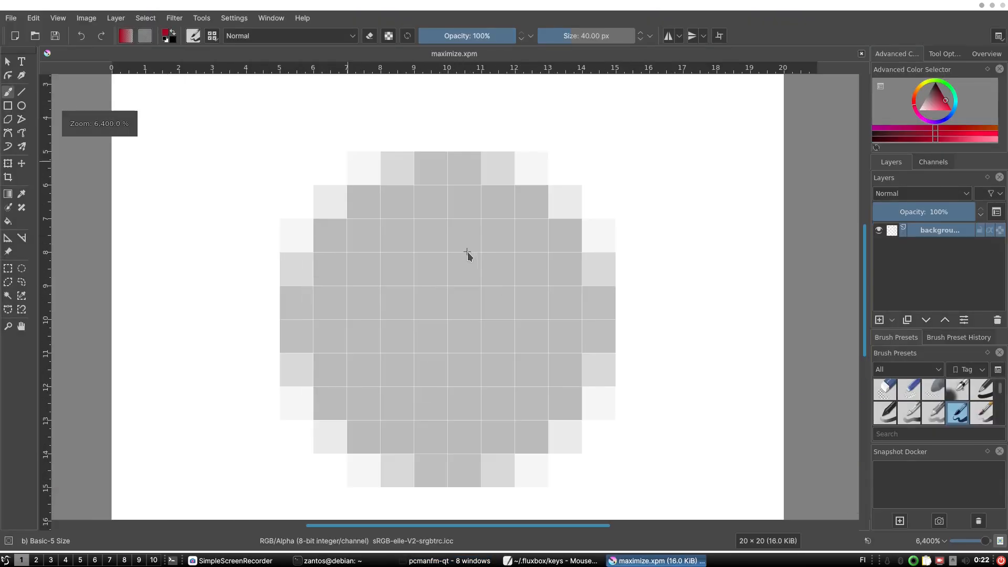
mouse_move(981, 33)
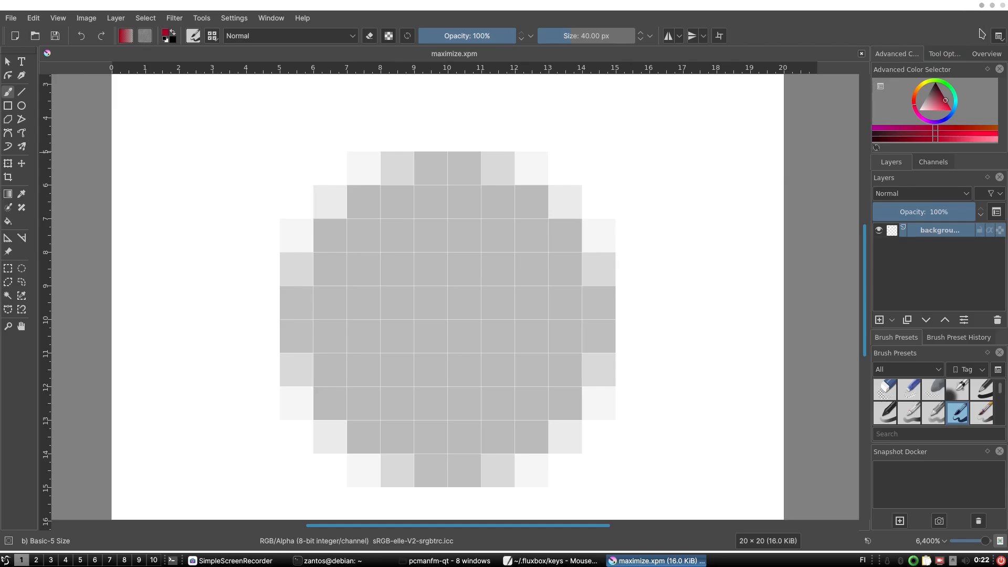
mouse_move(482, 217)
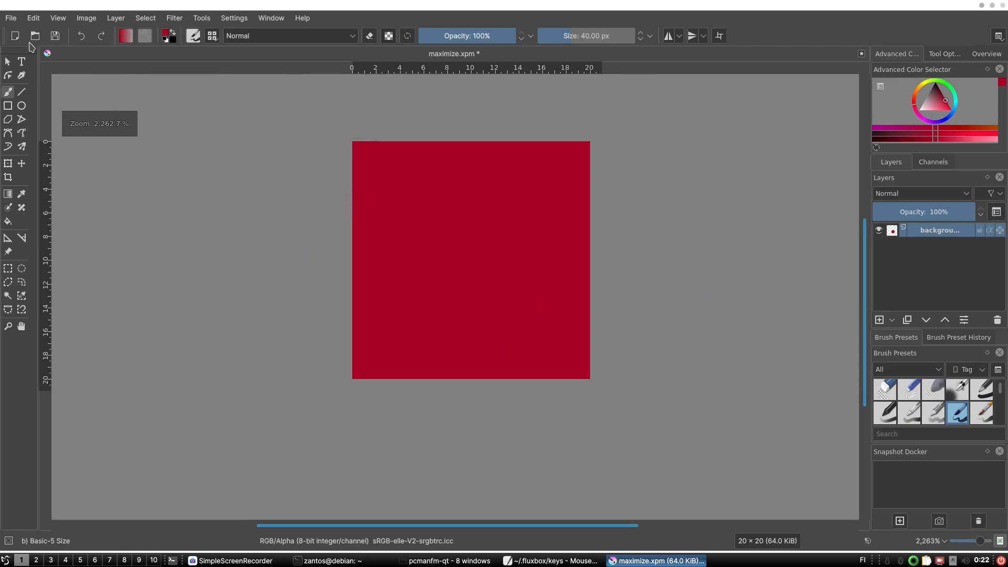
click(12, 17)
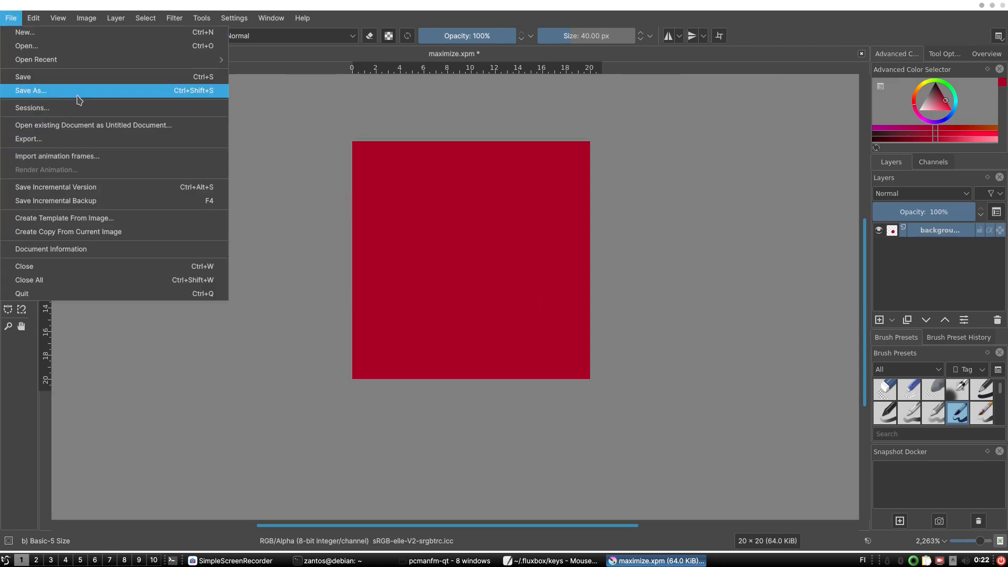
click(31, 91)
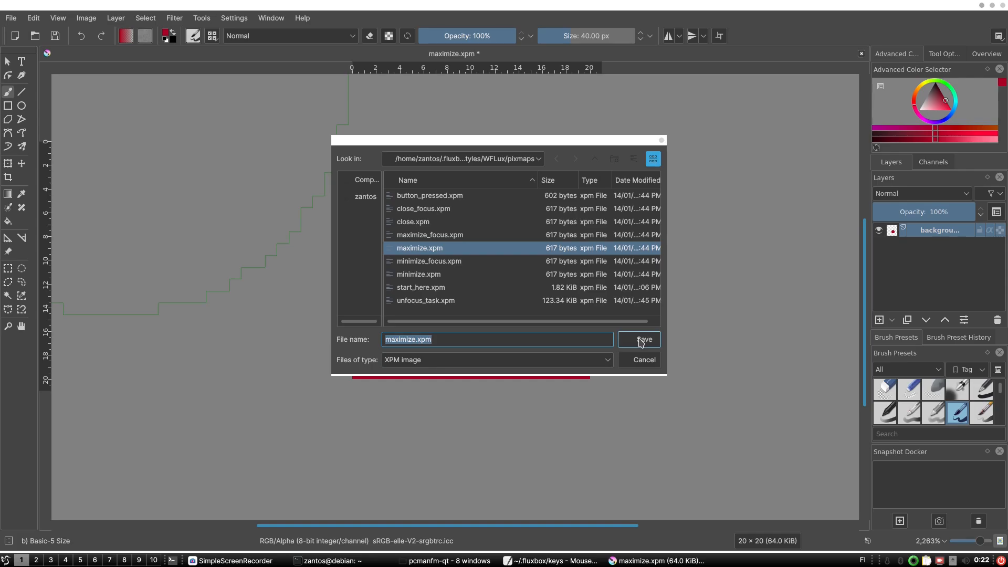
click(638, 339)
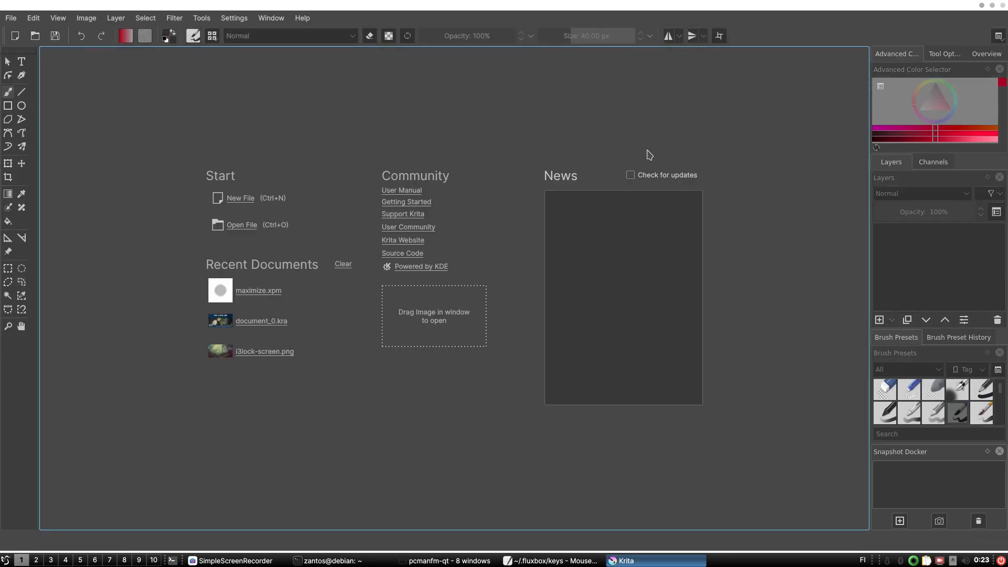
click(446, 560)
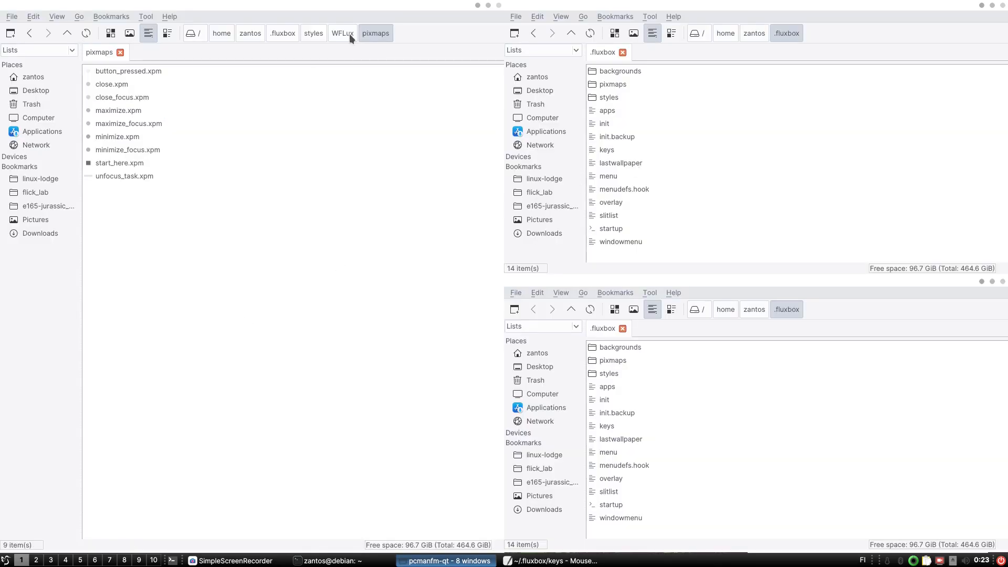
- Close the tiled PCManFM-Qt windows to leave the plain Fluxbox desktop
click(250, 33)
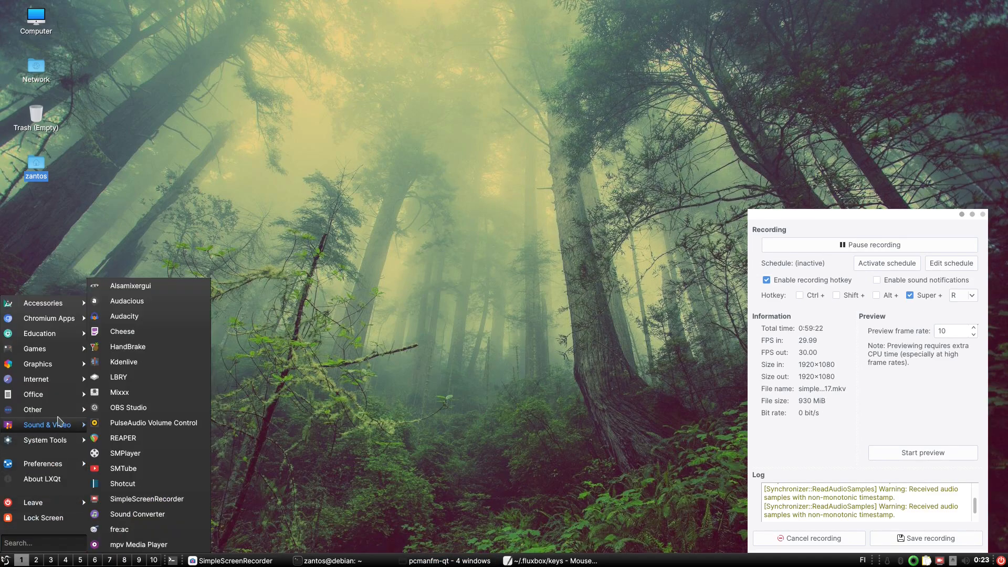
- Bring the QTerminal window forward and start typing the htop command
click(336, 561)
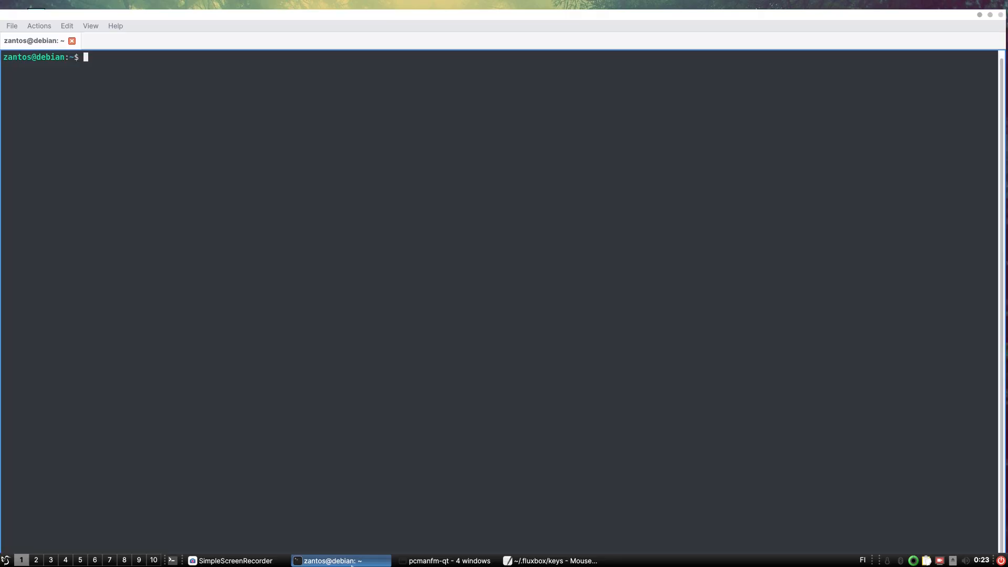
mouse_move(246, 346)
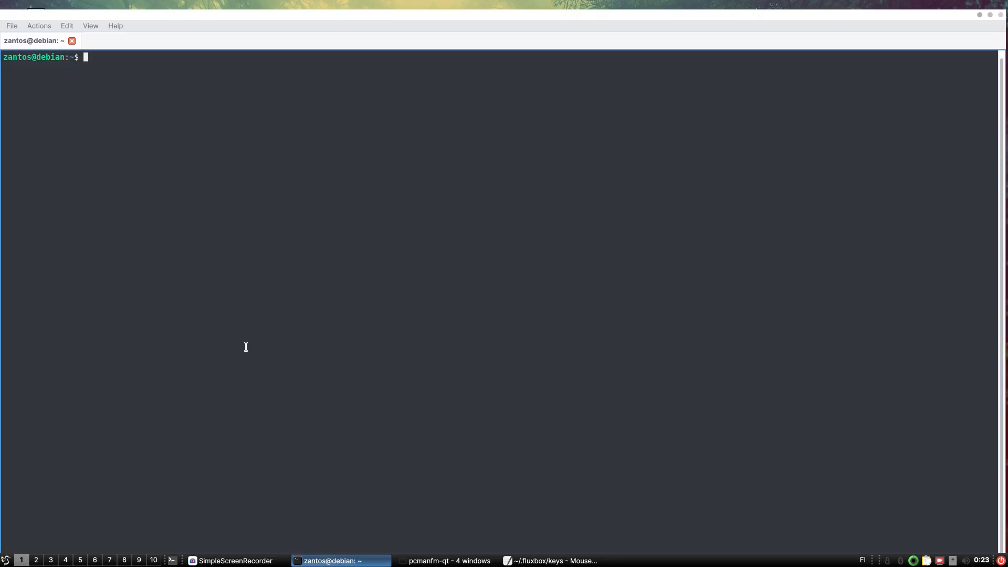
text(hto)
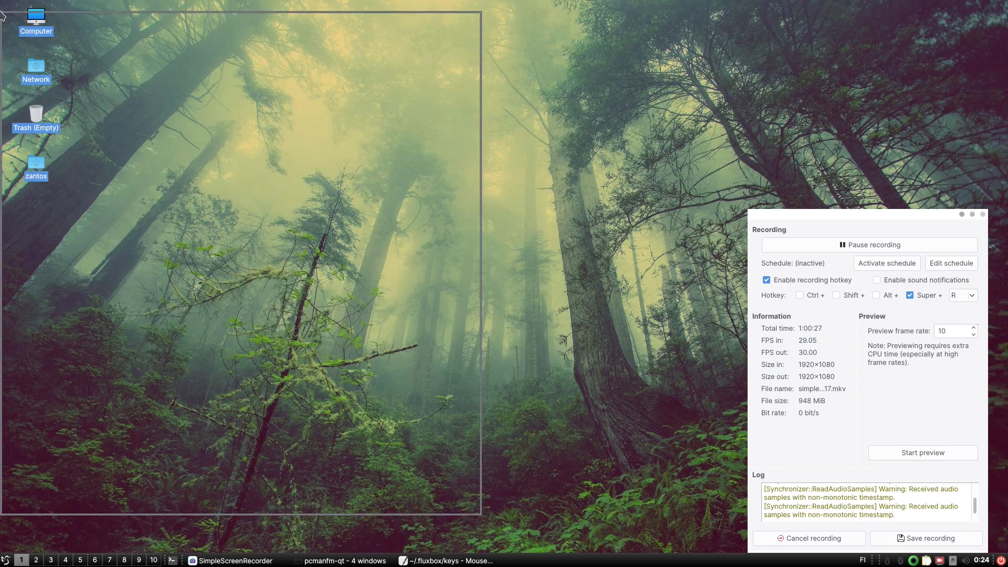
click(6, 559)
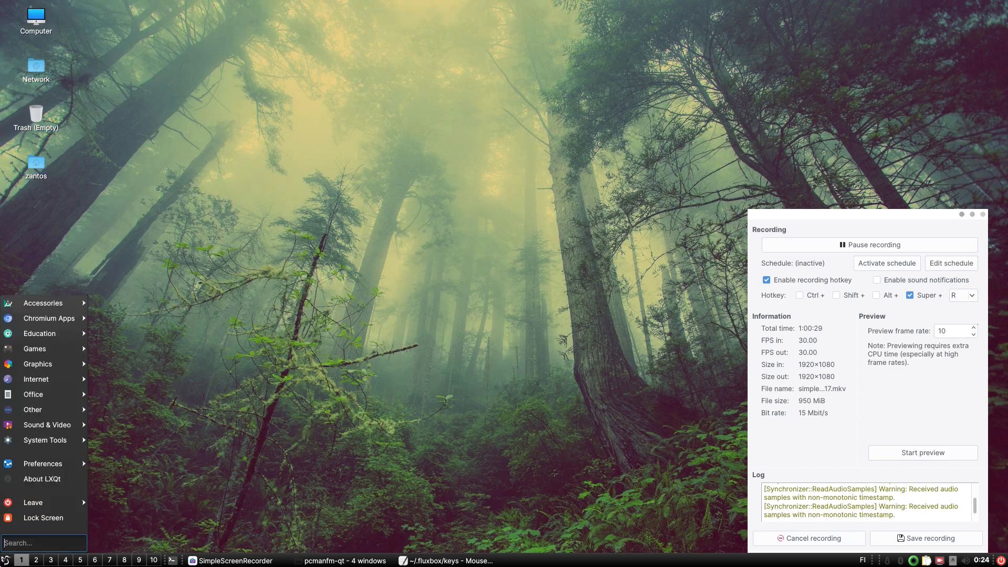
click(230, 218)
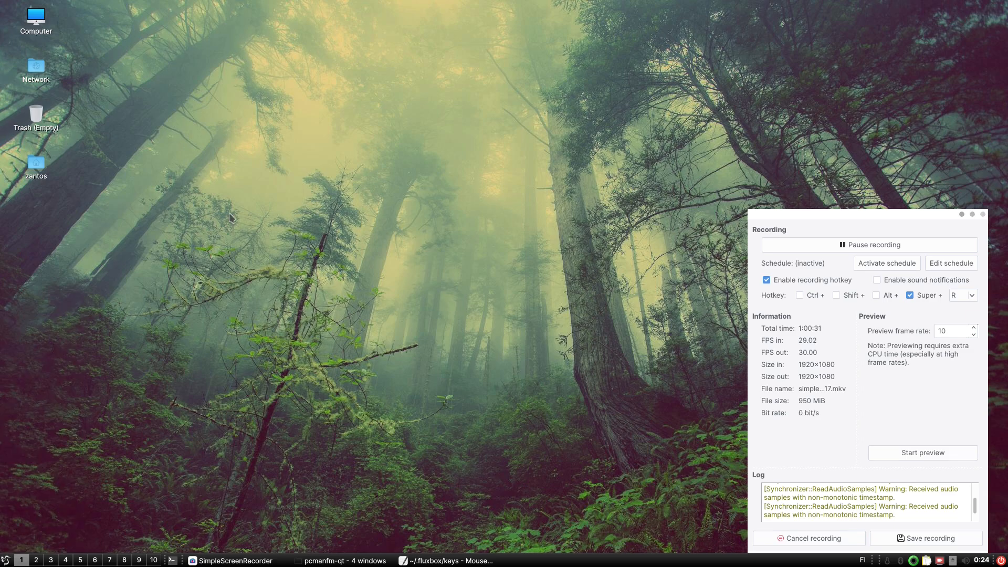
click(6, 559)
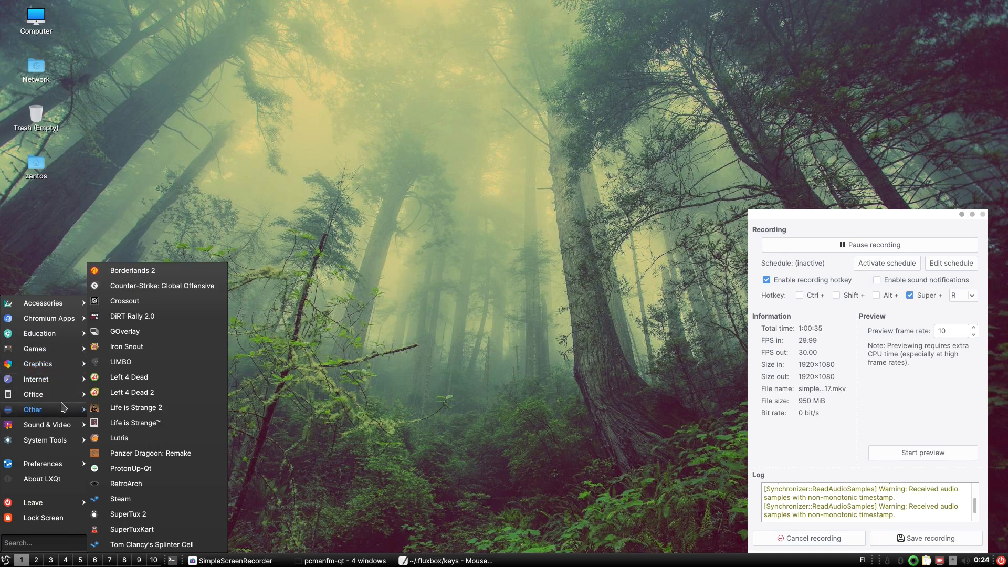
mouse_move(43, 464)
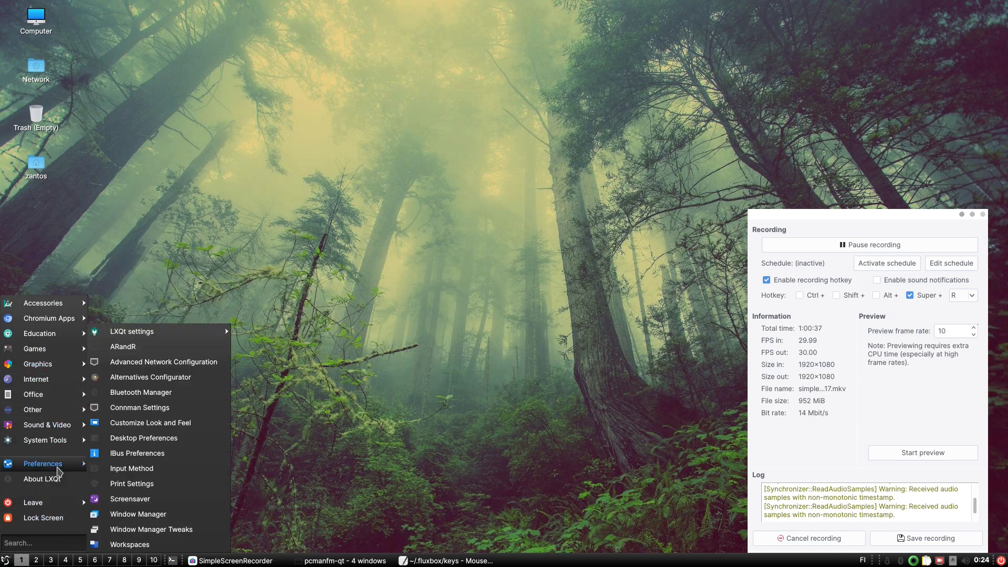
click(131, 284)
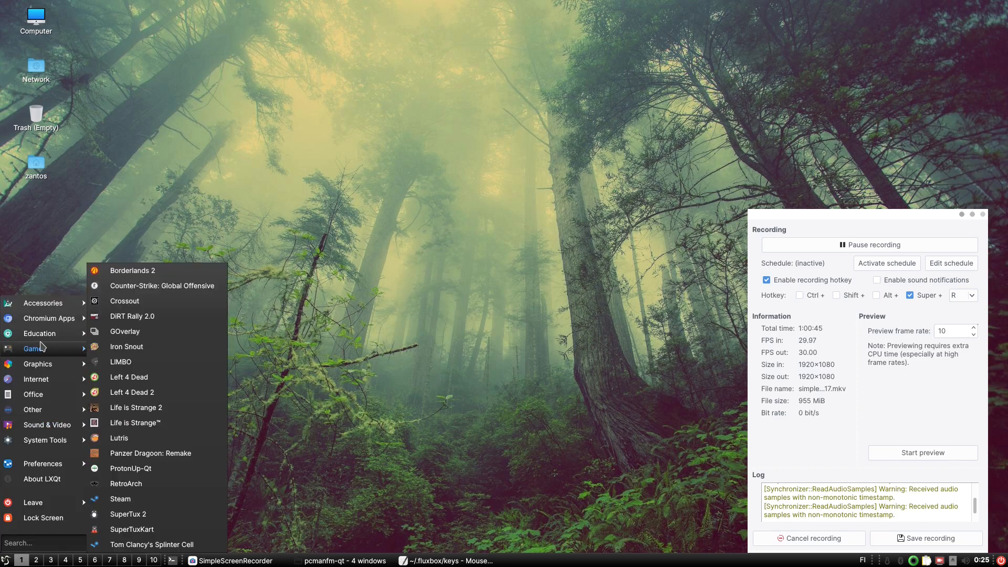
click(211, 285)
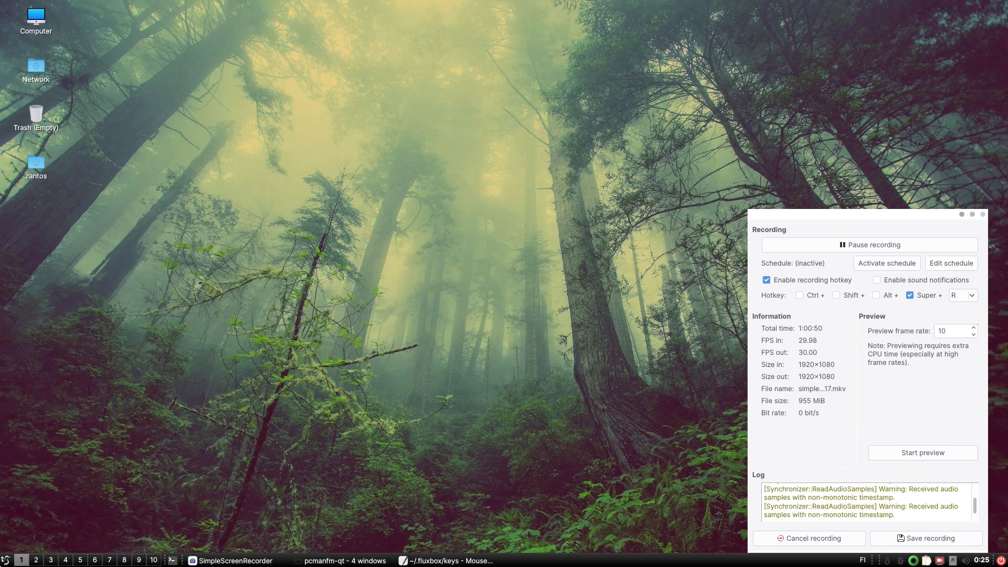
mouse_move(266, 206)
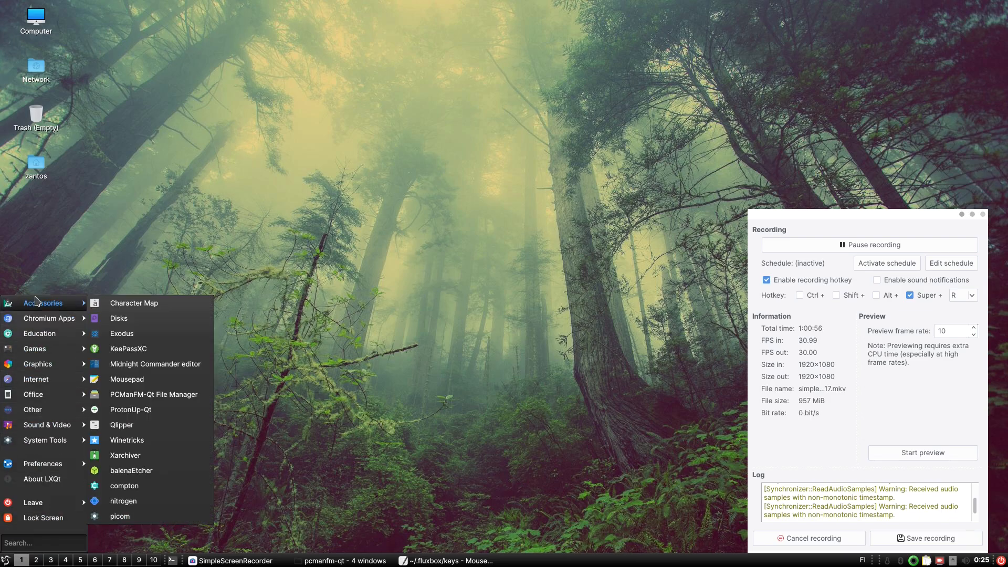
click(30, 488)
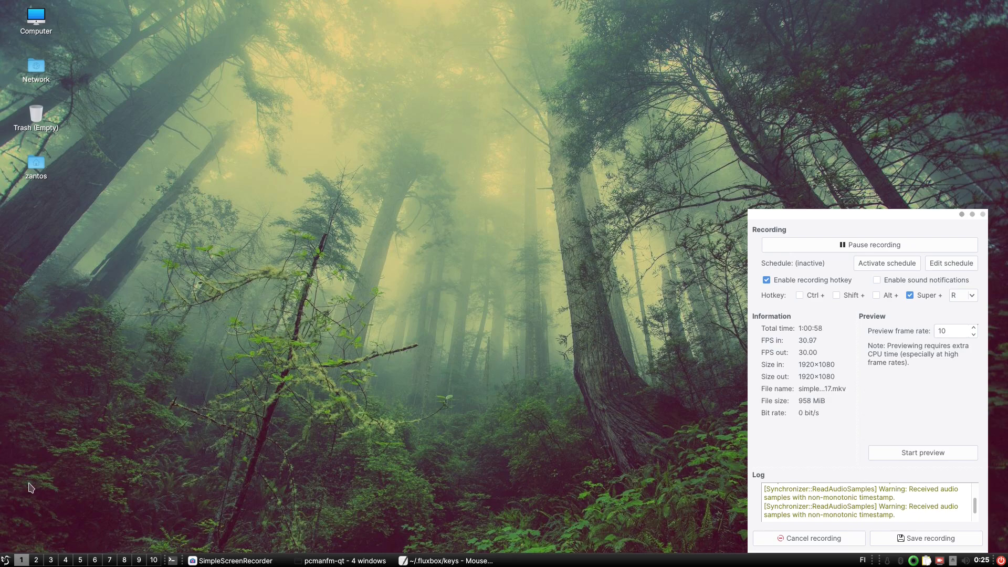
click(36, 162)
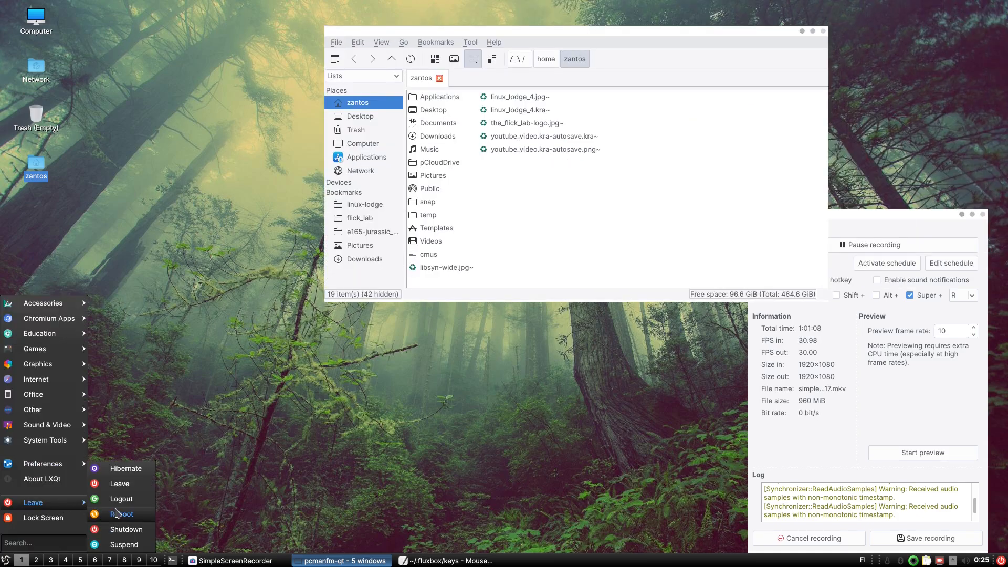
mouse_move(126, 469)
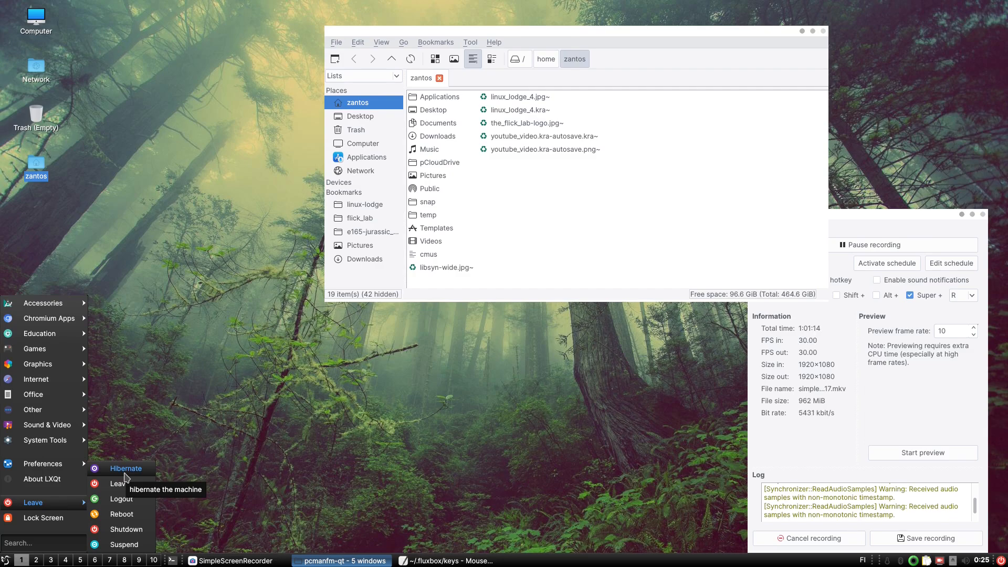
mouse_move(117, 483)
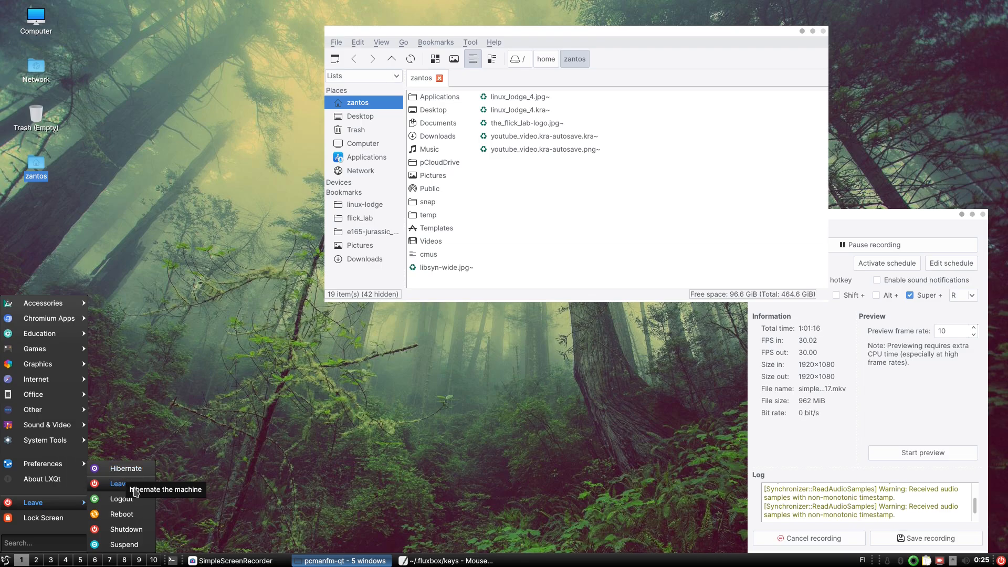
mouse_move(134, 466)
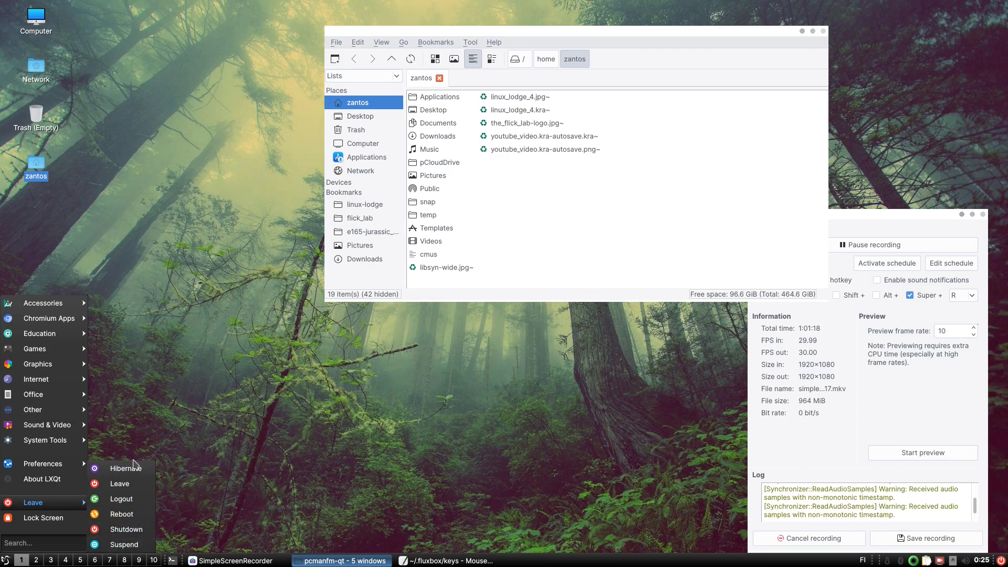
mouse_move(137, 505)
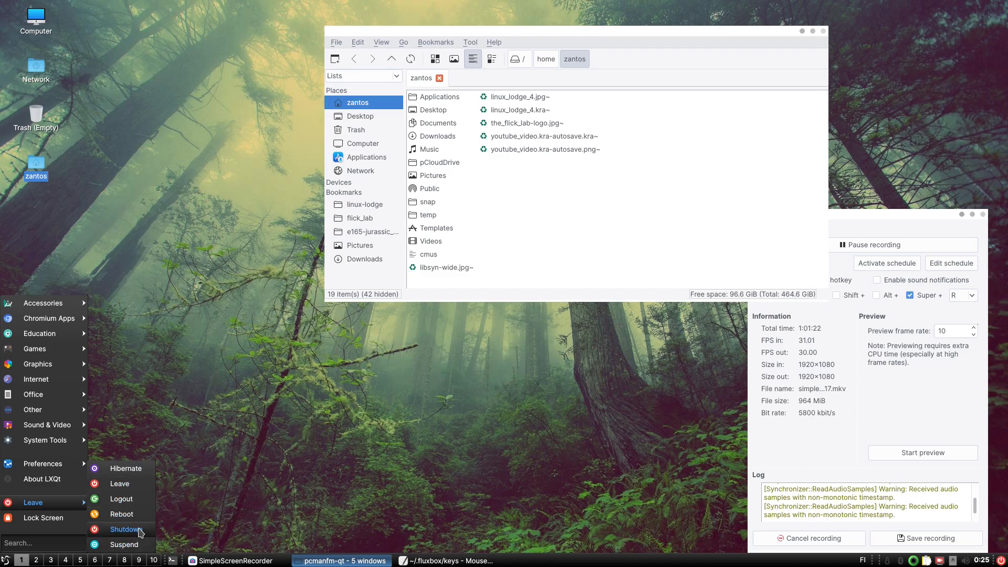
- Open LXQt Power Management from Preferences and view its Idle timeout page
click(42, 464)
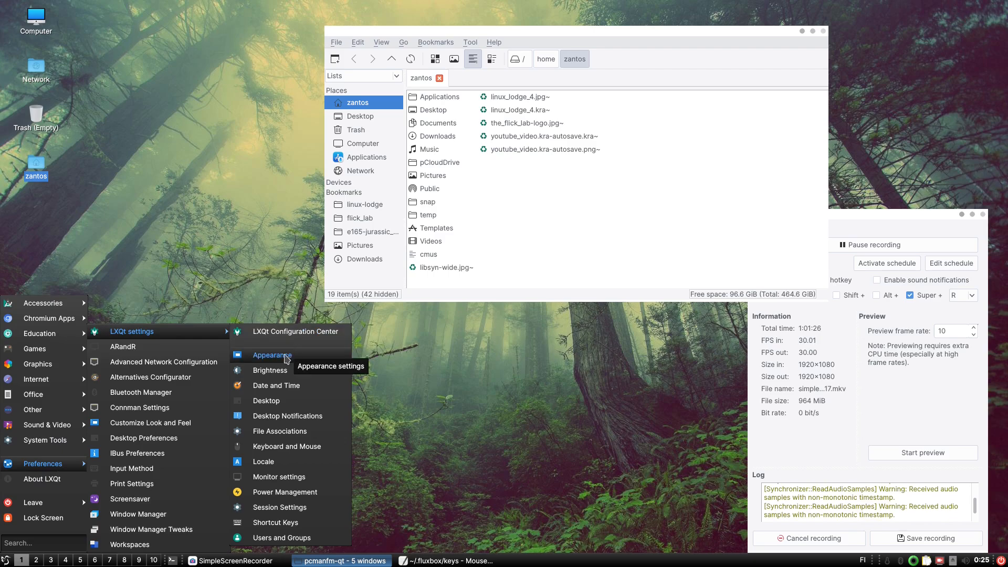
mouse_move(283, 370)
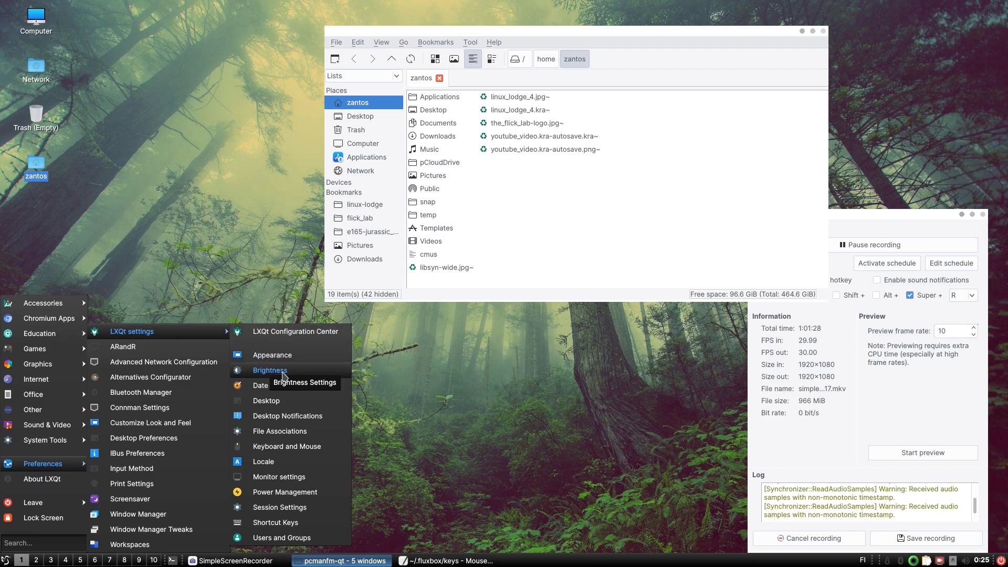
mouse_move(290, 449)
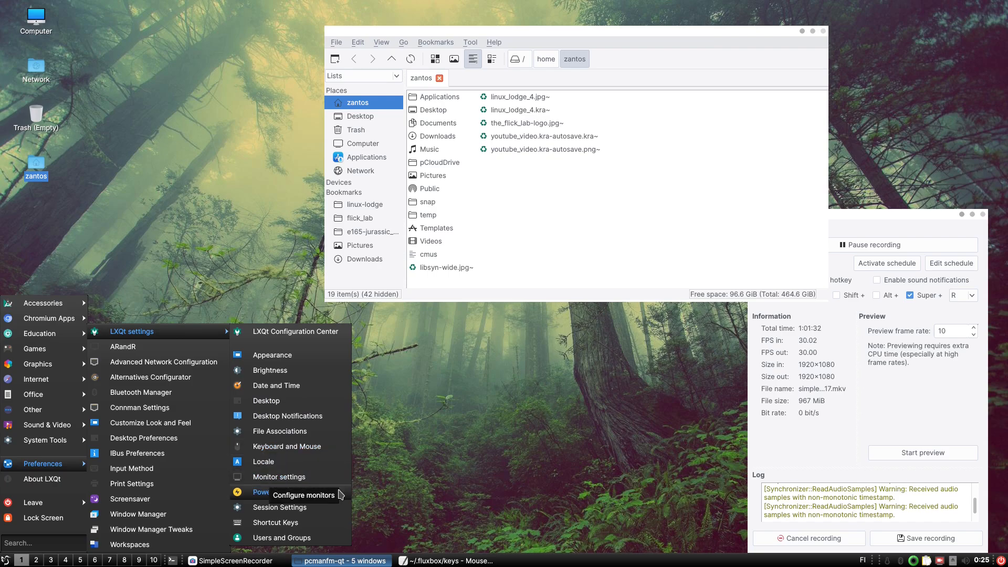
click(296, 501)
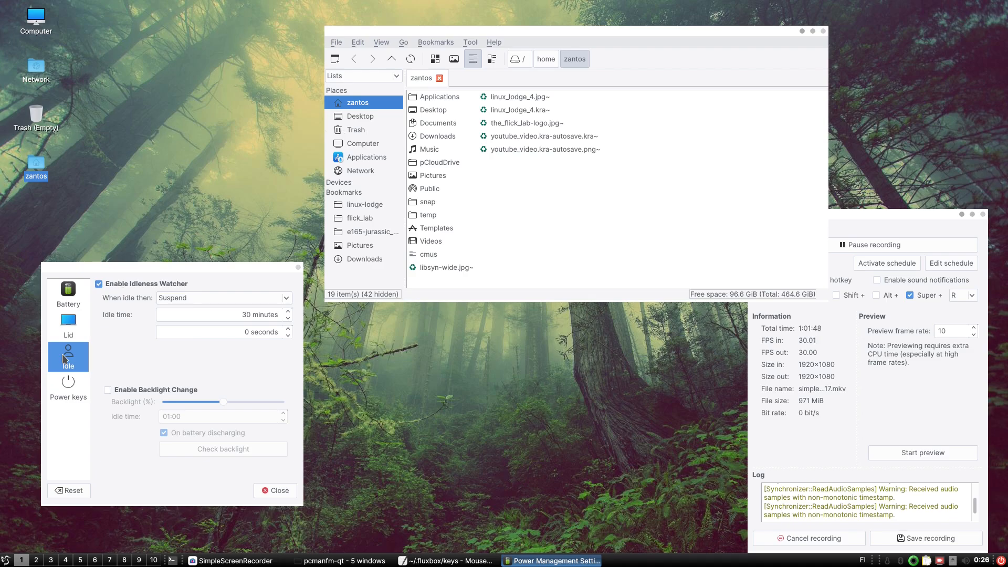
click(67, 293)
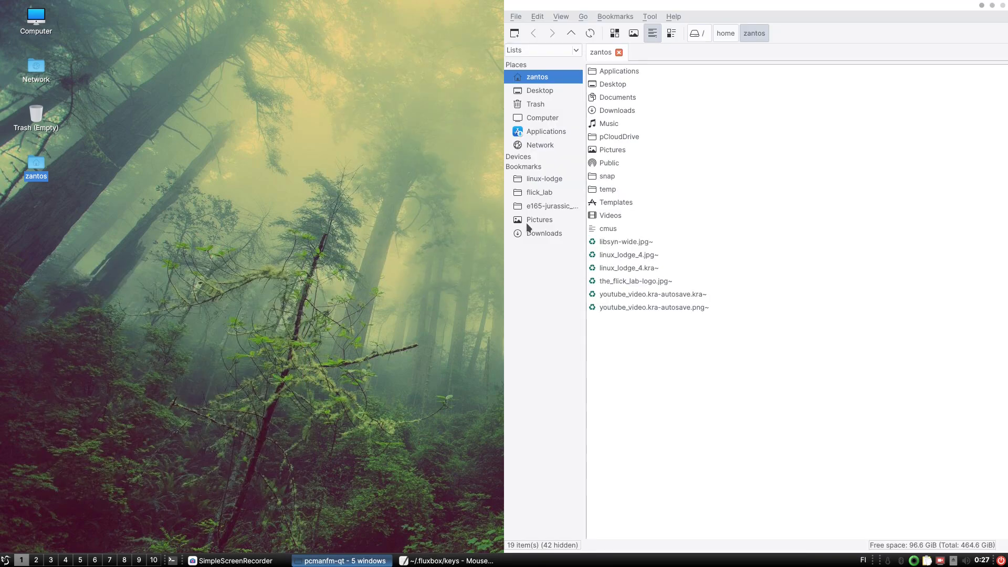
click(8, 558)
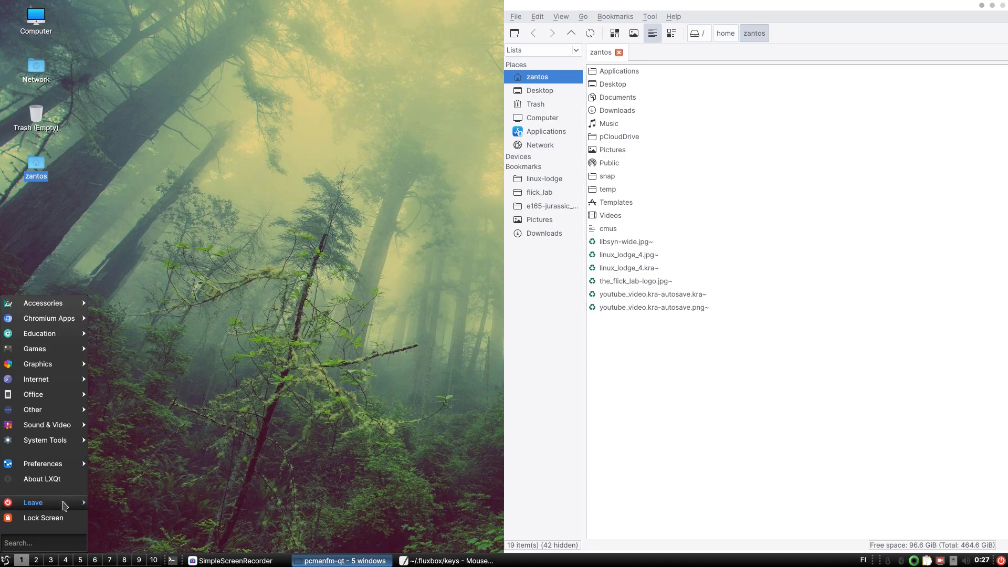
click(32, 502)
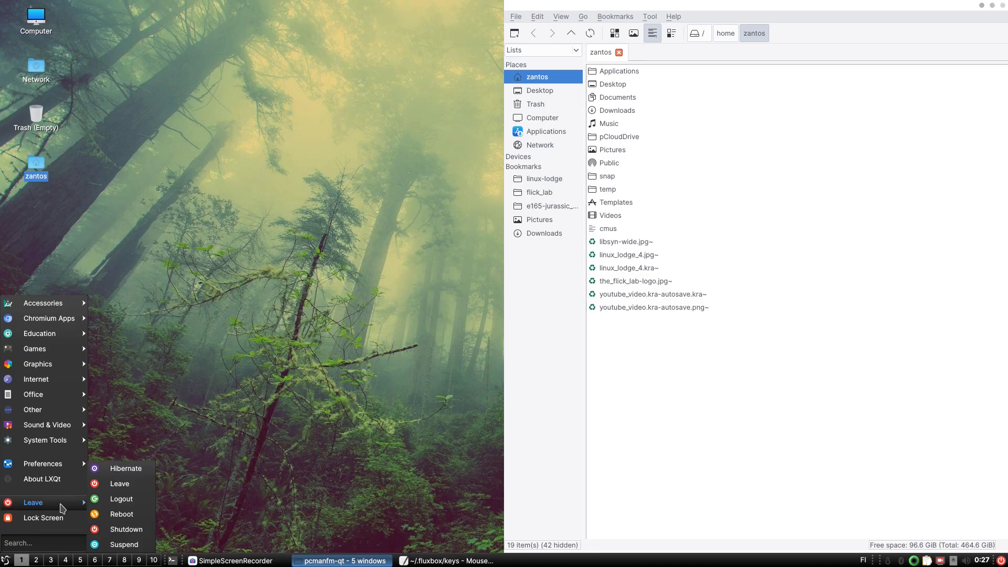
mouse_move(560, 327)
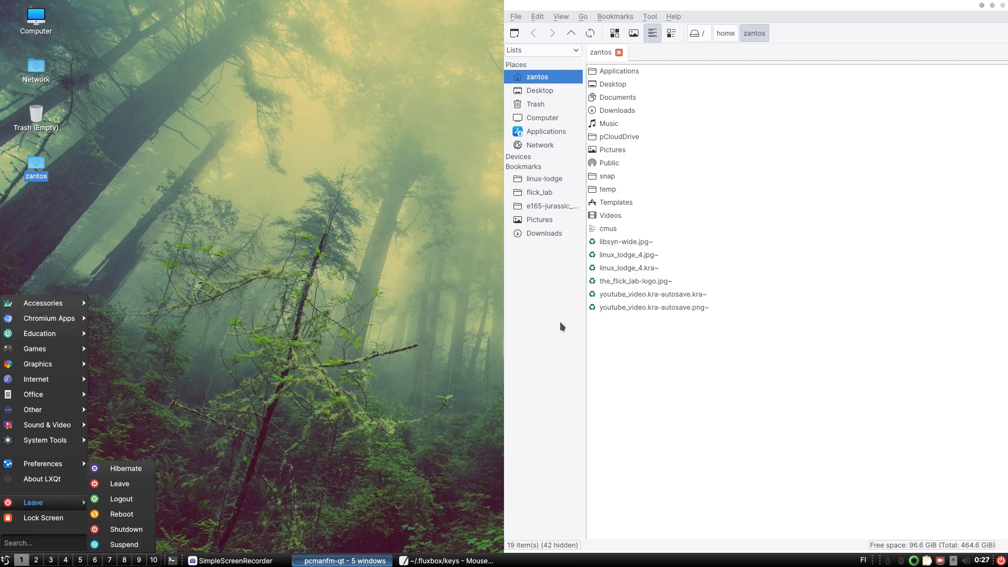
click(697, 379)
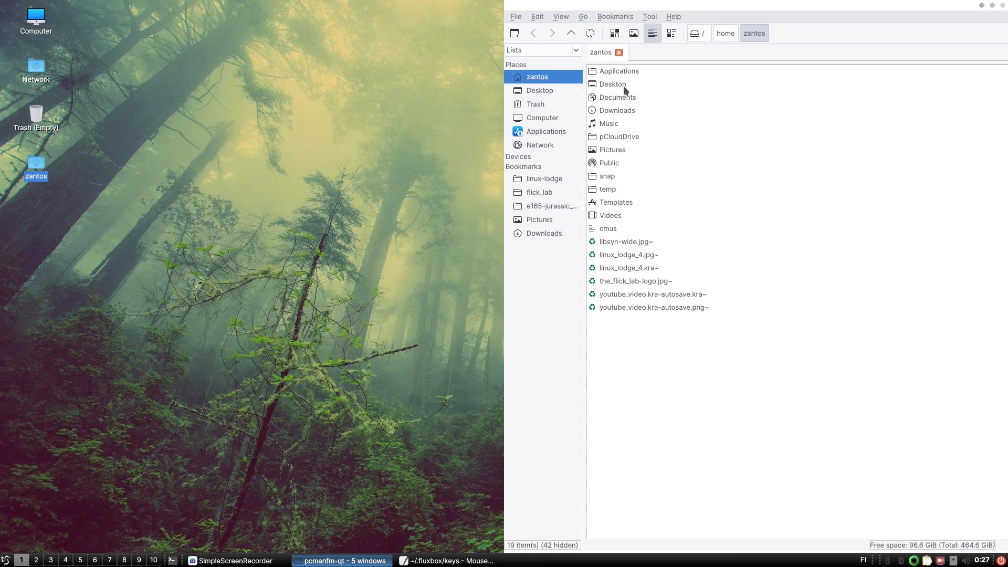
mouse_move(752, 407)
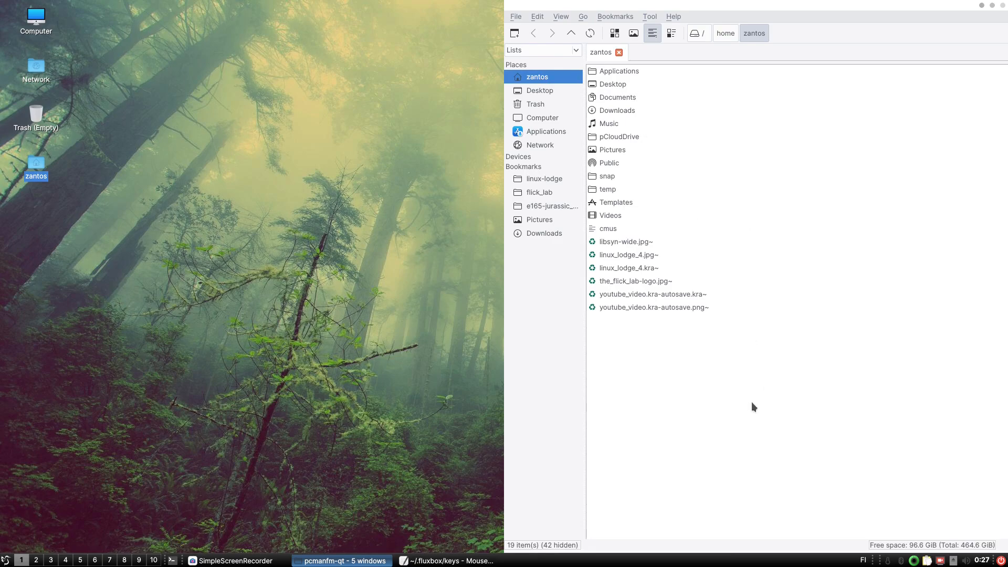